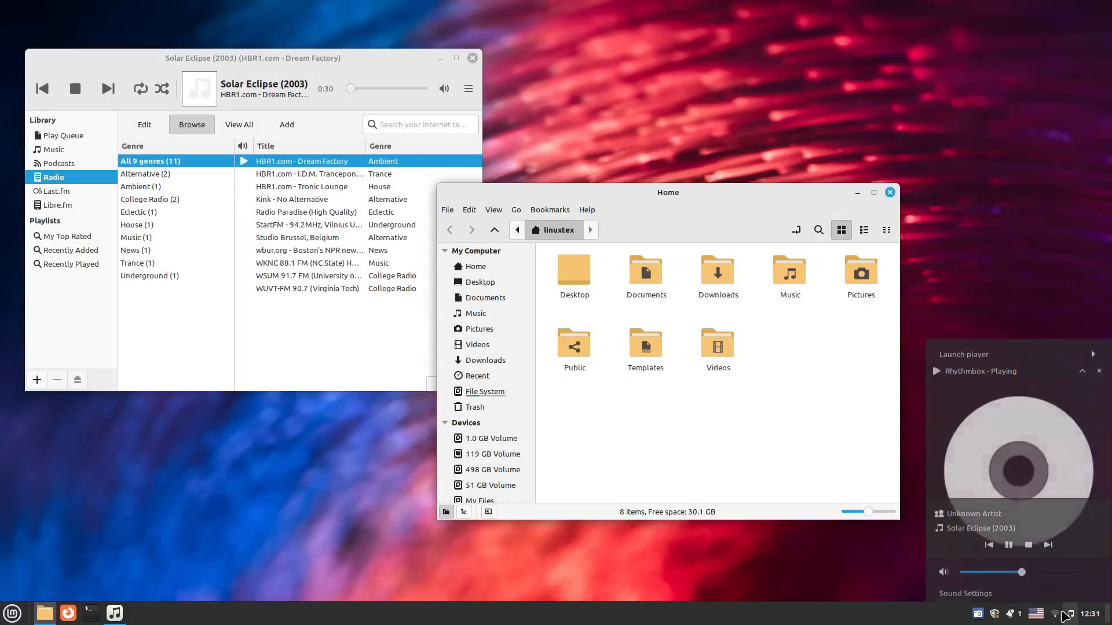
Step: Dismiss the sound applet popup and close the Home folder window while Dream Factory keeps streaming
right_click(230, 487)
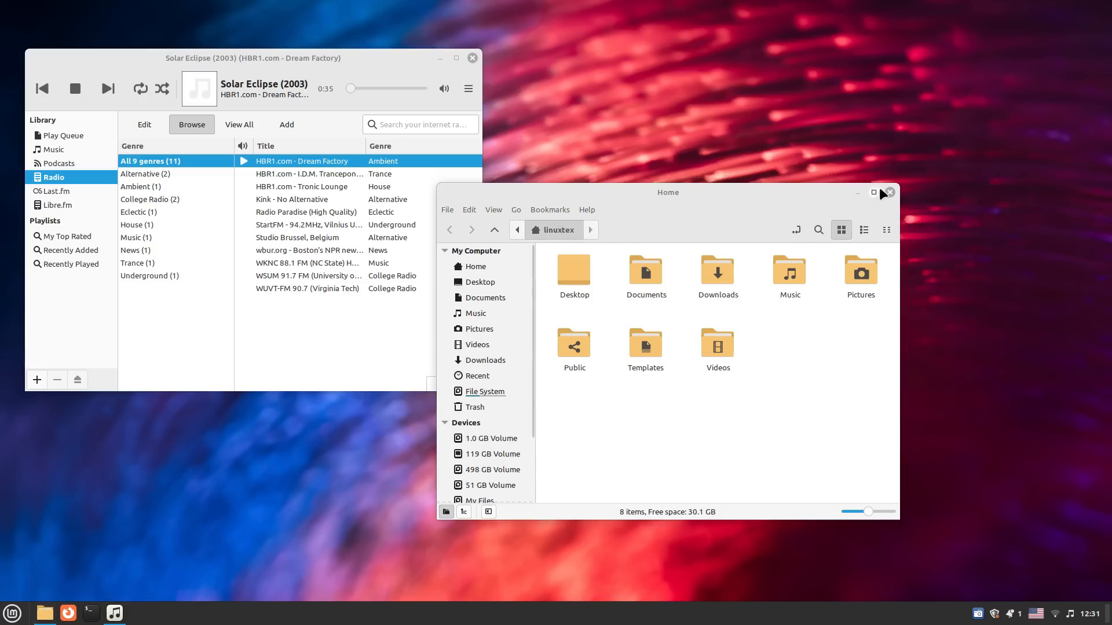
click(891, 194)
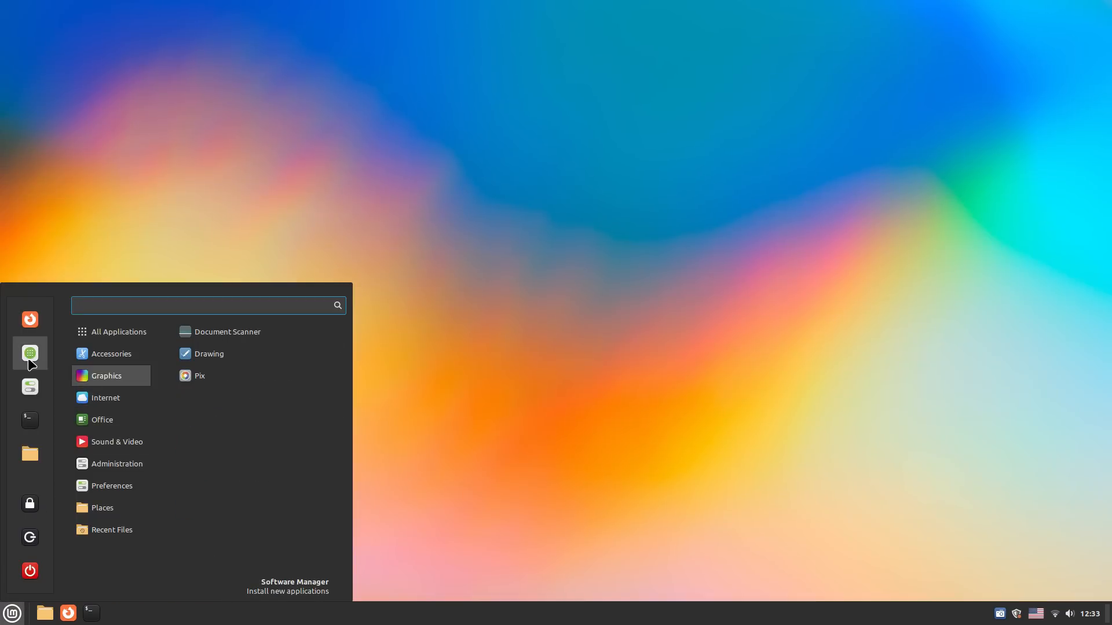
click(111, 355)
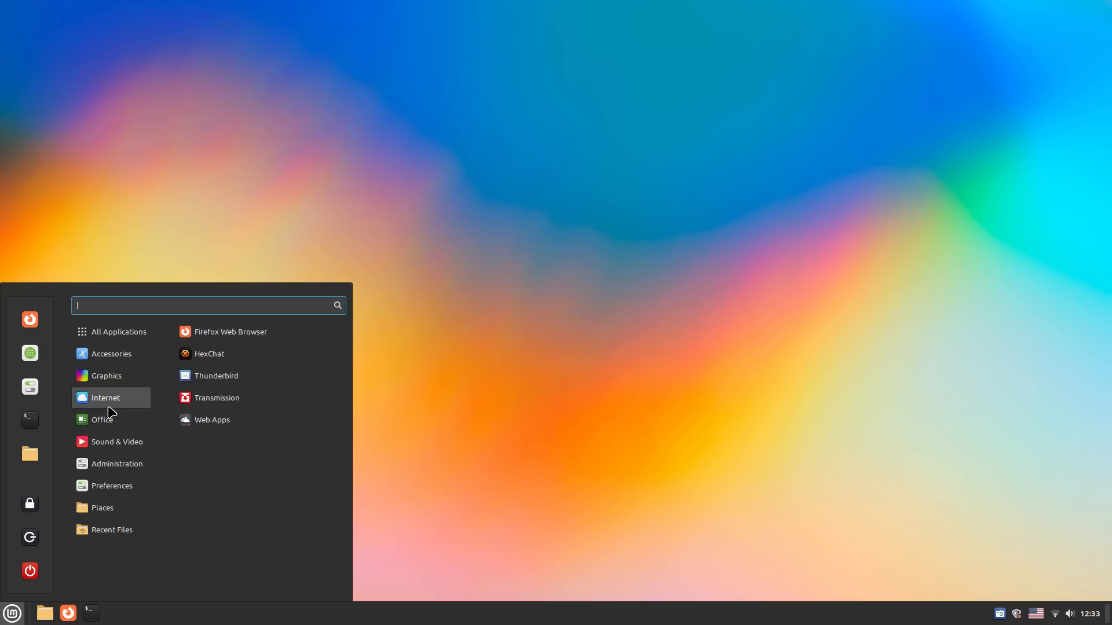
click(116, 463)
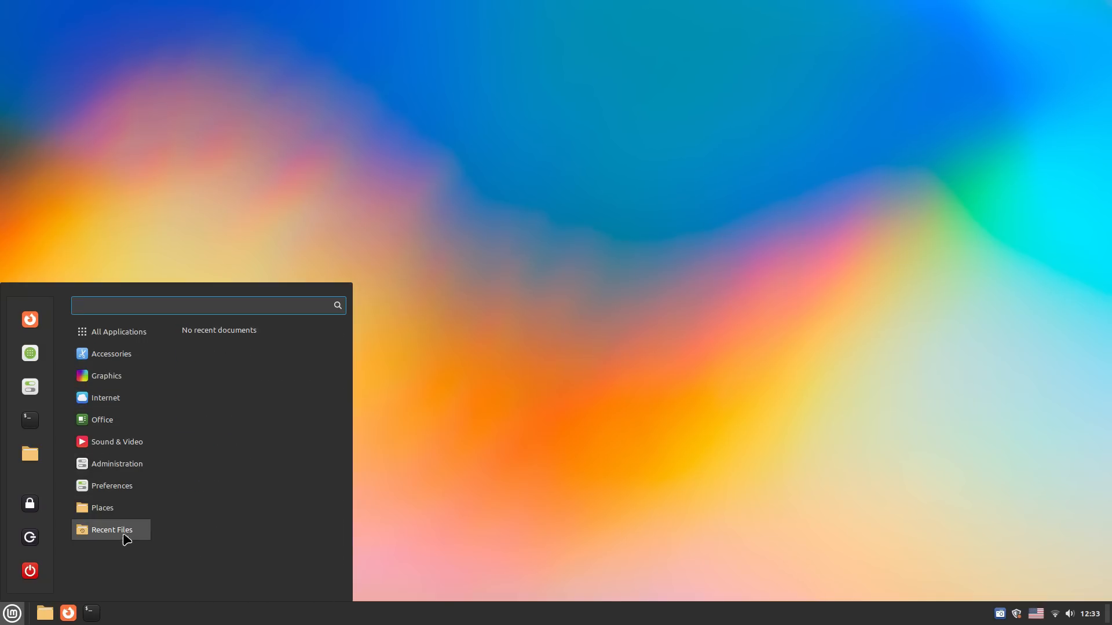
click(118, 331)
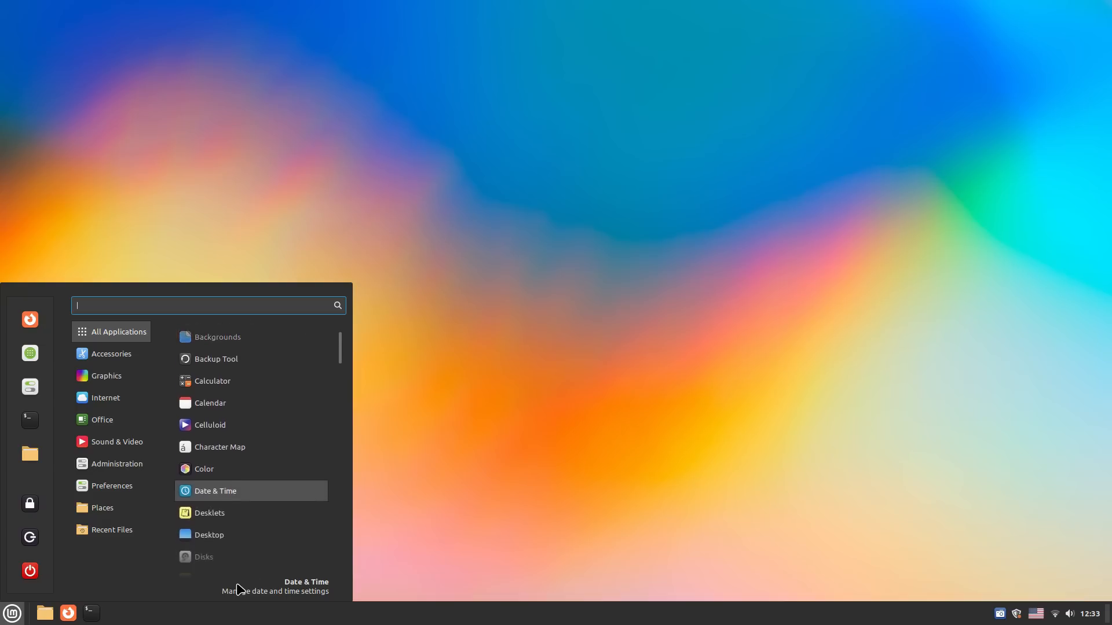
scroll(down, 3)
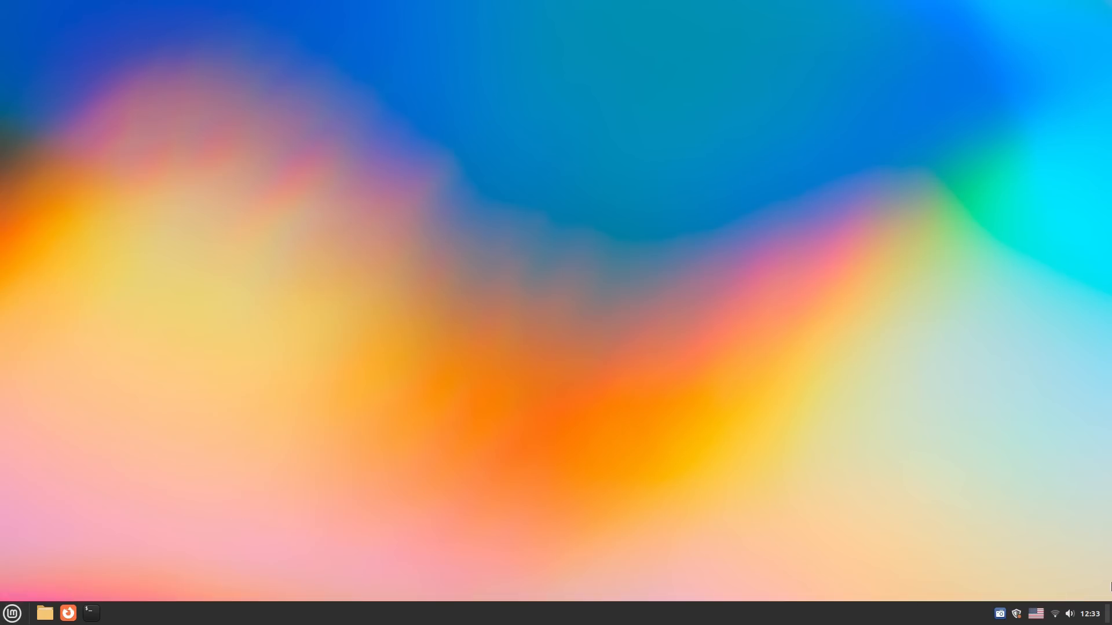
mouse_move(68, 612)
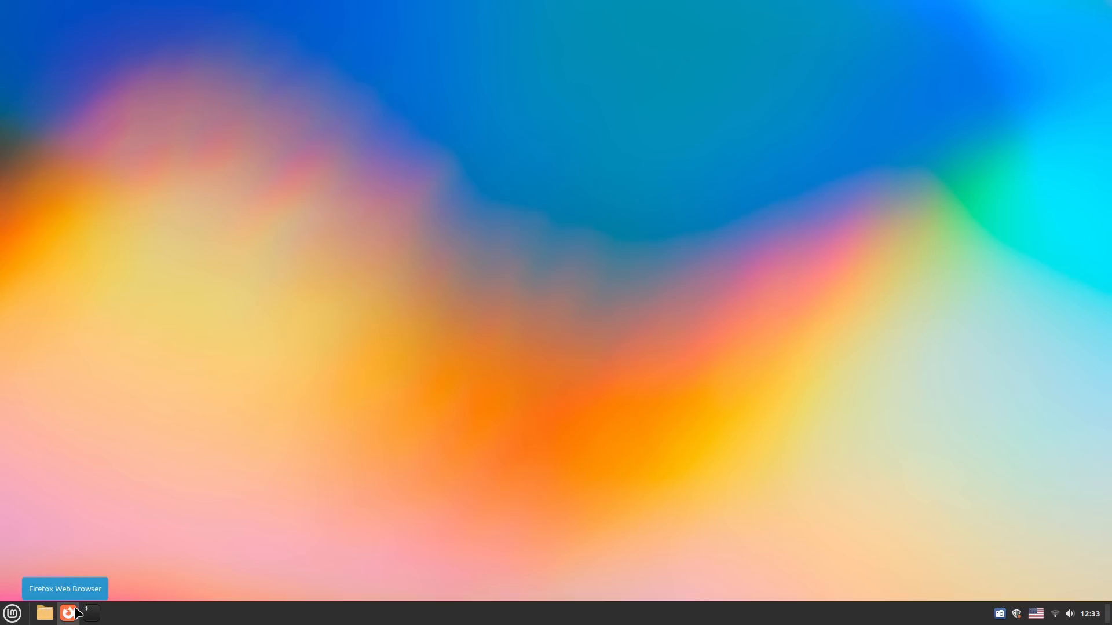
Step: Glance at the calendar, nudge the volume slider slightly higher, and dismiss the panel popups
click(1088, 613)
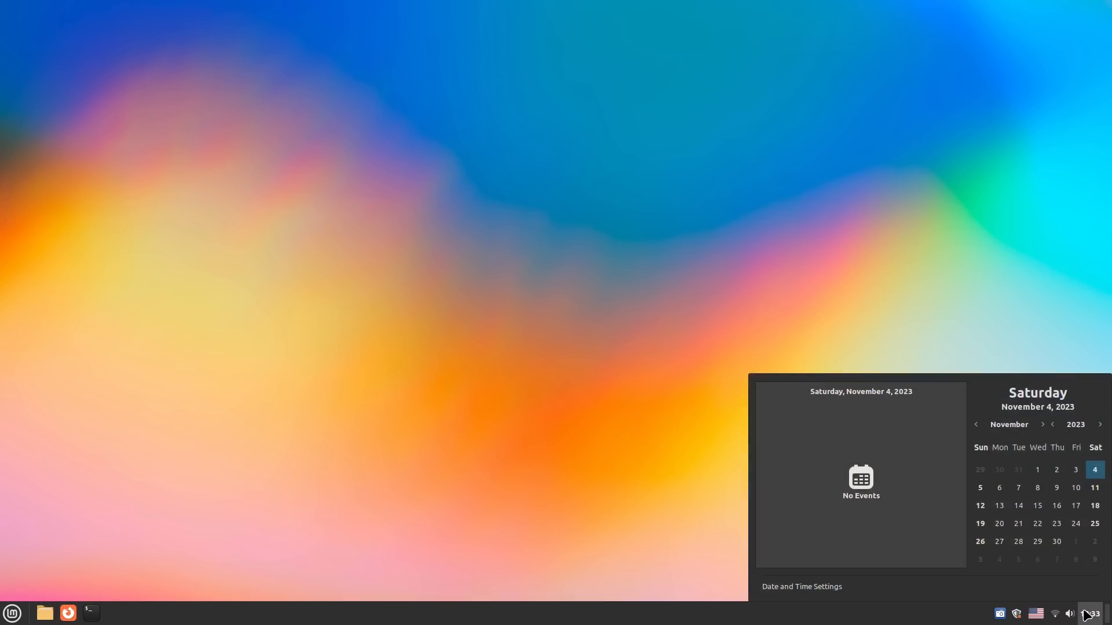
click(1069, 613)
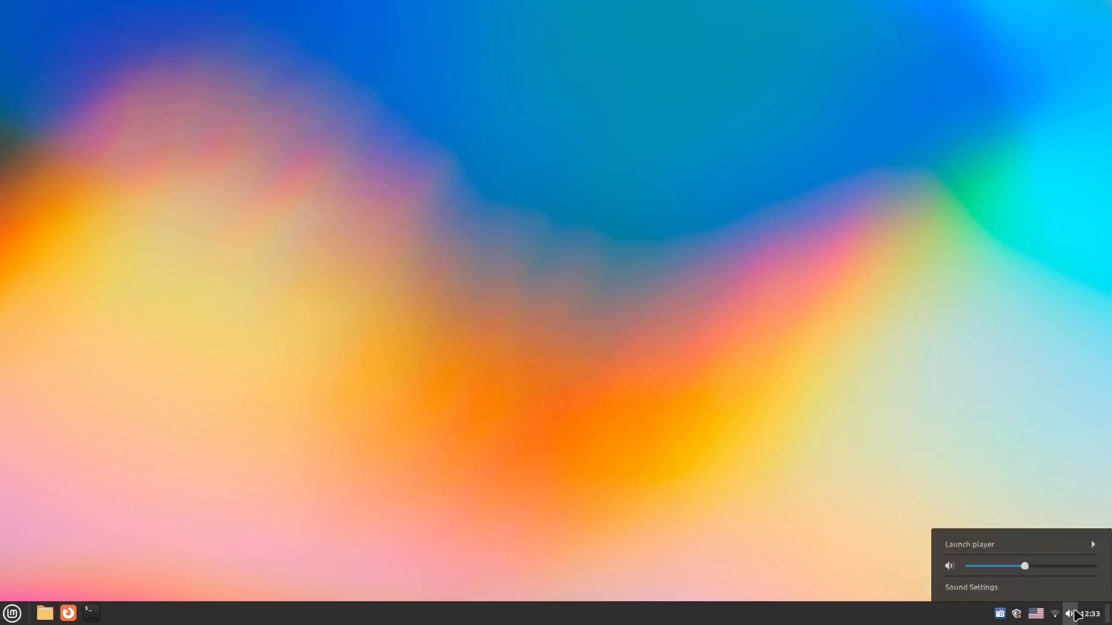
drag(1024, 567, 1040, 567)
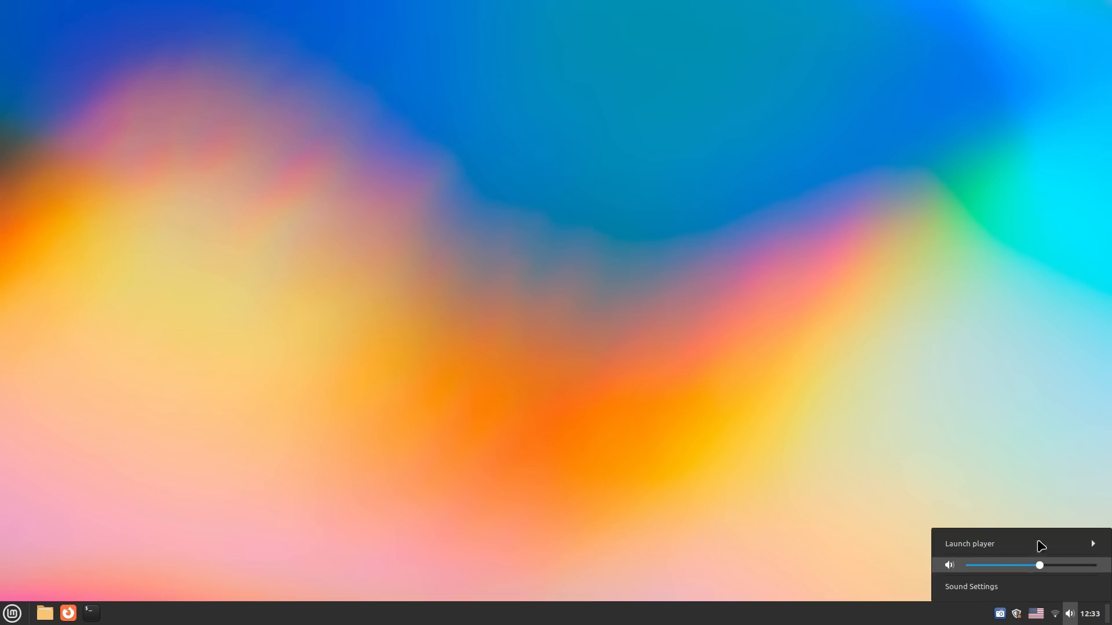
click(1068, 614)
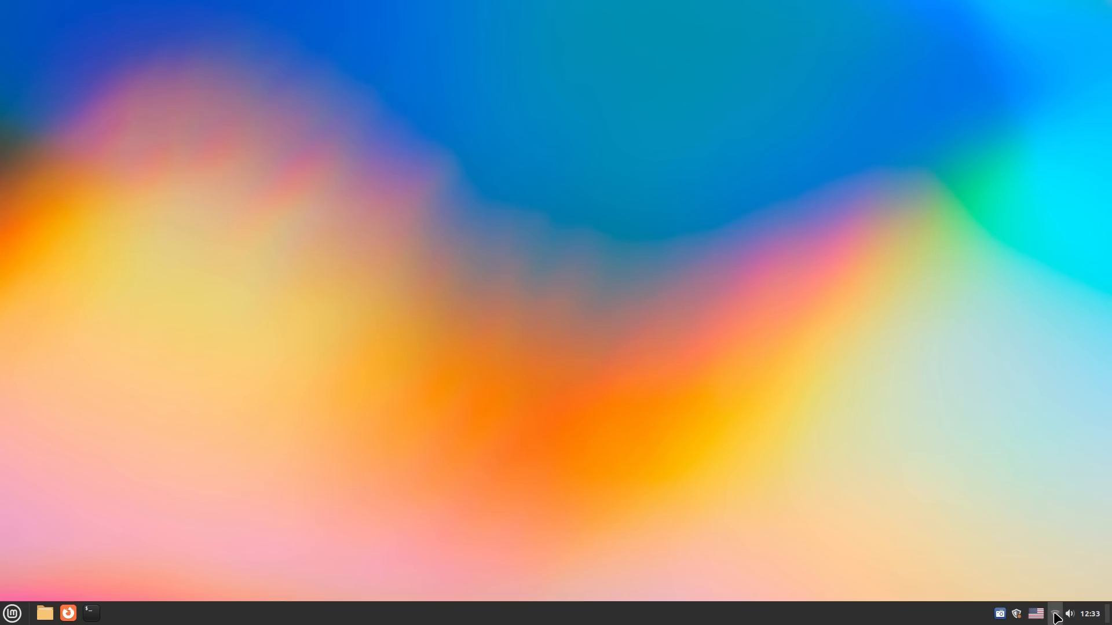
click(1036, 613)
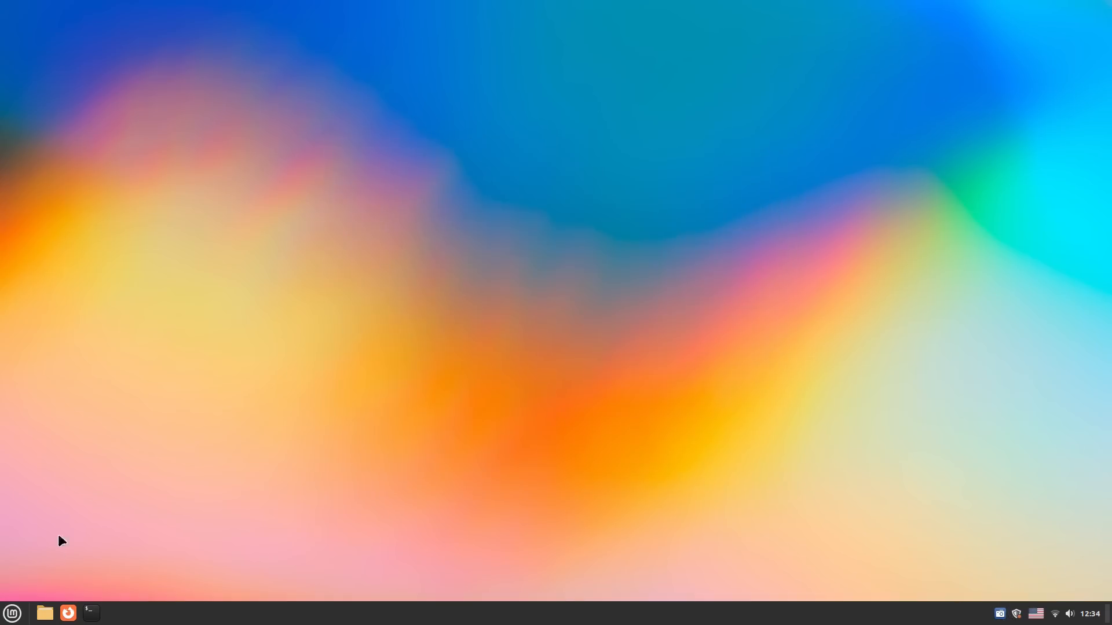
Step: Open the Home folder in Nemo, centre the window, and browse into Music
click(44, 613)
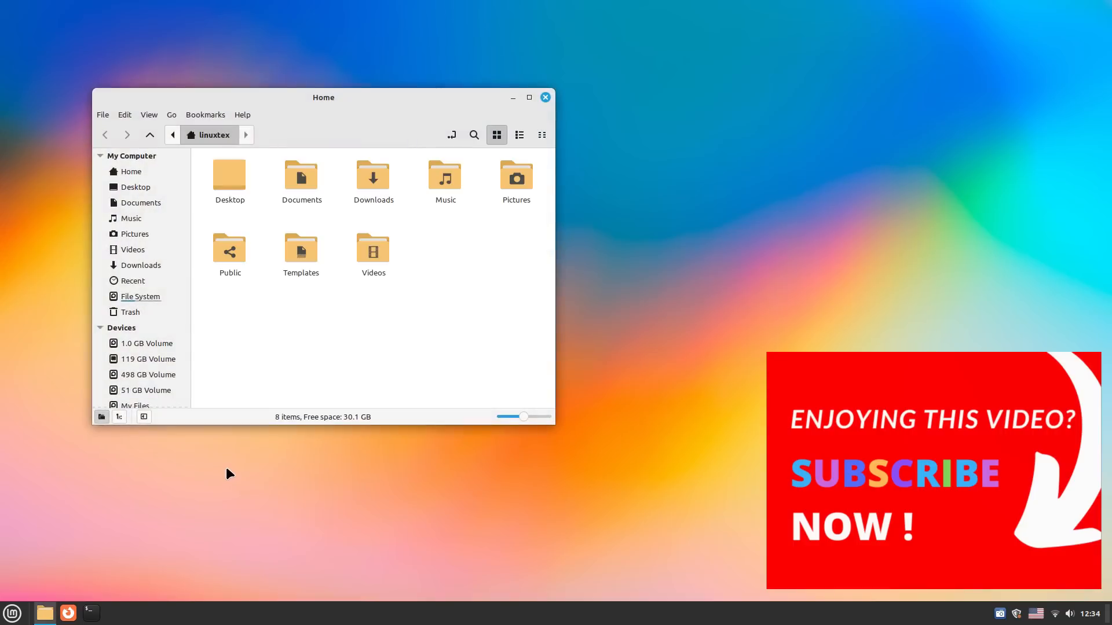
drag(323, 98, 398, 112)
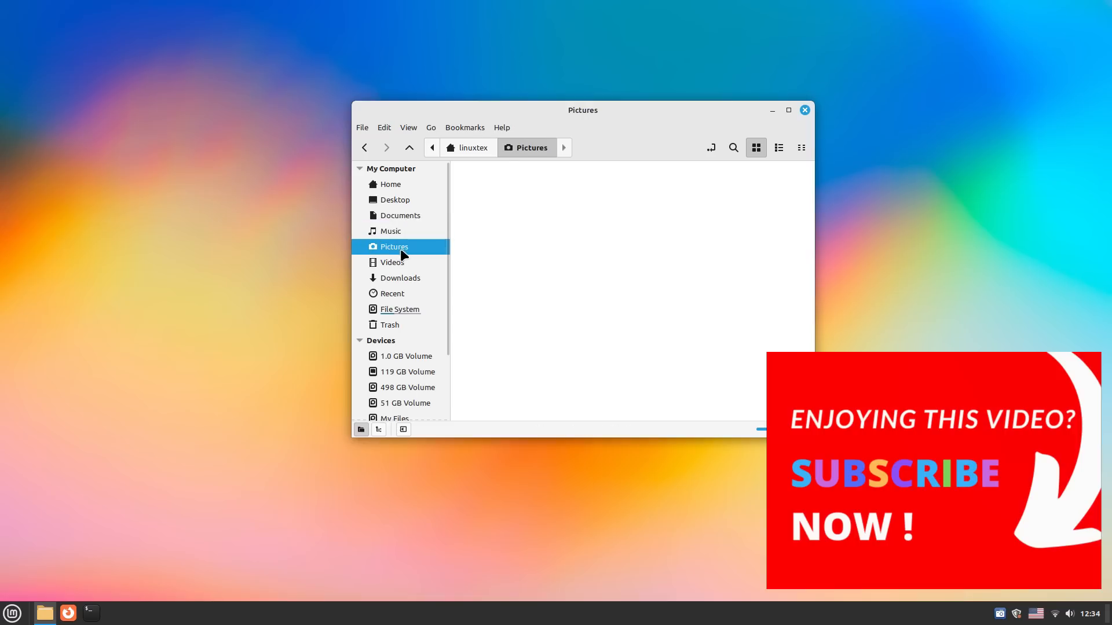
click(389, 184)
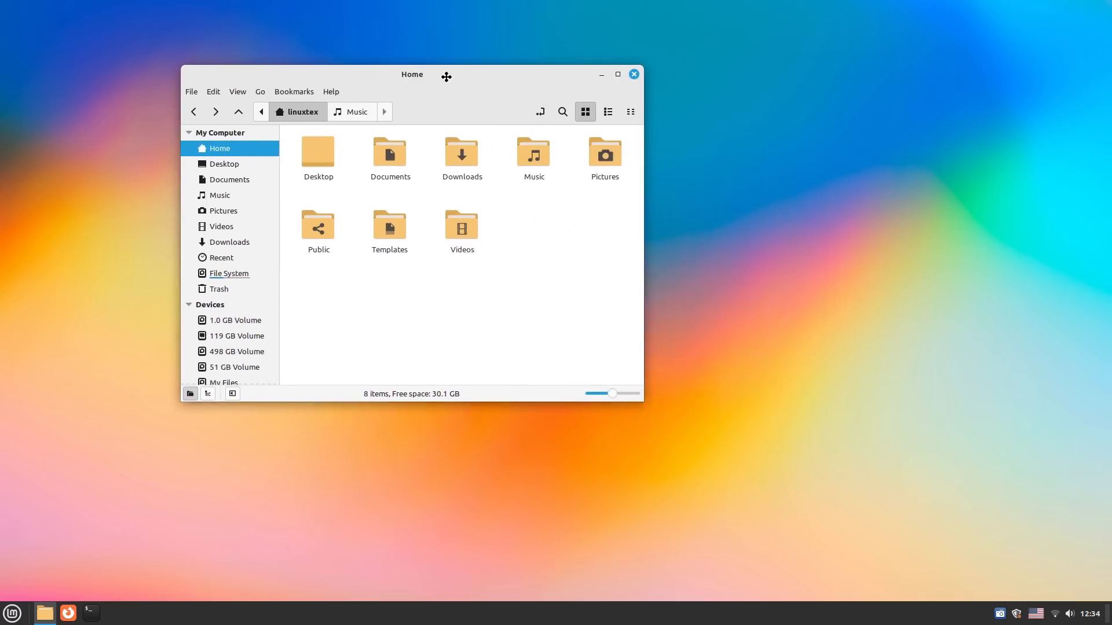
Step: Open a terminal, begin typing 'uname -', and shift the Home window left
click(91, 613)
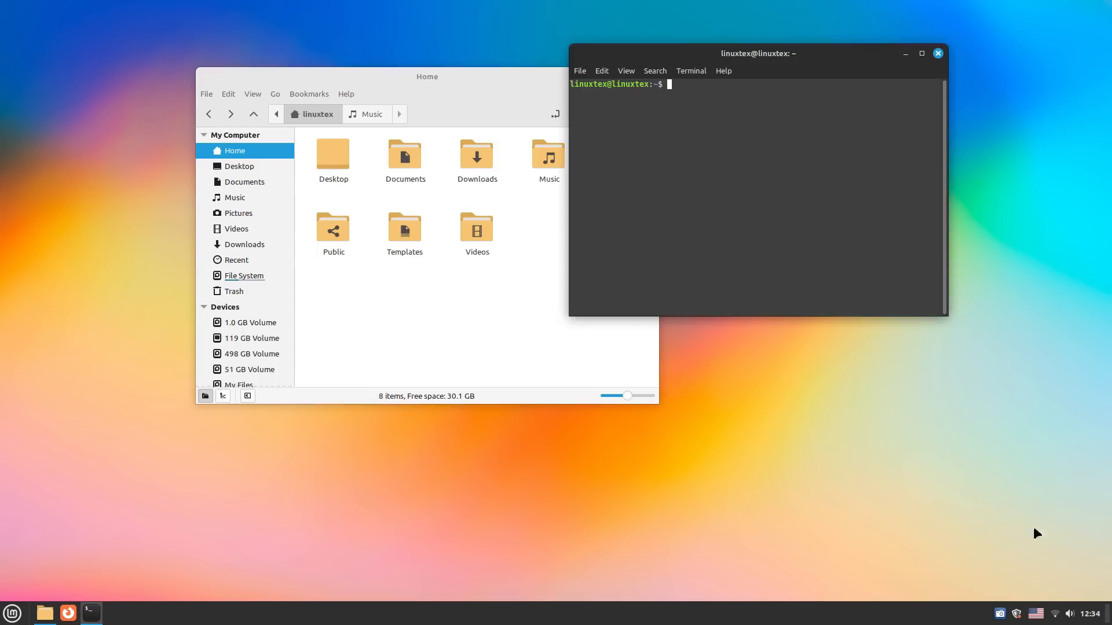
text(uname -)
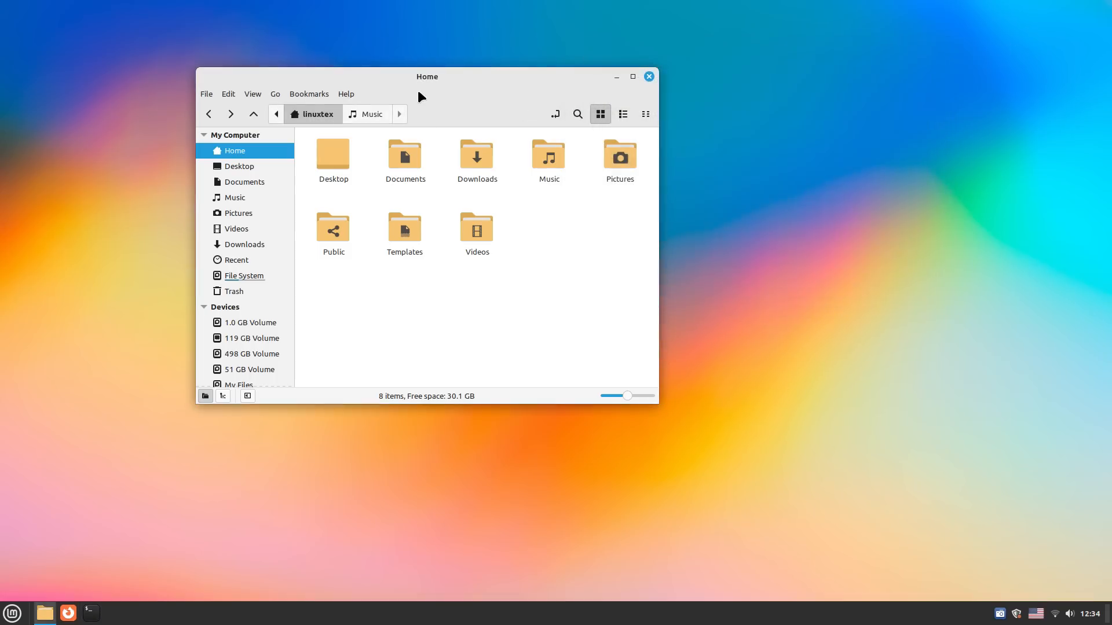
drag(427, 76, 296, 85)
text(theme)
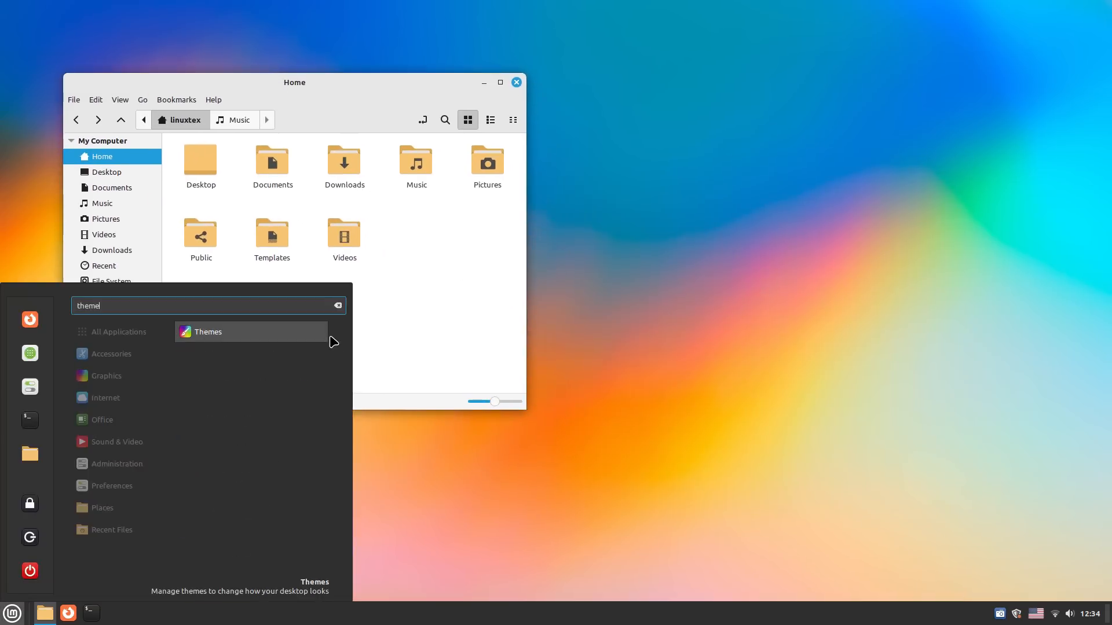
Step: Launch Themes from the menu search and step through Light to the Mixed appearance with blue accent
click(206, 331)
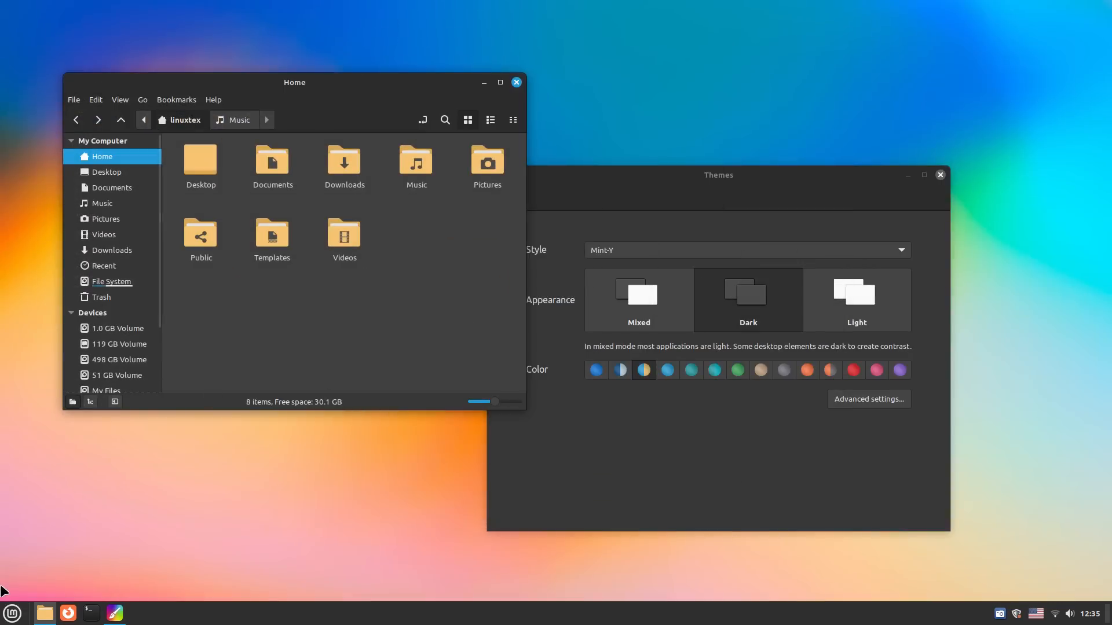
click(12, 611)
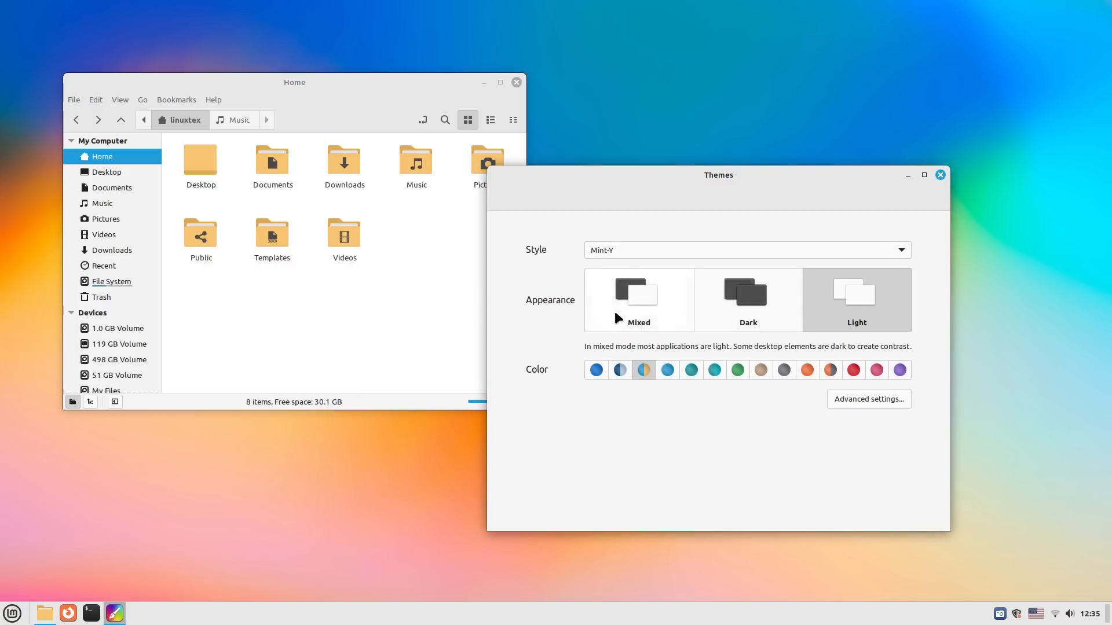
click(12, 613)
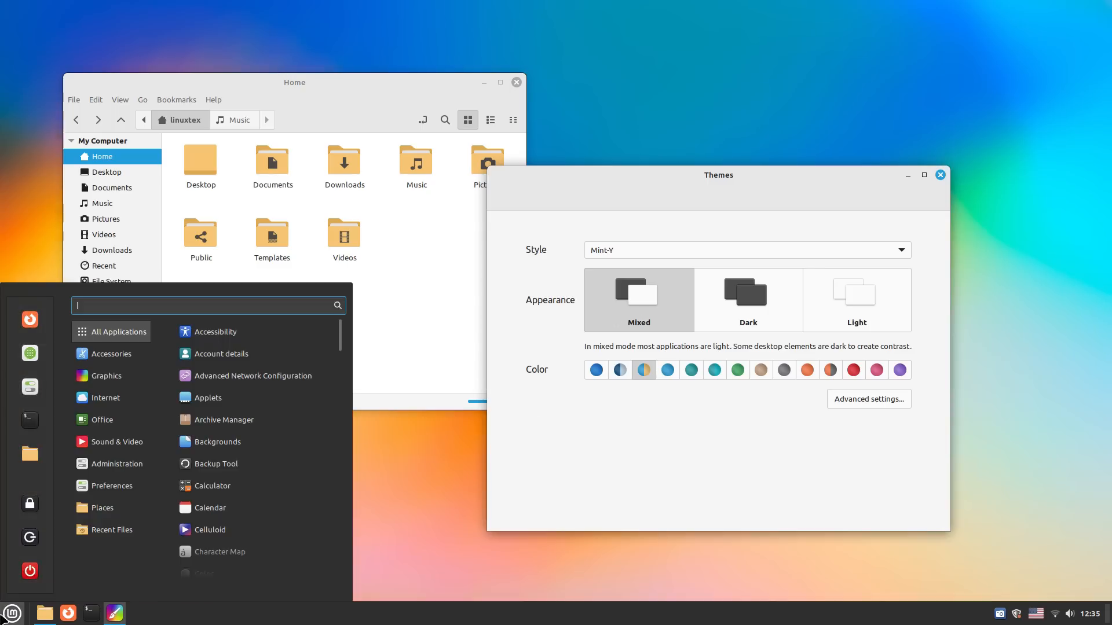
click(595, 370)
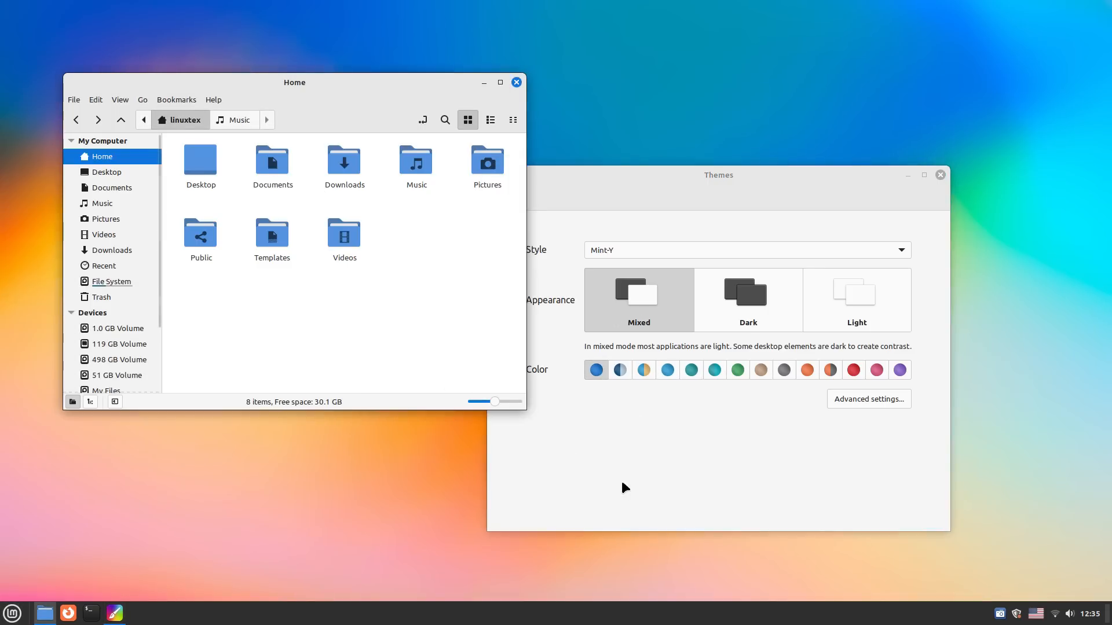
Step: Try the blue-grey, bright blue, teal, green and grey Mint-Y accent colours
click(618, 369)
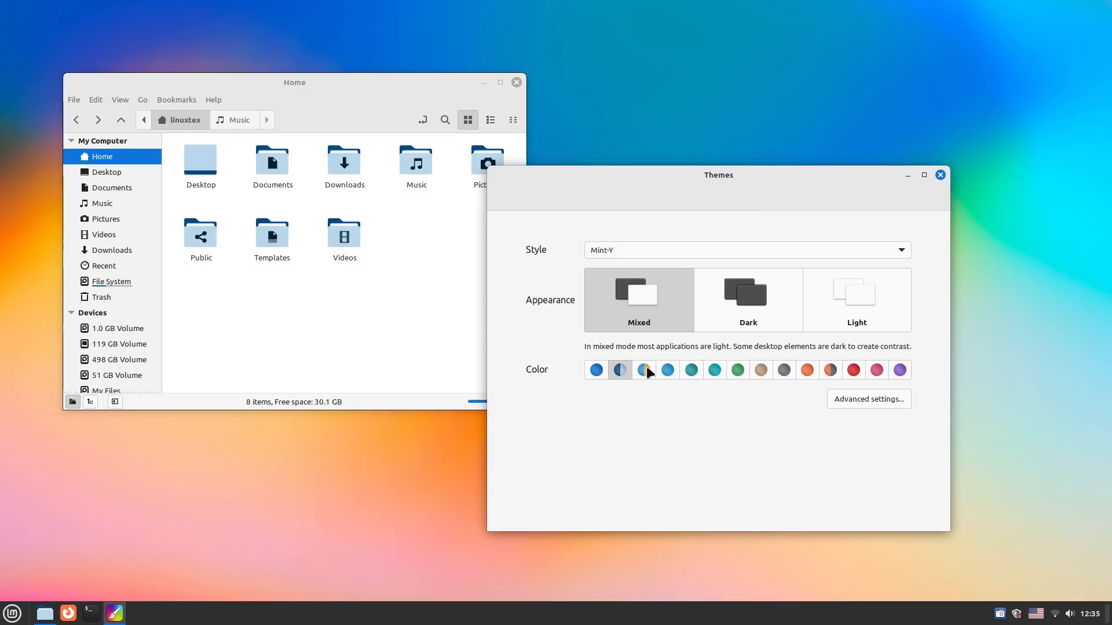
click(667, 370)
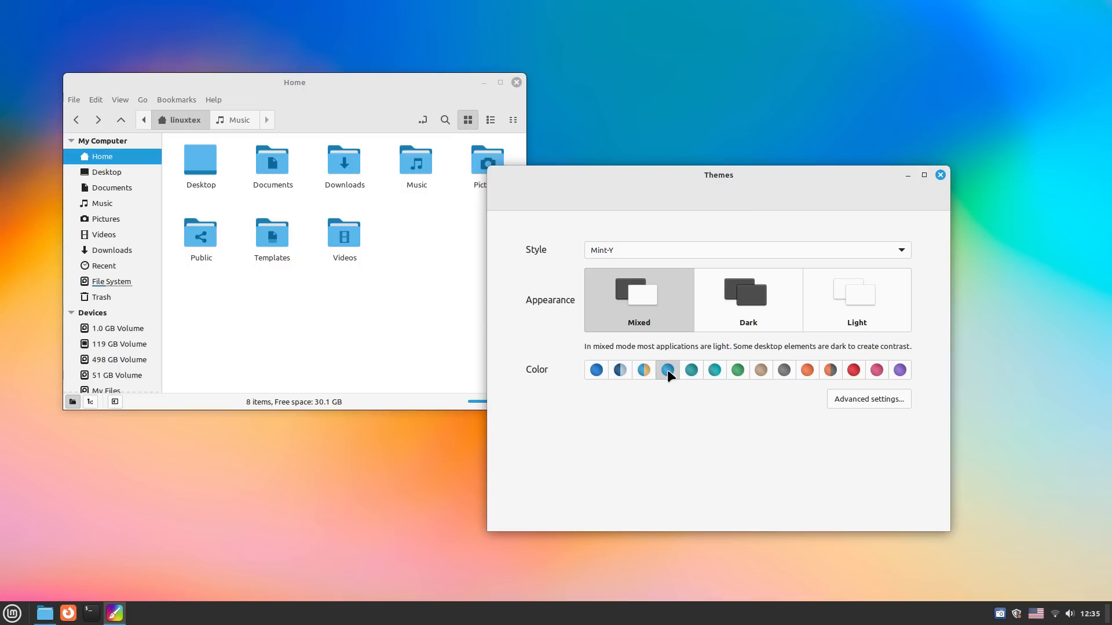
click(416, 159)
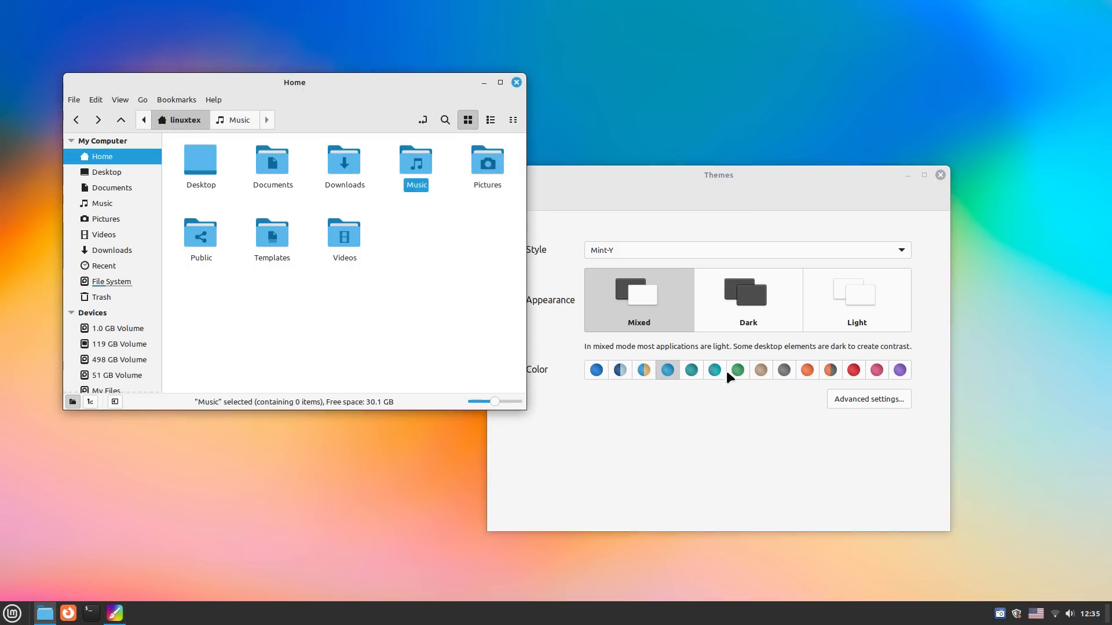
click(714, 369)
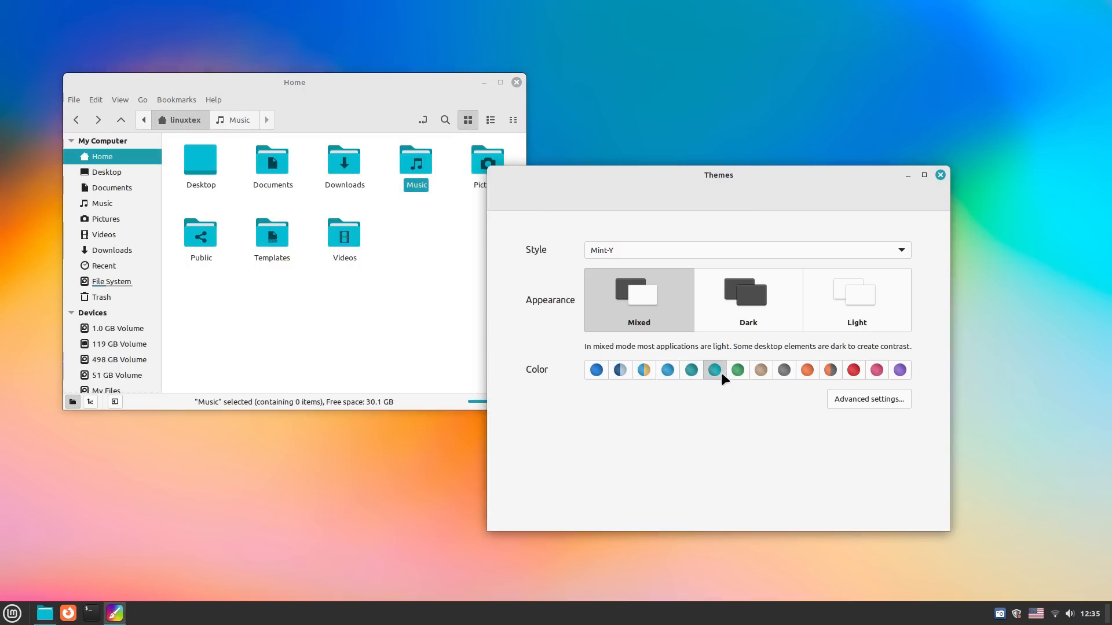
click(738, 369)
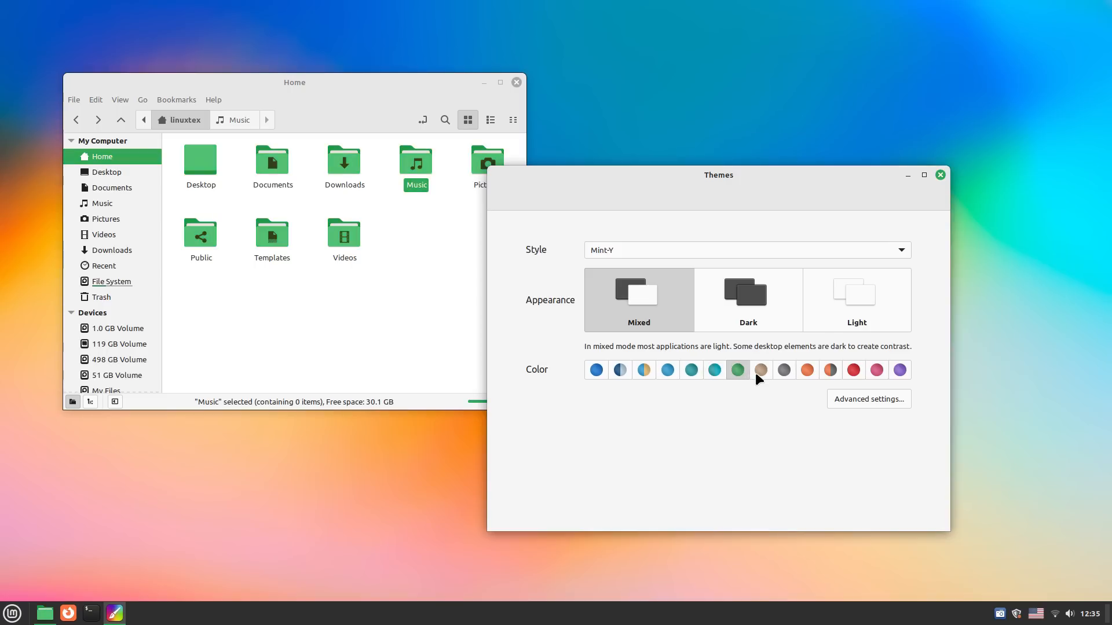
click(783, 370)
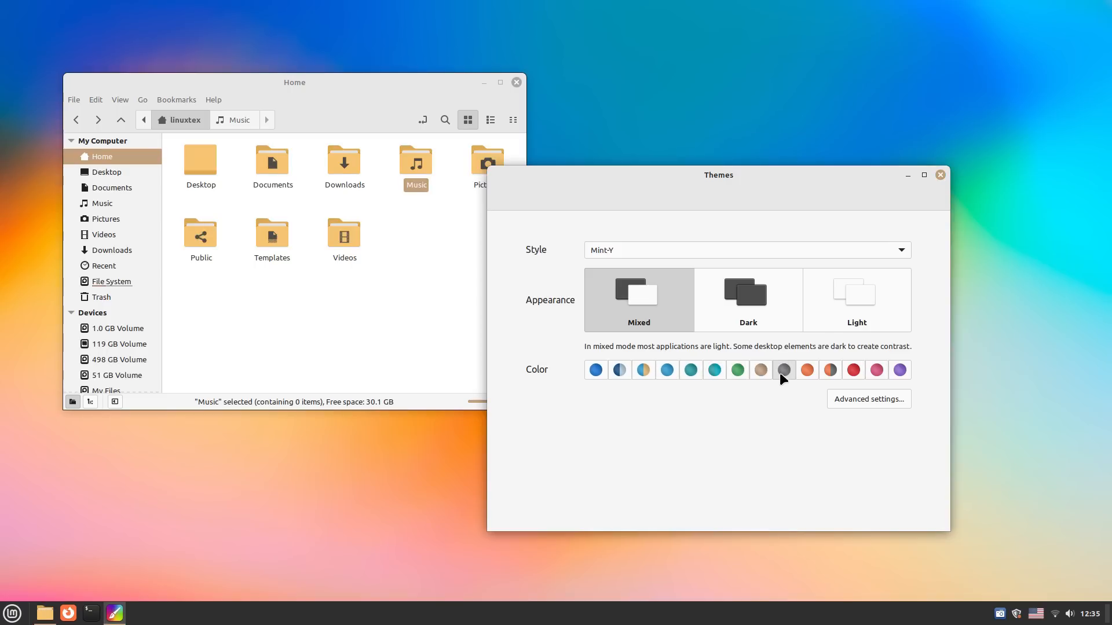
Step: Try the dark look and red, pink, purple accents, then restore Mint-Y Mixed with blue
click(806, 370)
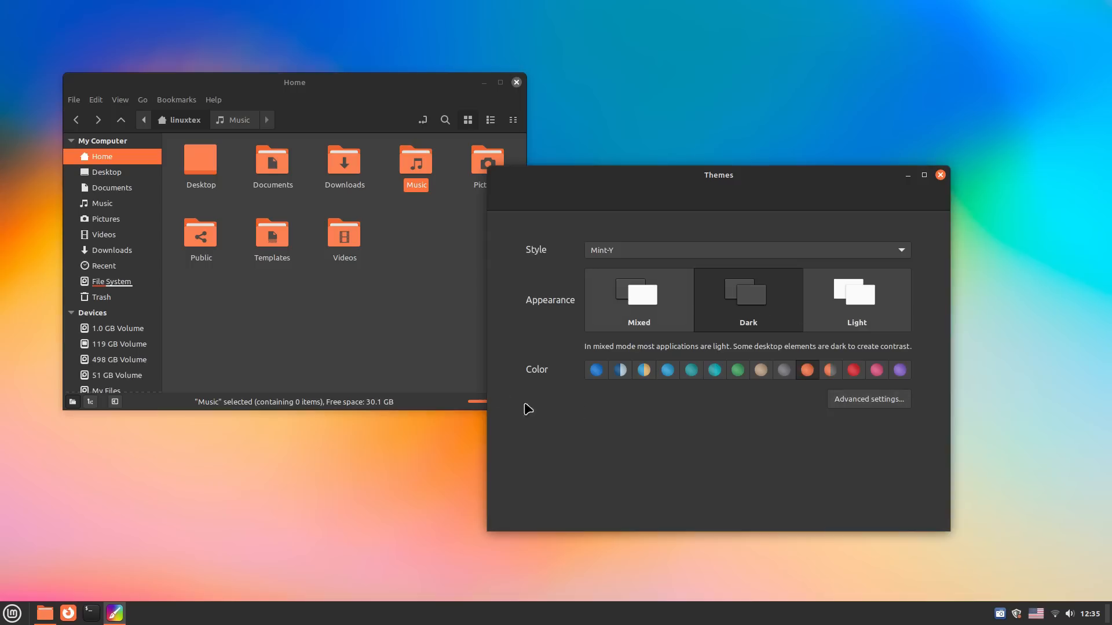
click(829, 369)
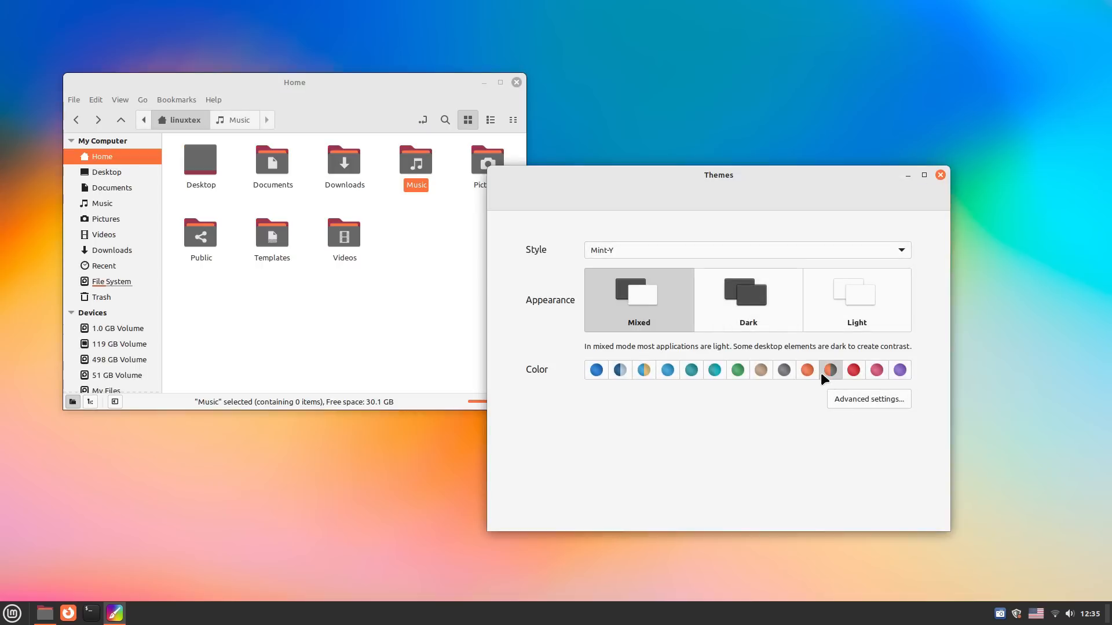
click(854, 370)
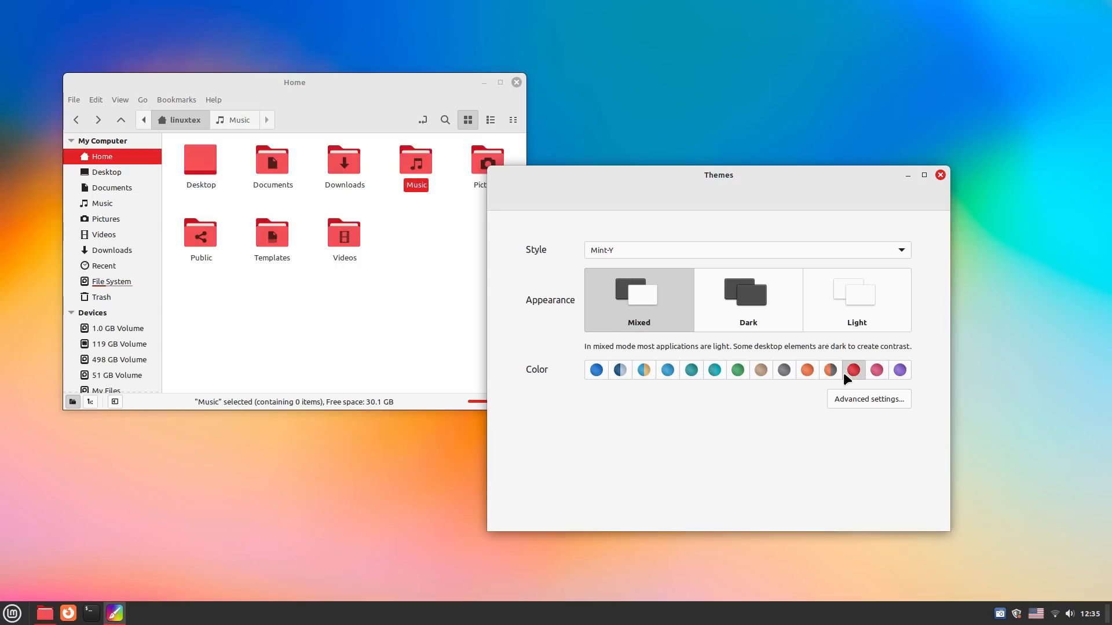
click(898, 369)
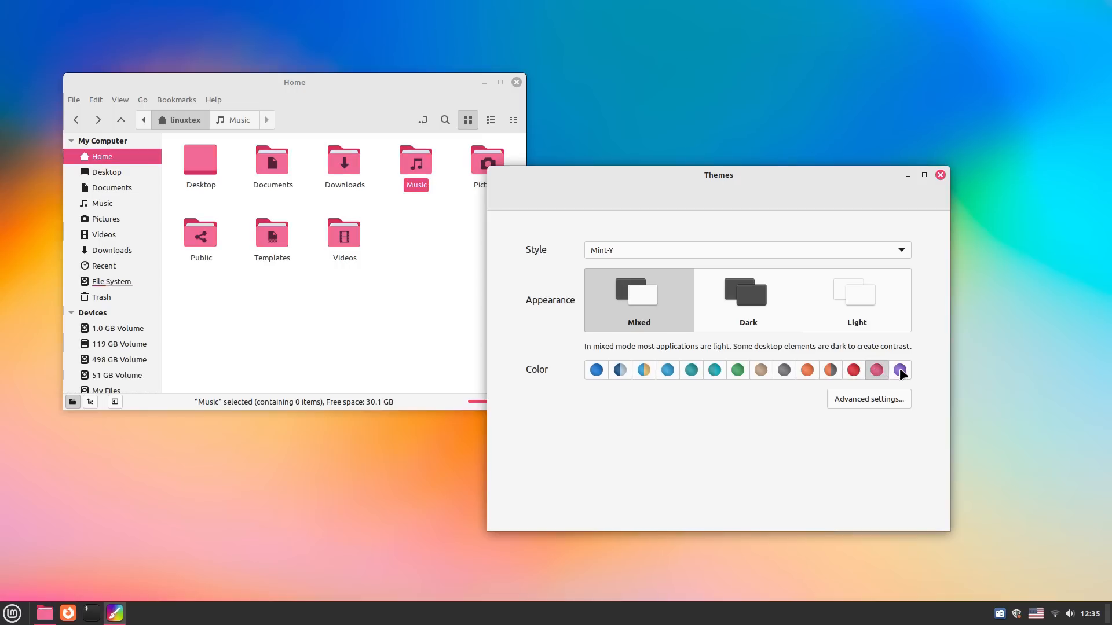
click(643, 369)
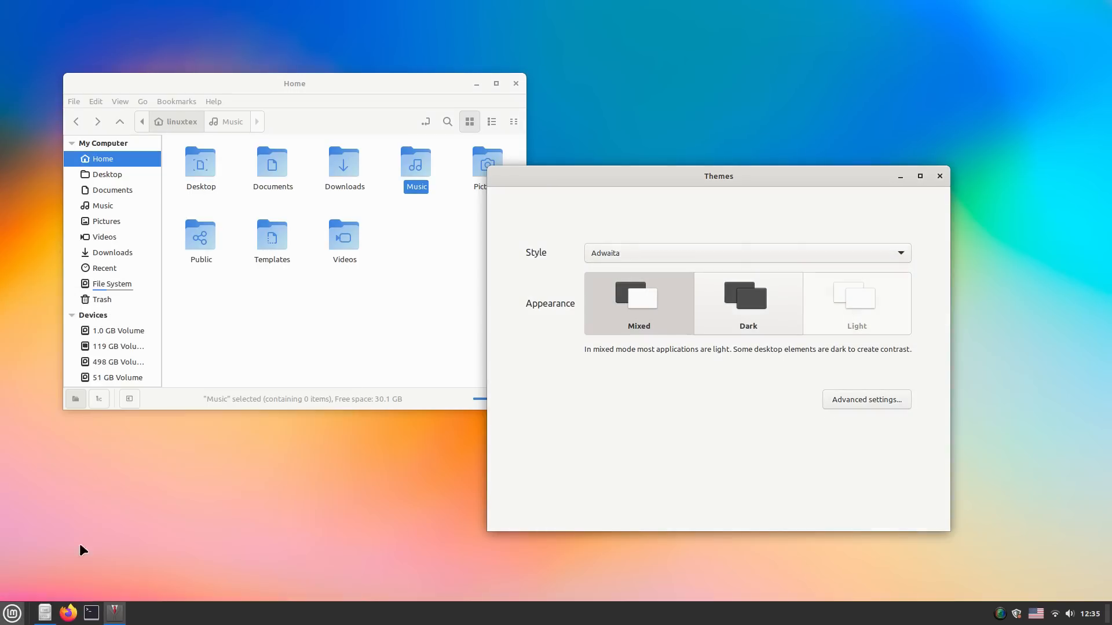
click(747, 252)
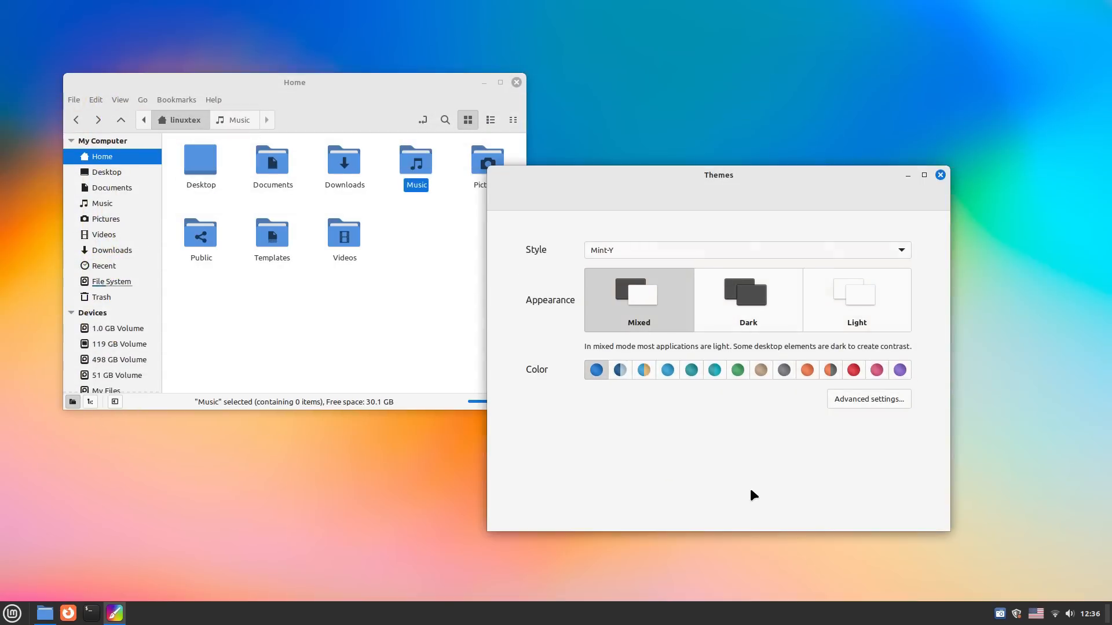
Step: In Advanced settings, set the icon theme to Mint-Y-Sand alongside Mint-Y-Blue applications
click(868, 399)
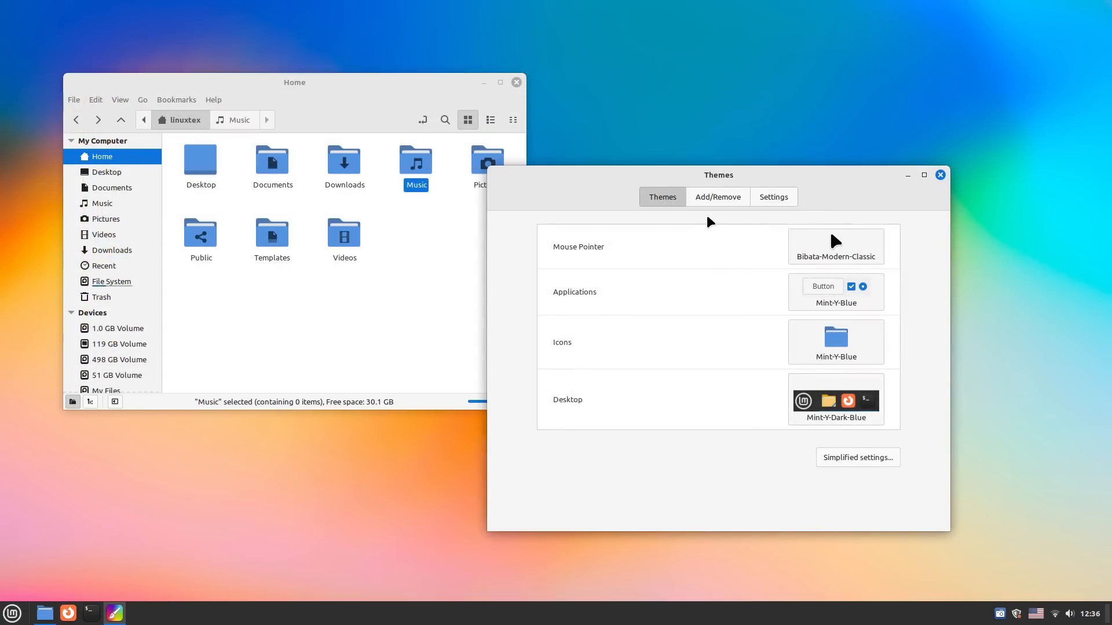
click(835, 245)
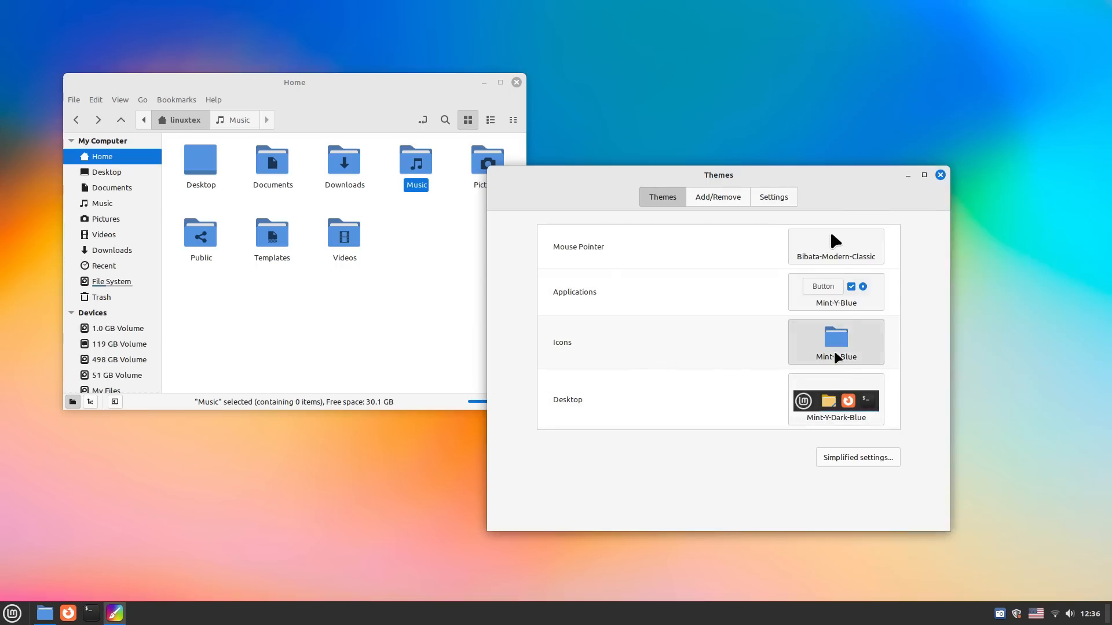
click(835, 341)
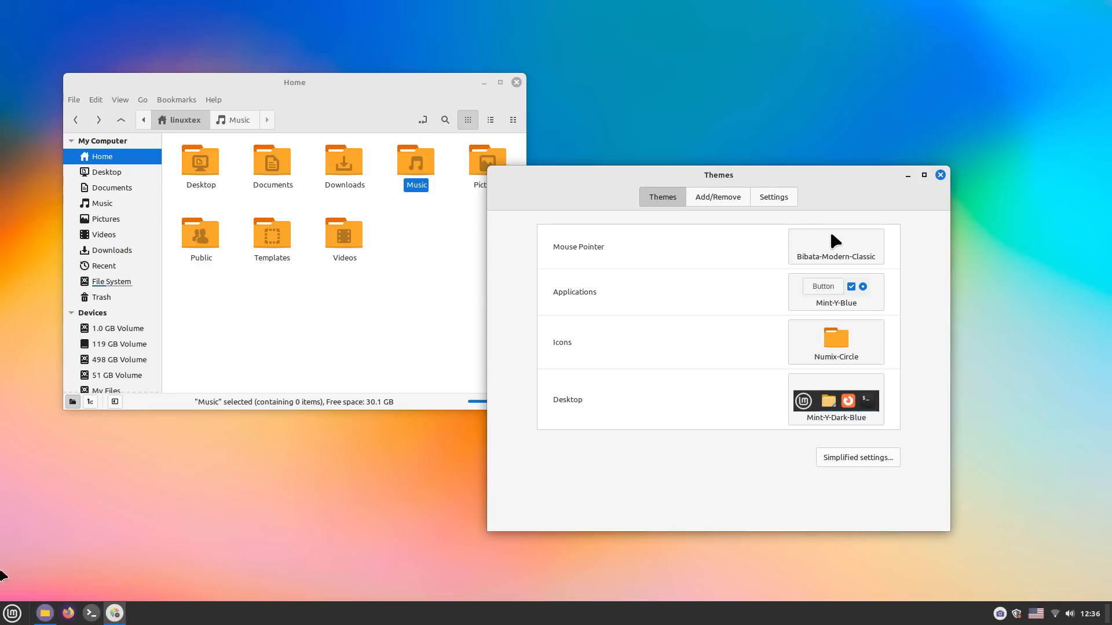
click(11, 613)
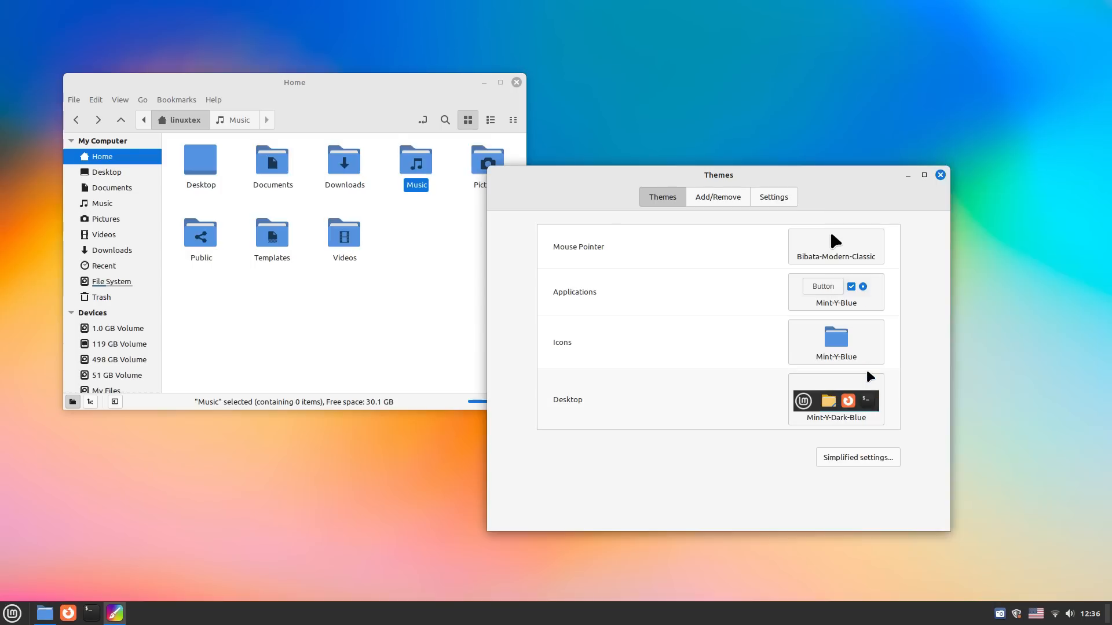
mouse_move(820, 322)
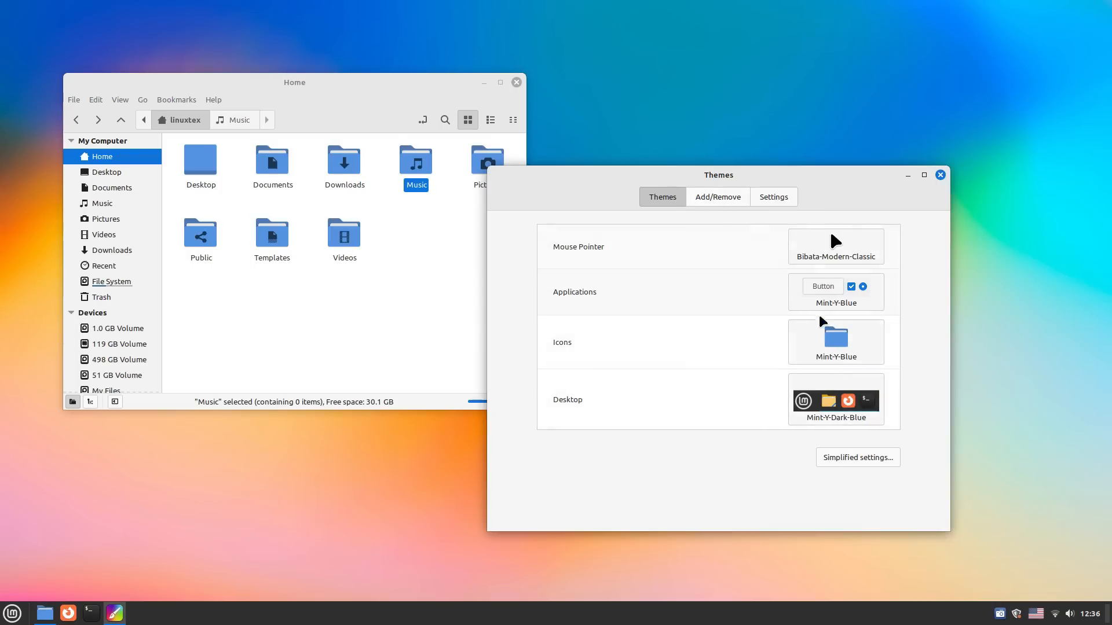
click(835, 341)
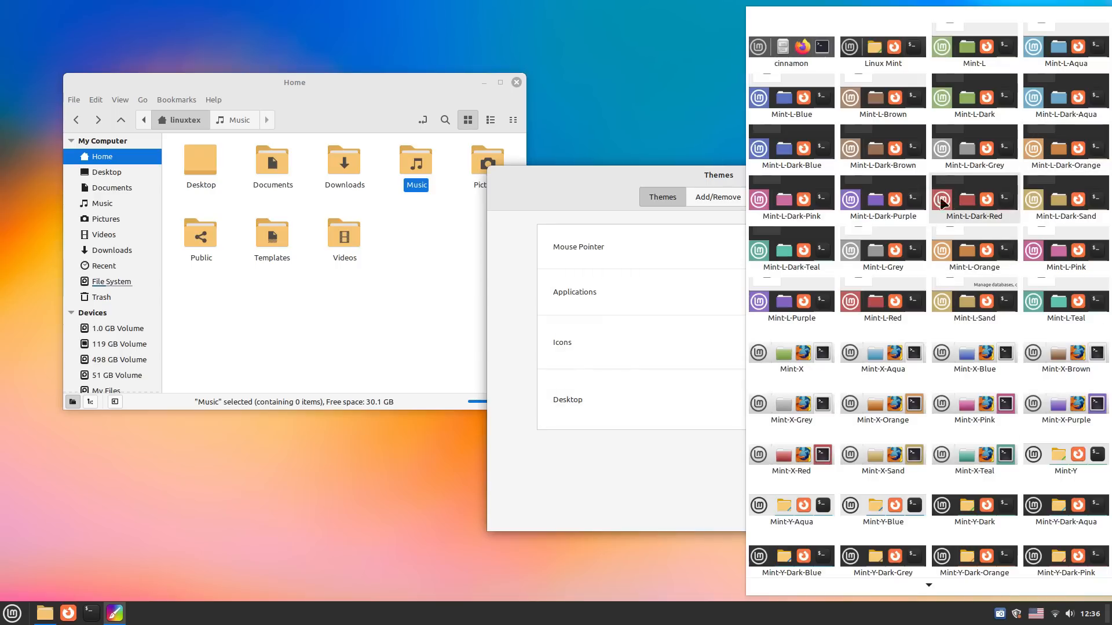
scroll(down, 3)
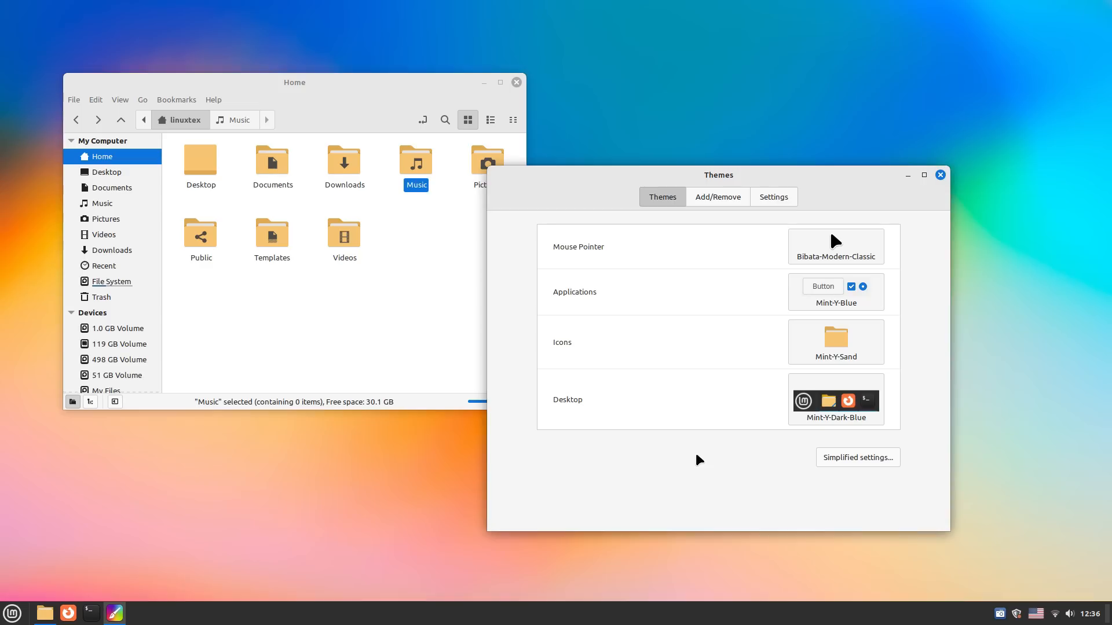
Step: Browse the Add/Remove catalogue of downloadable desktop themes
click(717, 197)
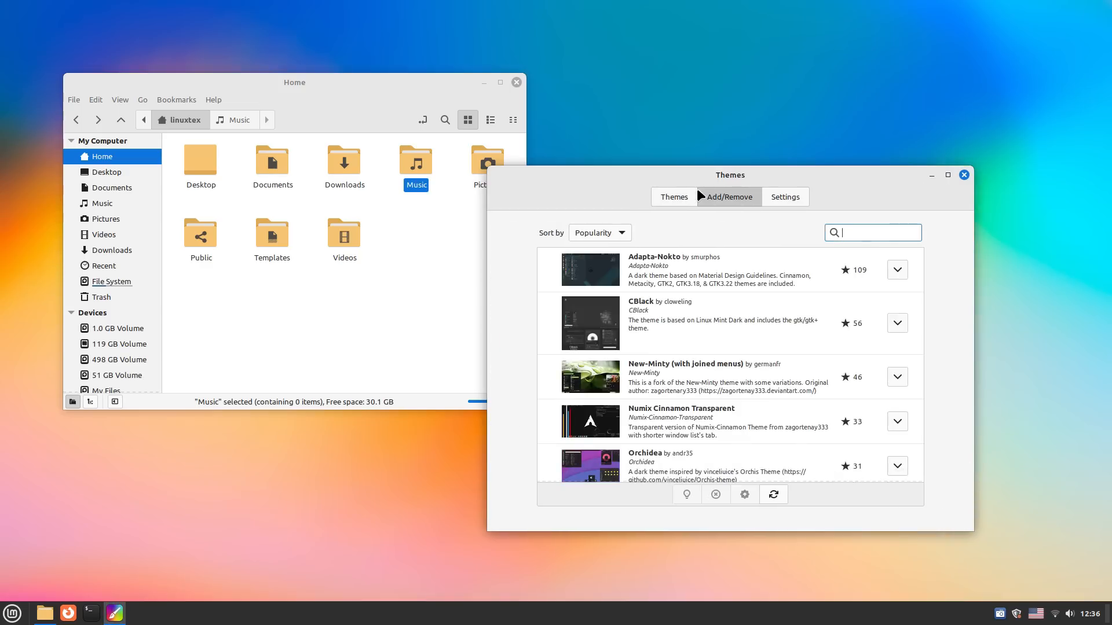
scroll(down, 3)
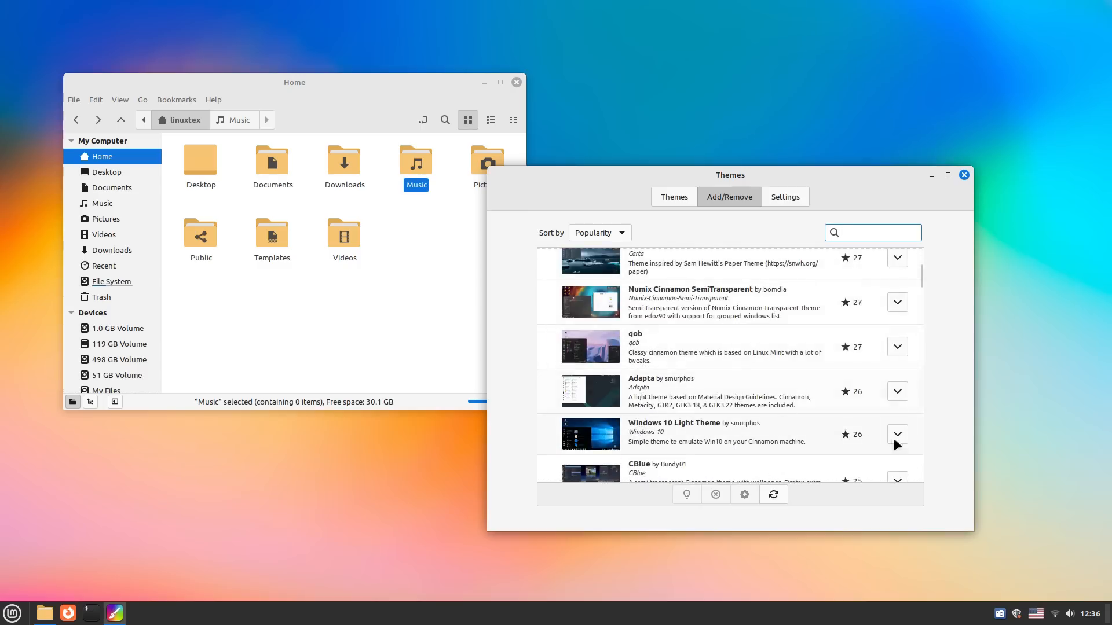
scroll(down, 3)
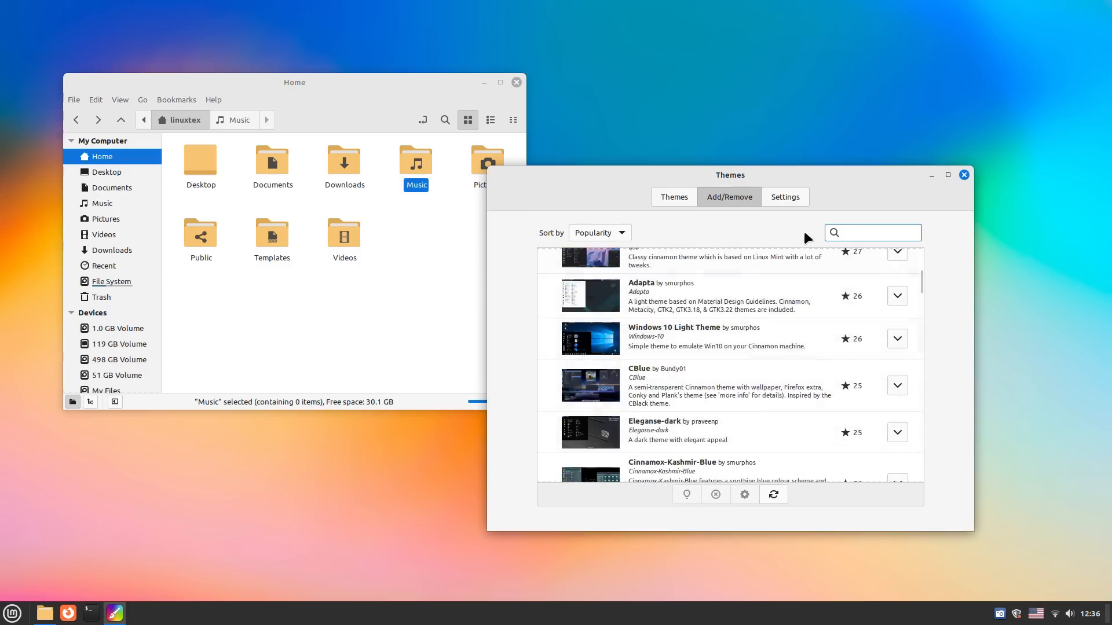
Step: Review Dark mode and Show icons in menus without changing them, close Themes, and recentre the Home window
click(784, 196)
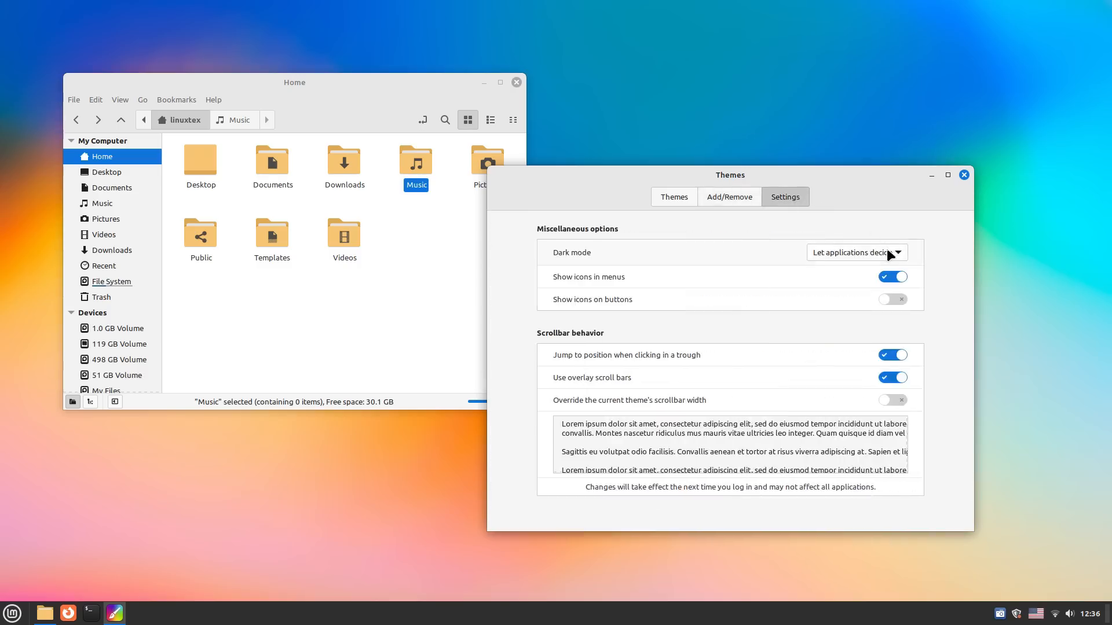
click(855, 252)
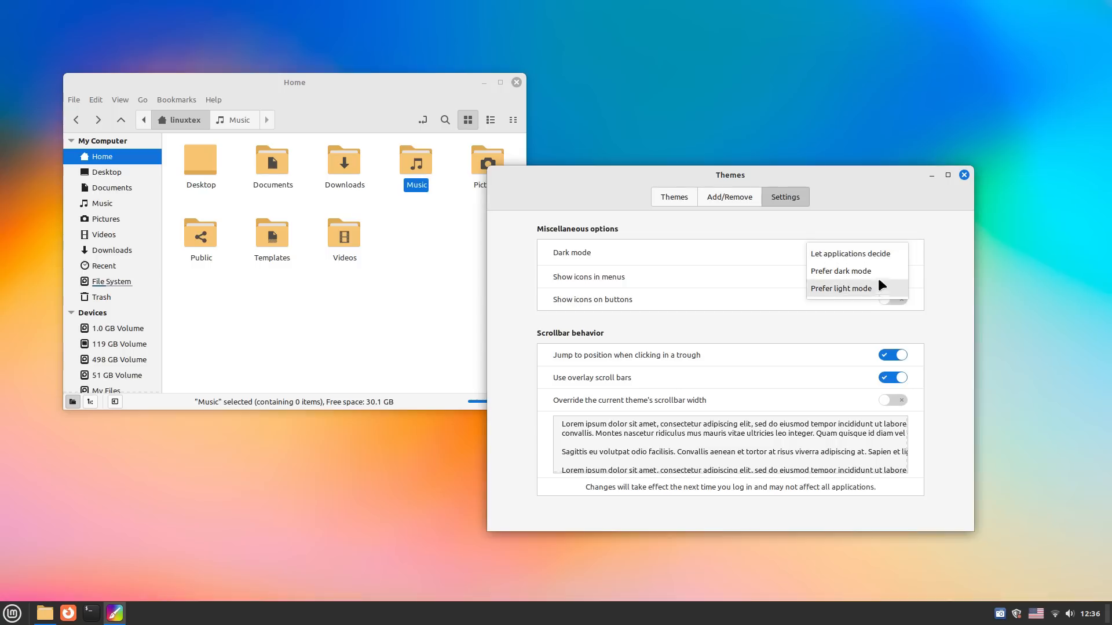
click(854, 253)
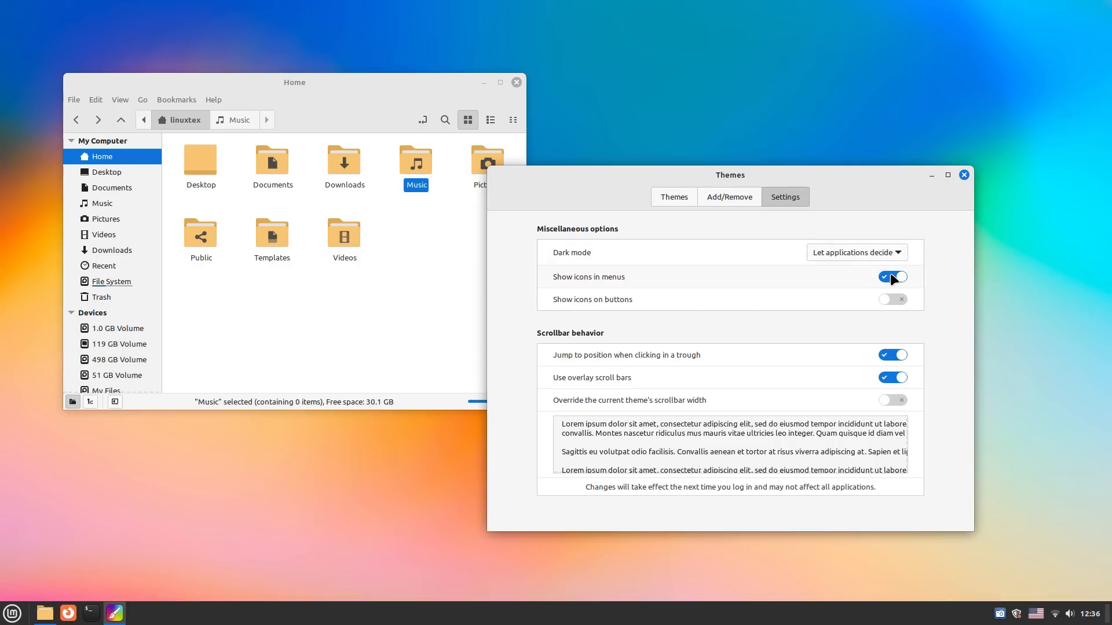
click(892, 276)
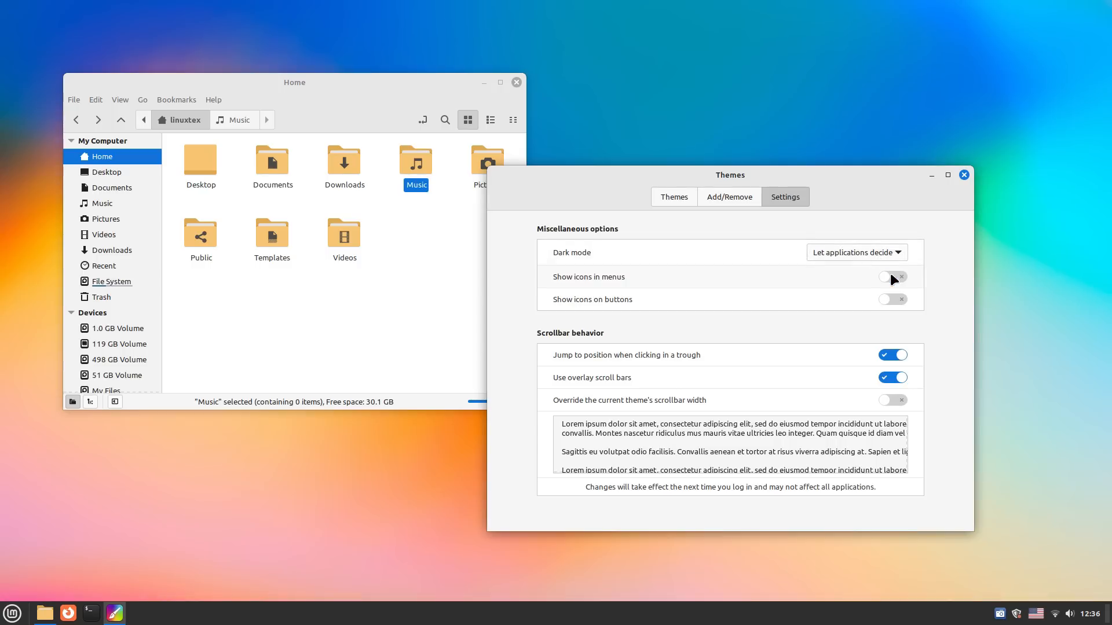
click(892, 277)
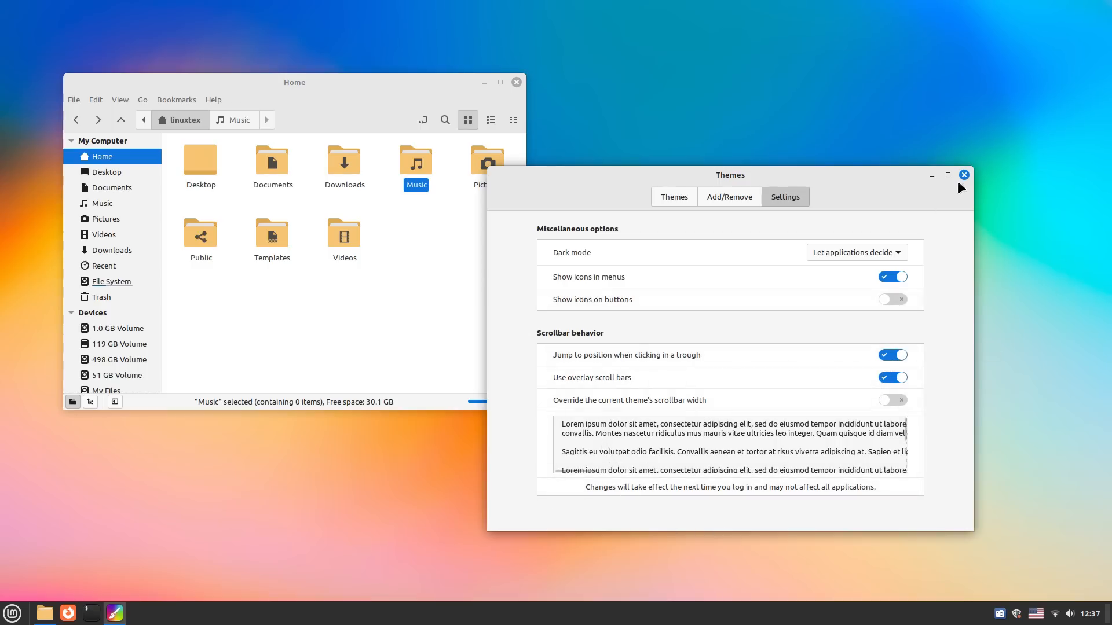
click(962, 175)
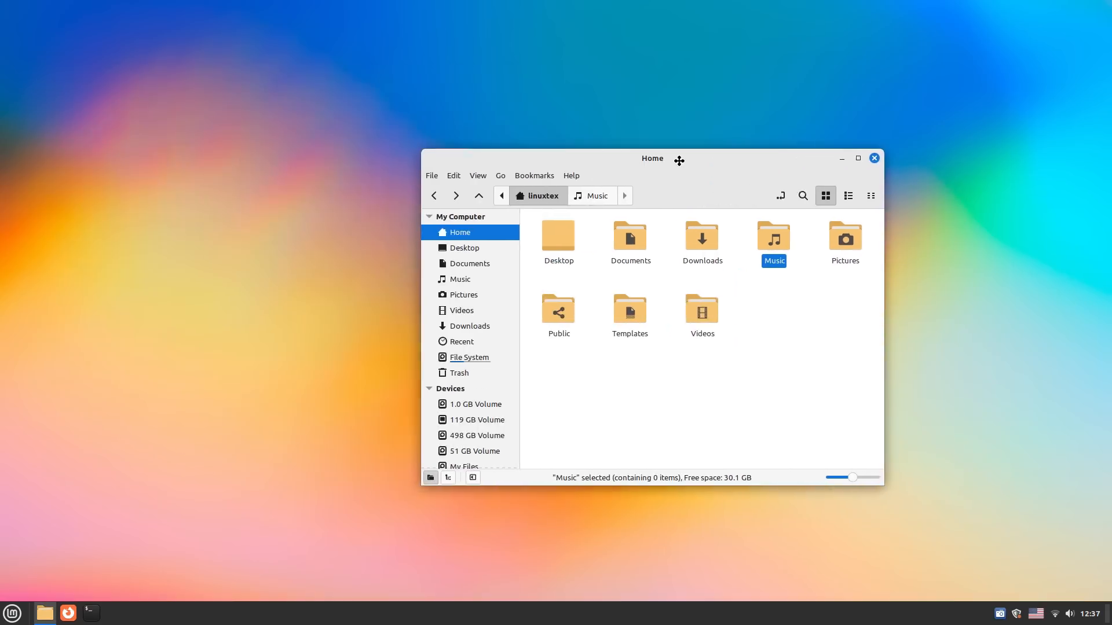
drag(652, 159, 659, 158)
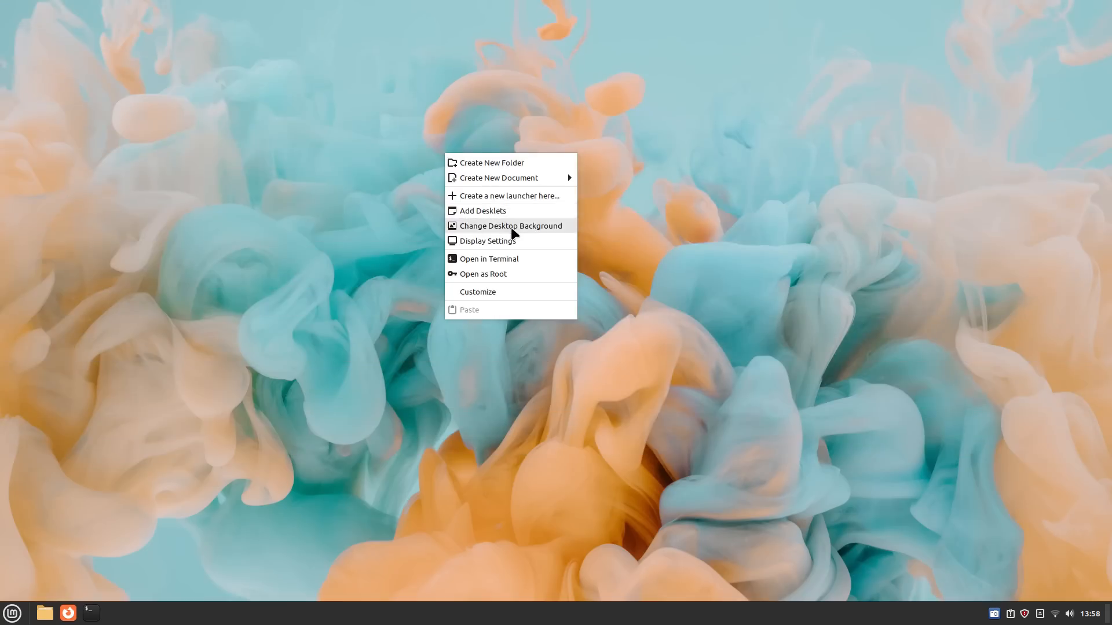
Step: Open Backgrounds and try Orchid and Interior Design, checking them on the desktop
click(510, 226)
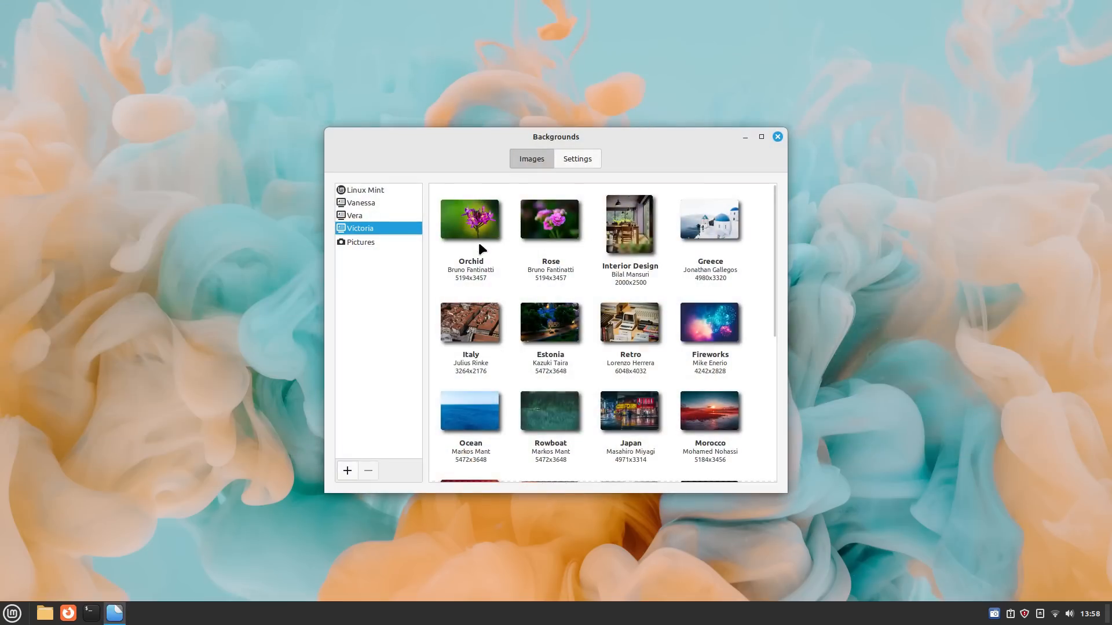
click(470, 218)
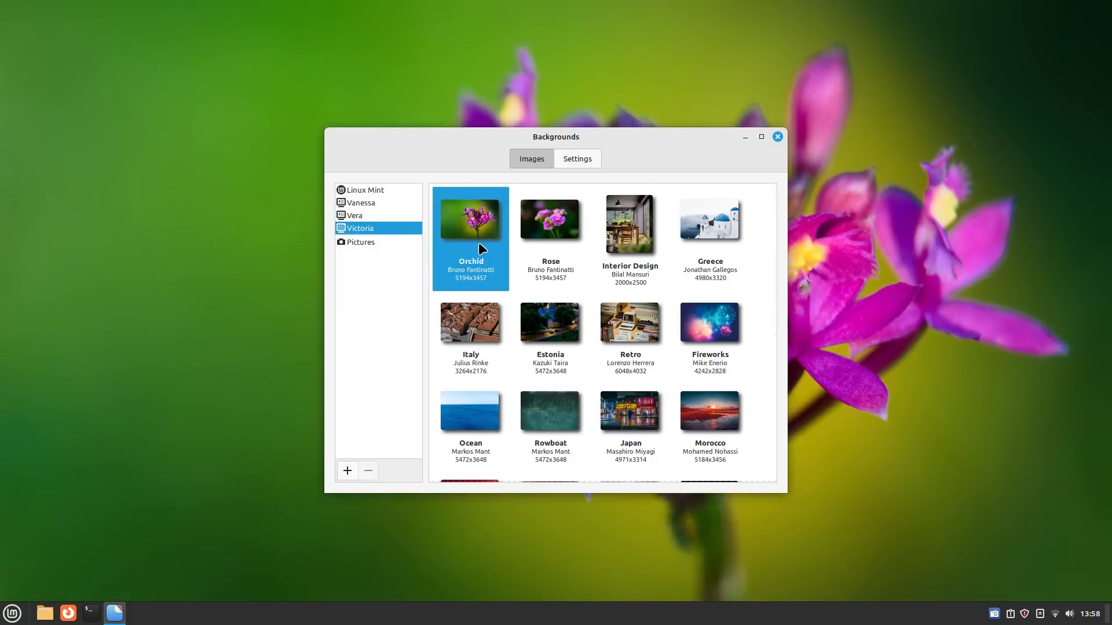
mouse_move(554, 245)
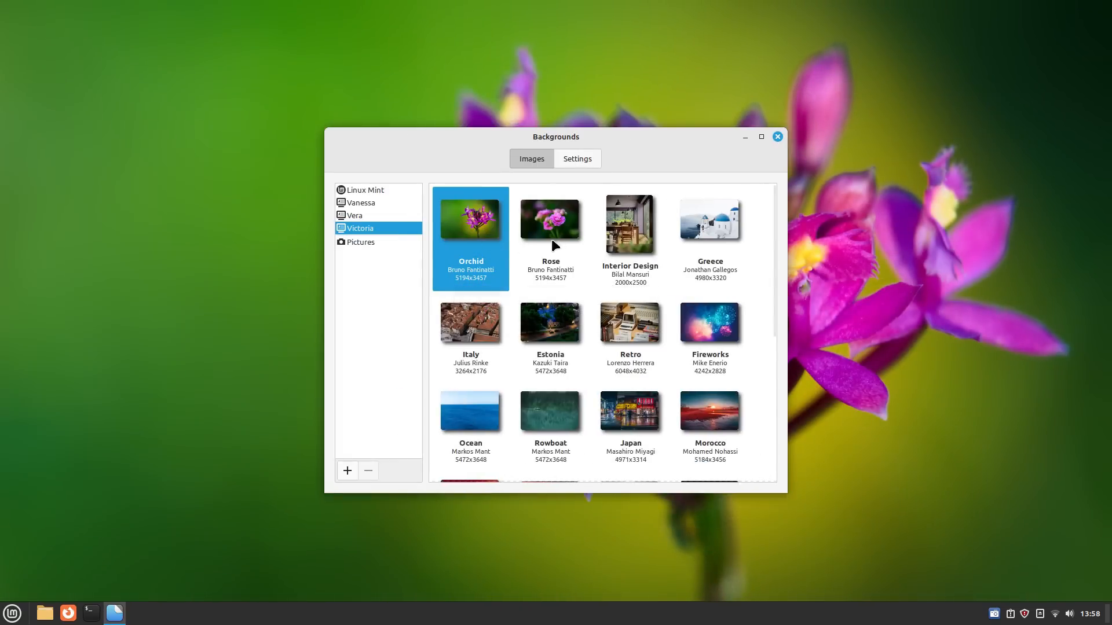
key(ctrl+alt+Right)
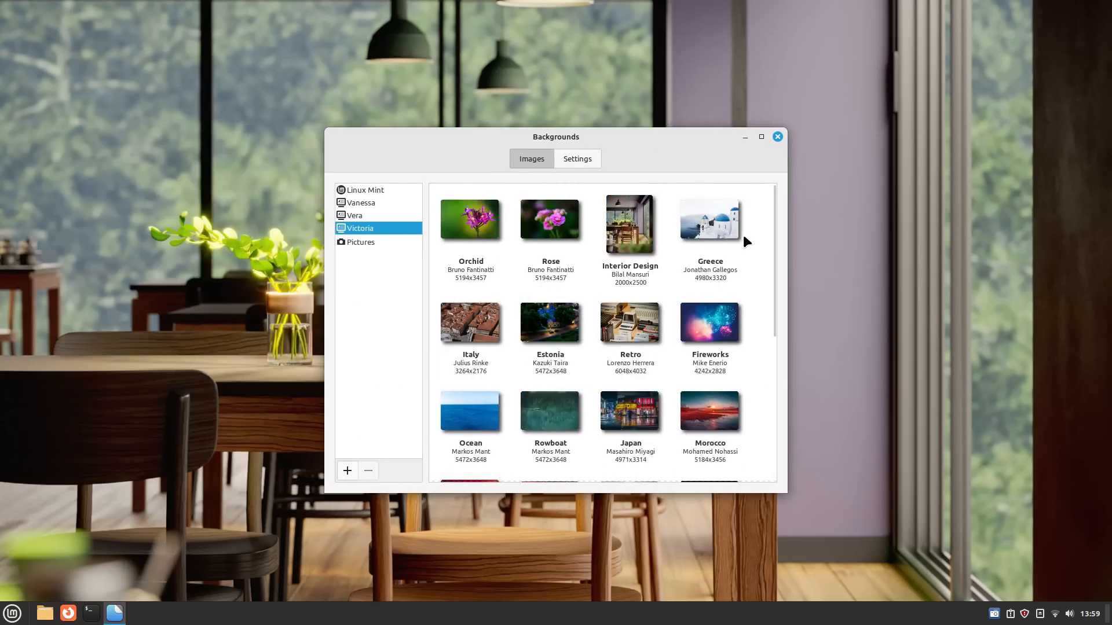
double_click(709, 218)
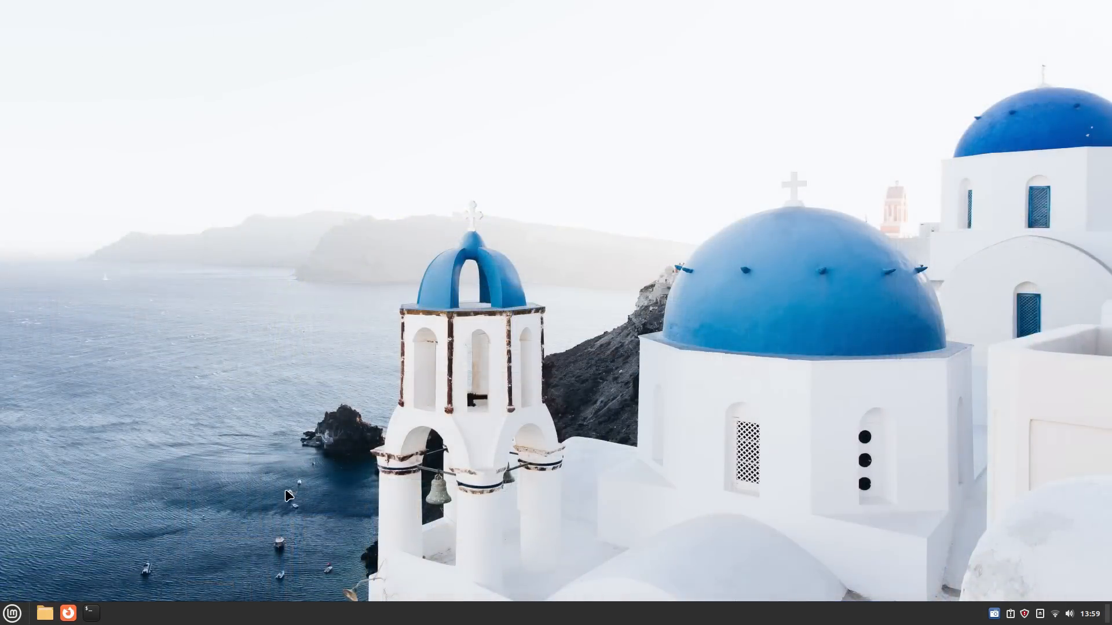
mouse_move(575, 447)
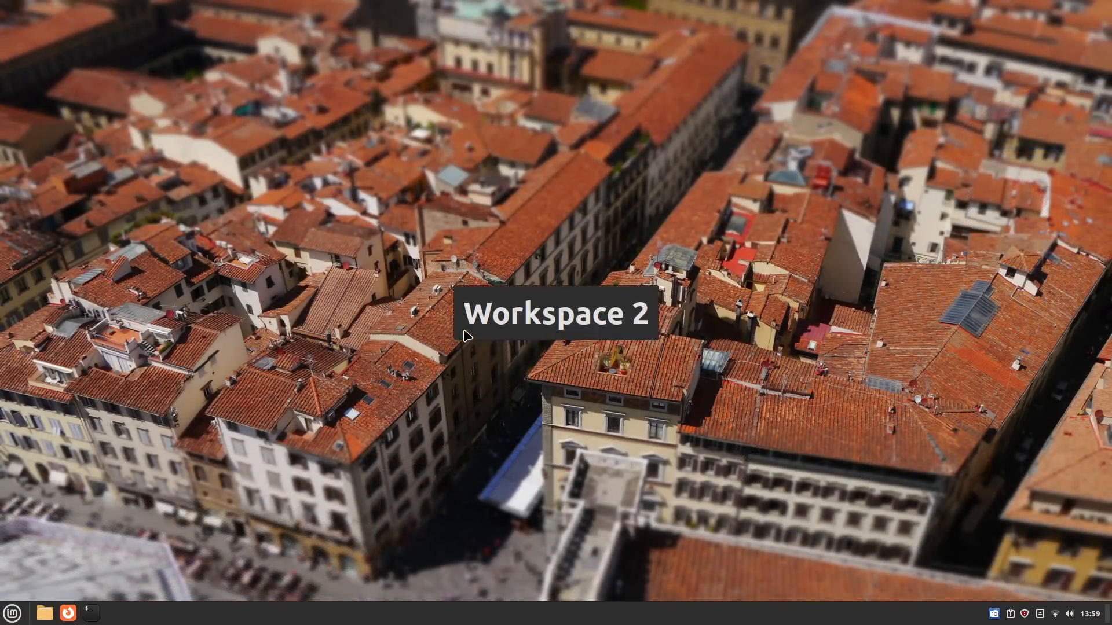
key(ctrl+alt+Right)
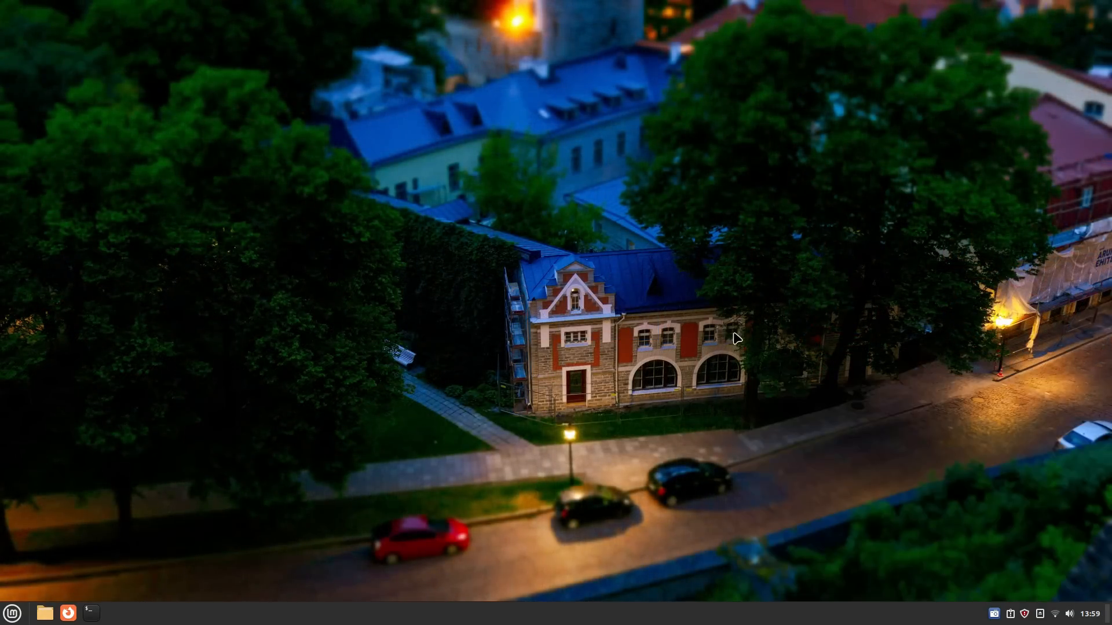
click(115, 611)
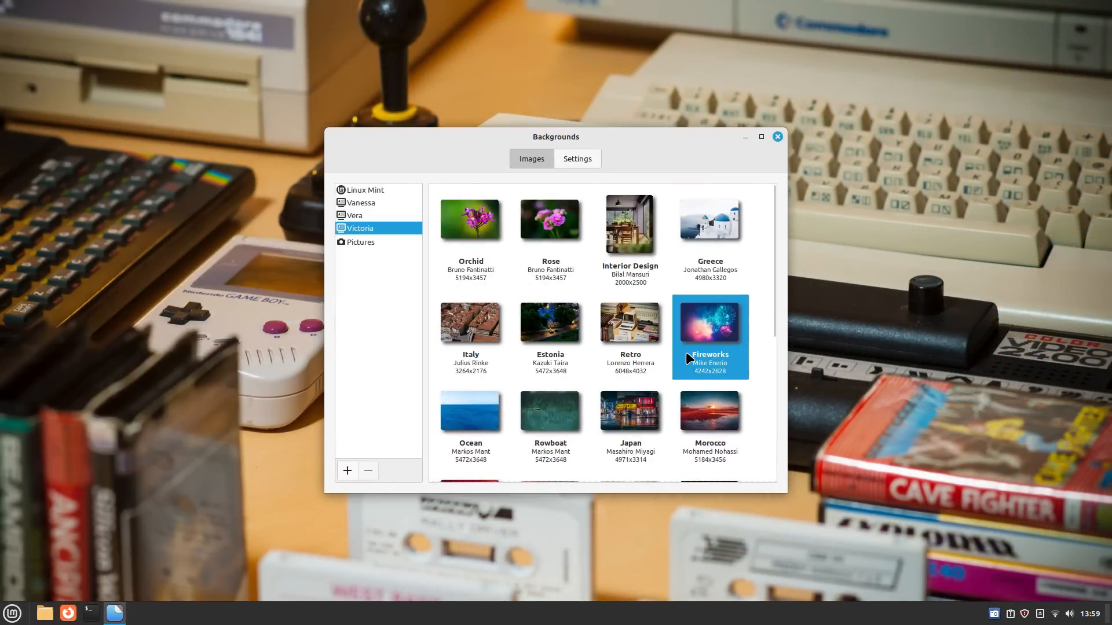
Step: Cycle the wallpaper through Fireworks, Rowboat and Japan, settling on the Victoria Red Mountain image
click(709, 323)
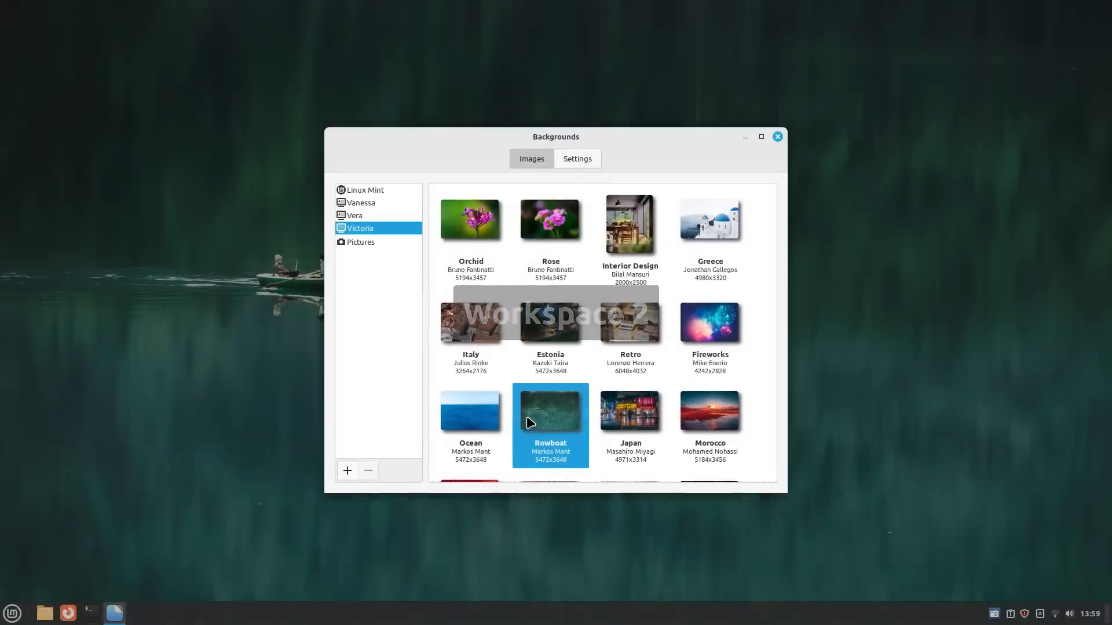
click(776, 137)
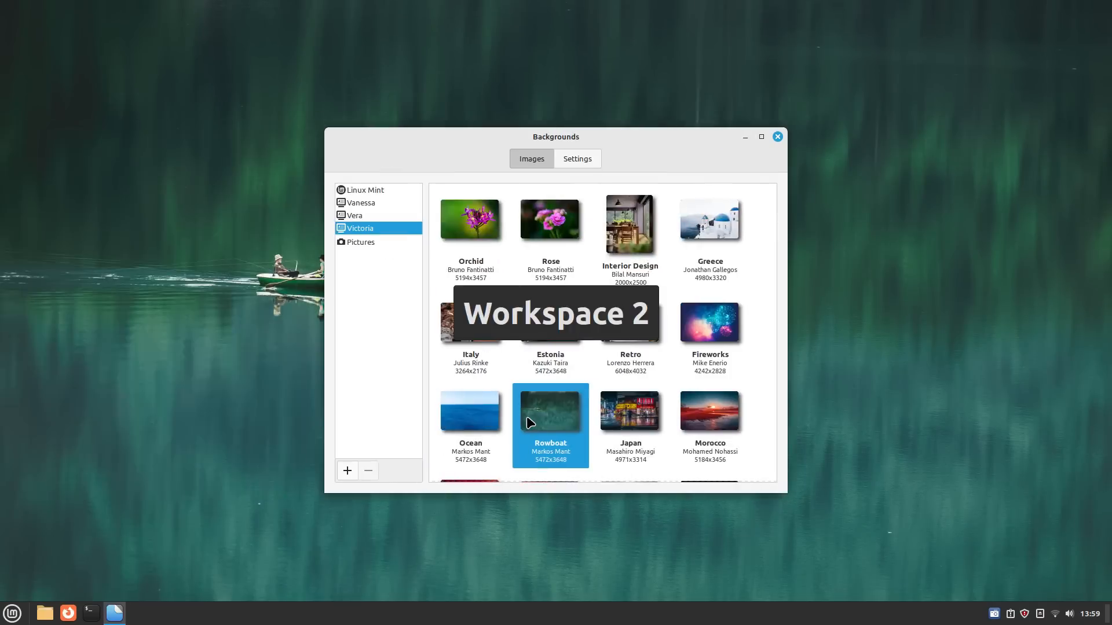
click(630, 409)
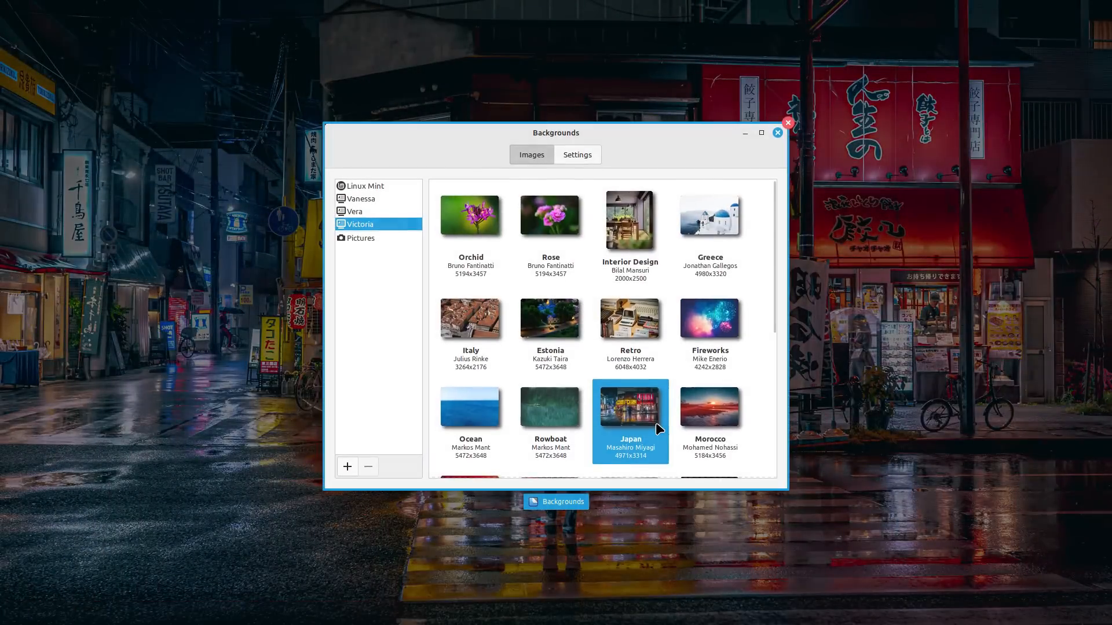
click(777, 132)
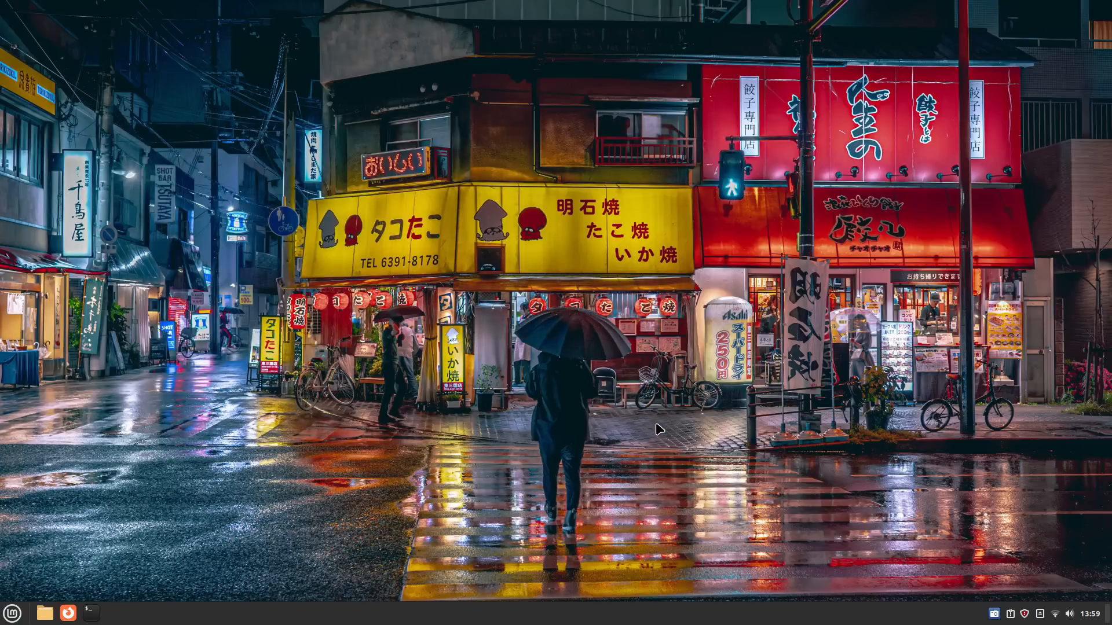
mouse_move(537, 307)
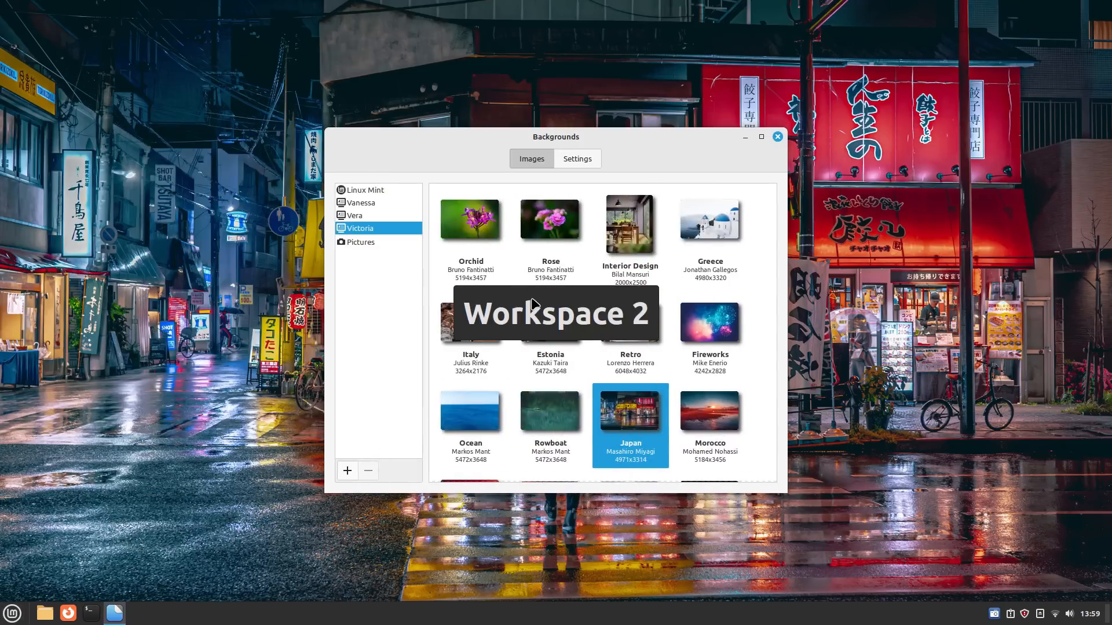
click(709, 410)
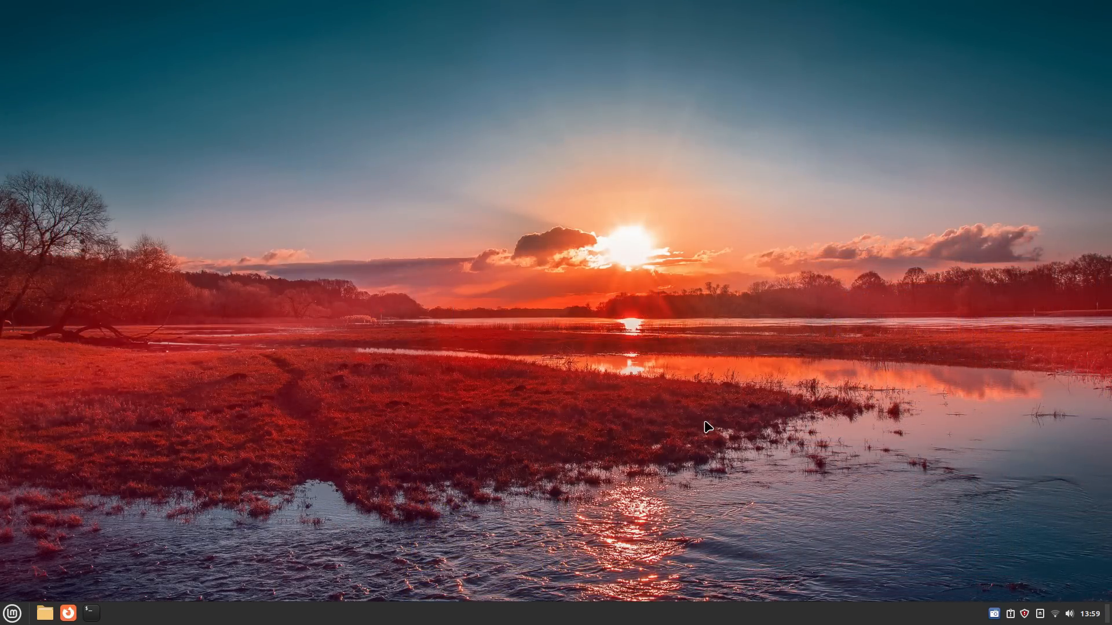
click(112, 613)
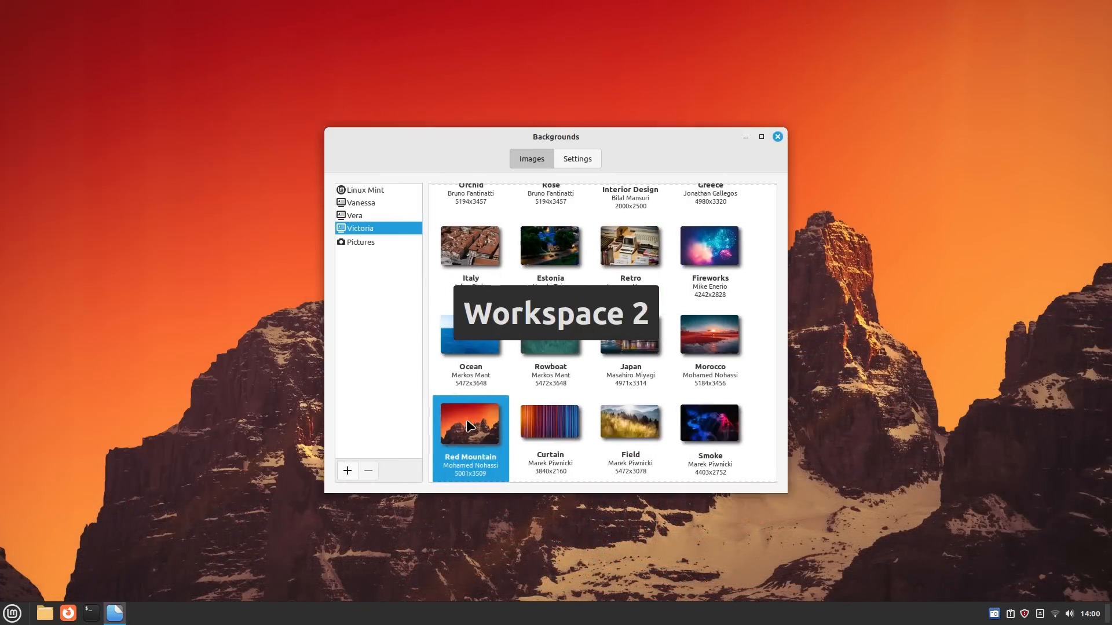
key(ctrl+alt+Right)
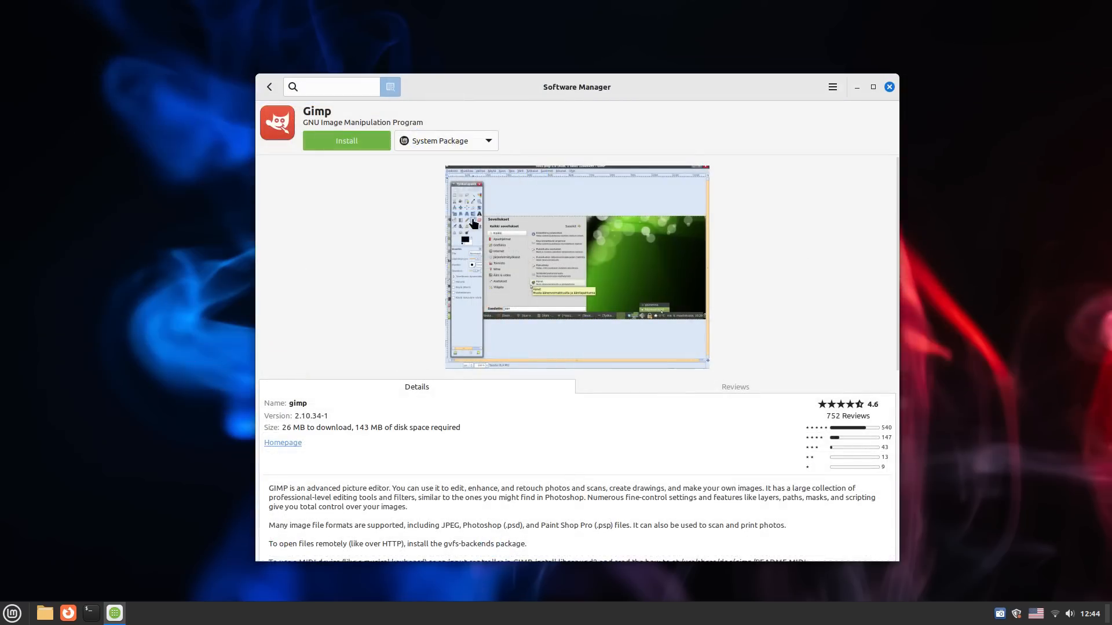
Step: Browse the featured apps and view Audacity's details page, including its Flatpak version
scroll(down, 3)
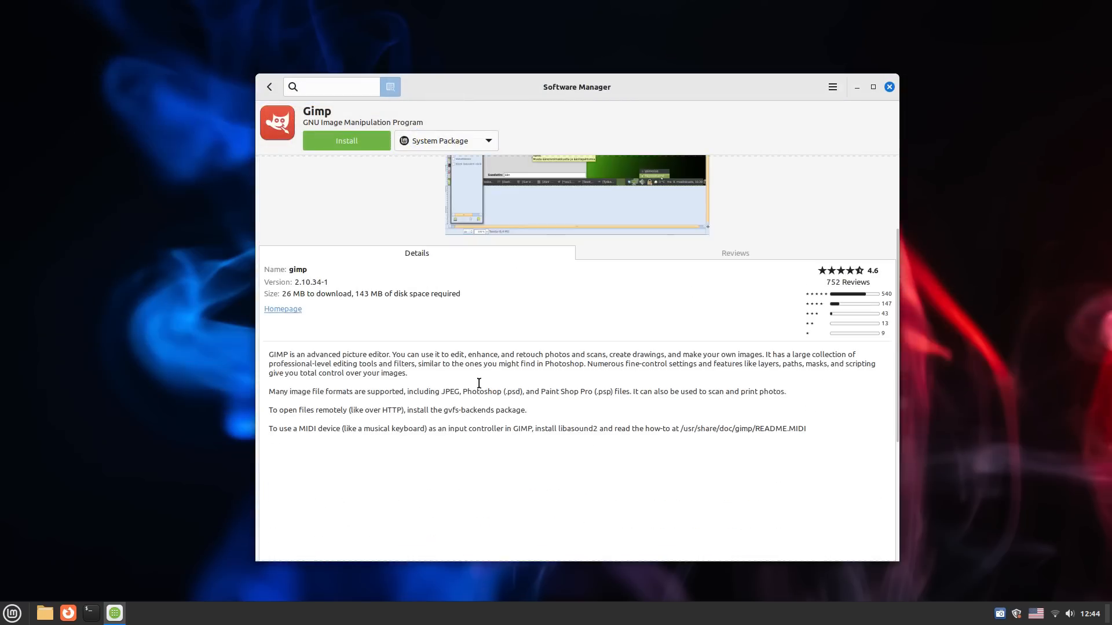
drag(281, 293, 460, 293)
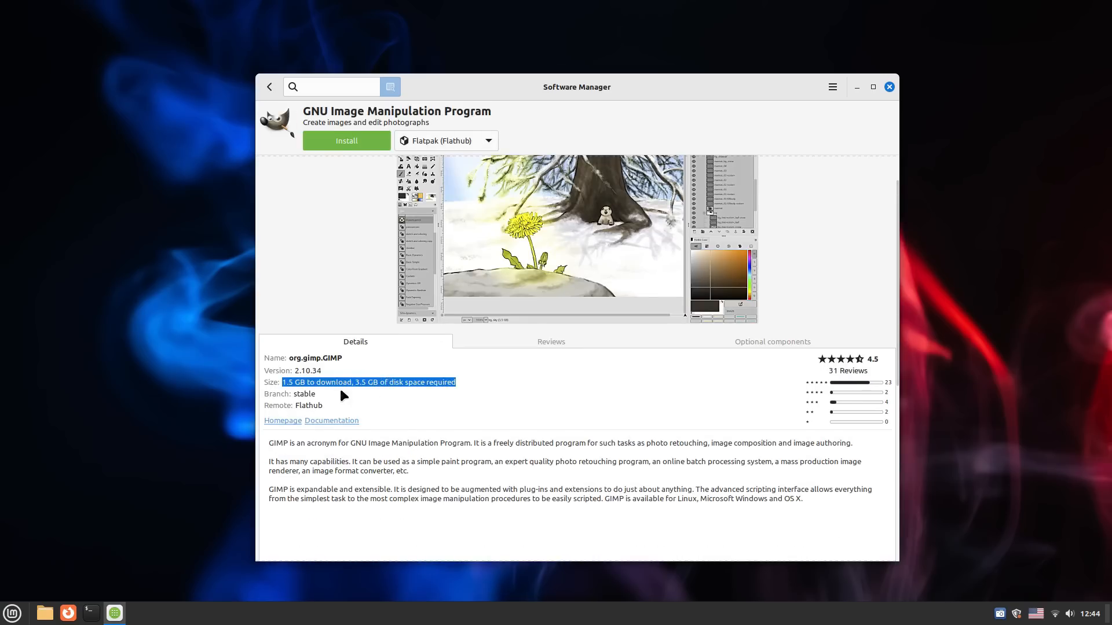
click(268, 87)
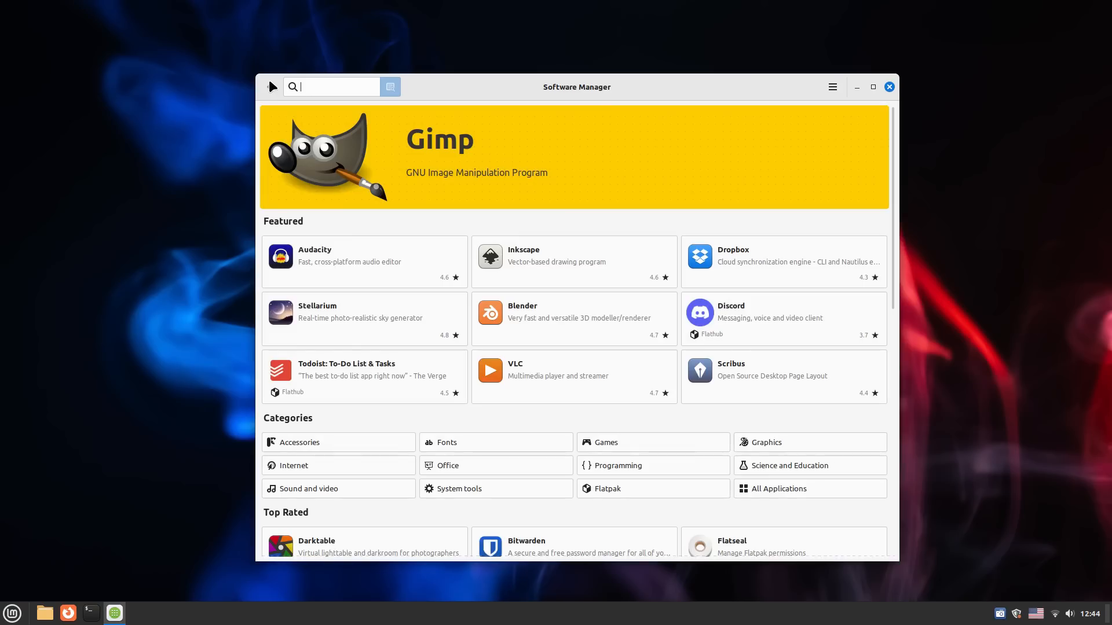
click(363, 261)
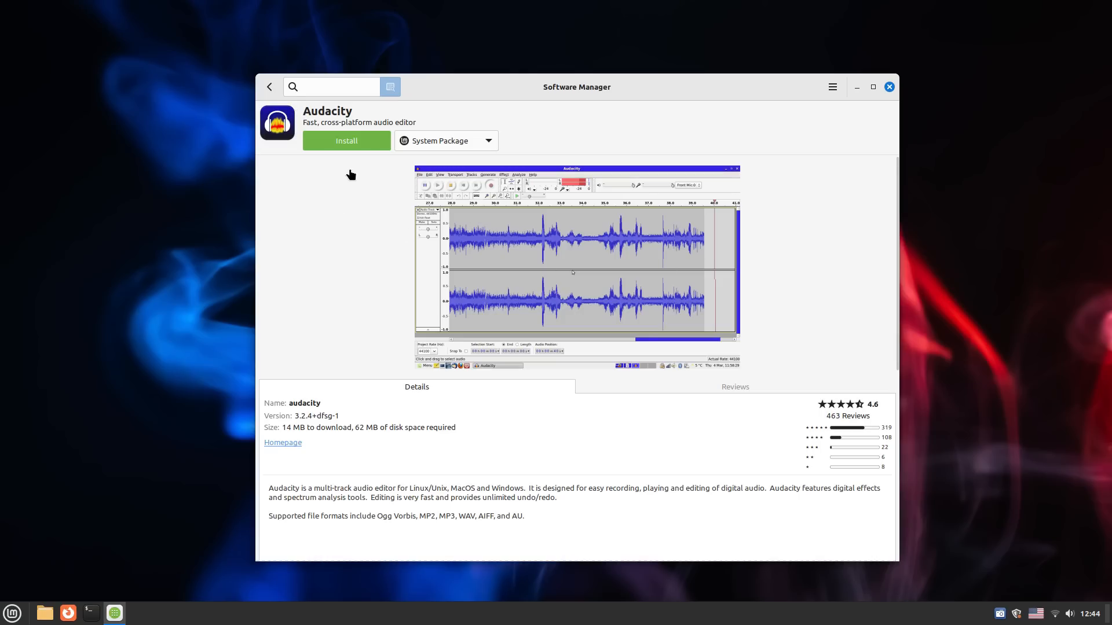
click(269, 87)
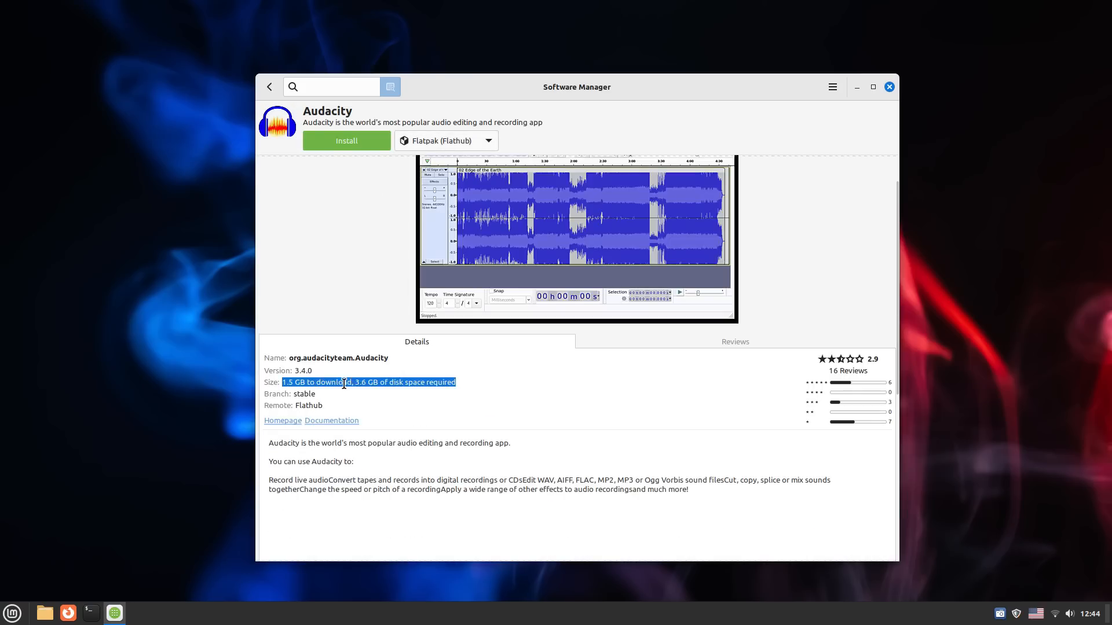
click(270, 86)
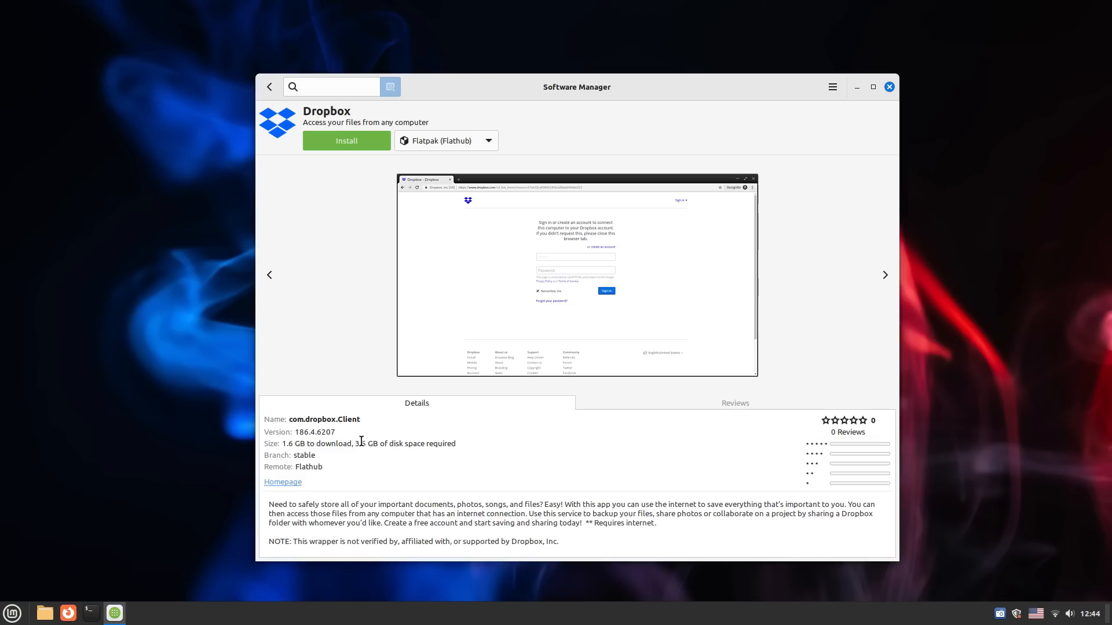
Step: Check Dropbox's download size and flip through Discord and Stellarium screenshots
triple_click(367, 444)
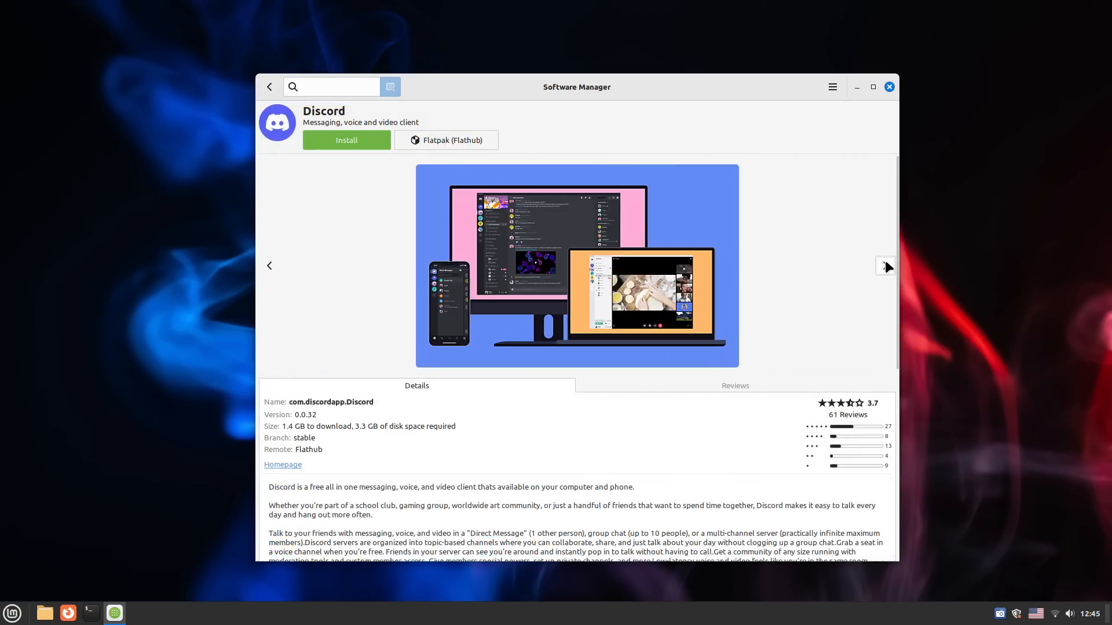
click(886, 267)
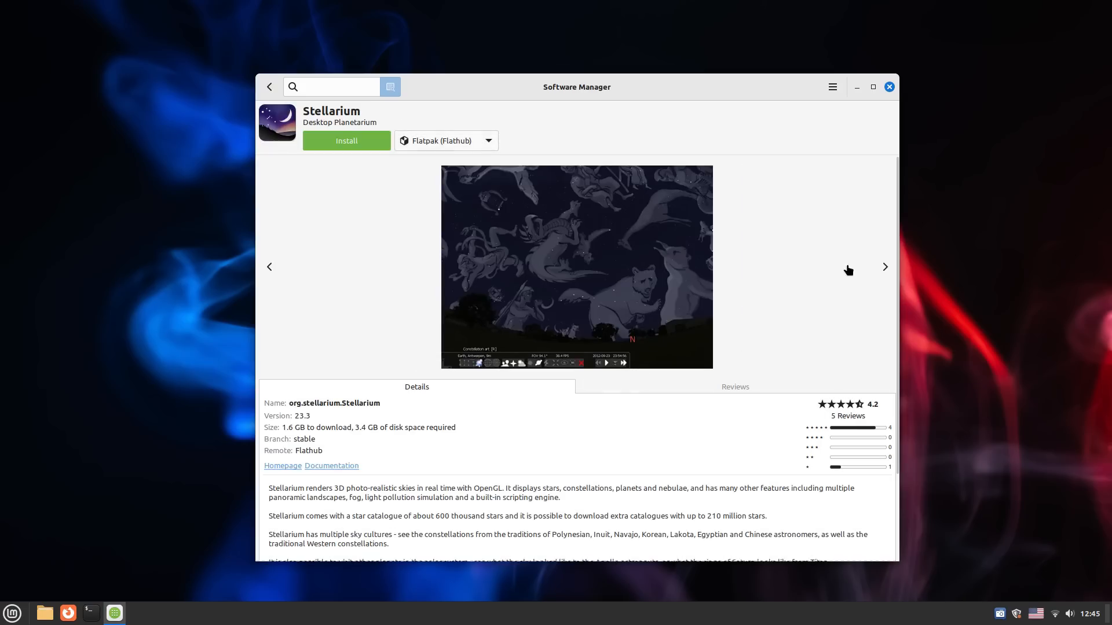
click(883, 267)
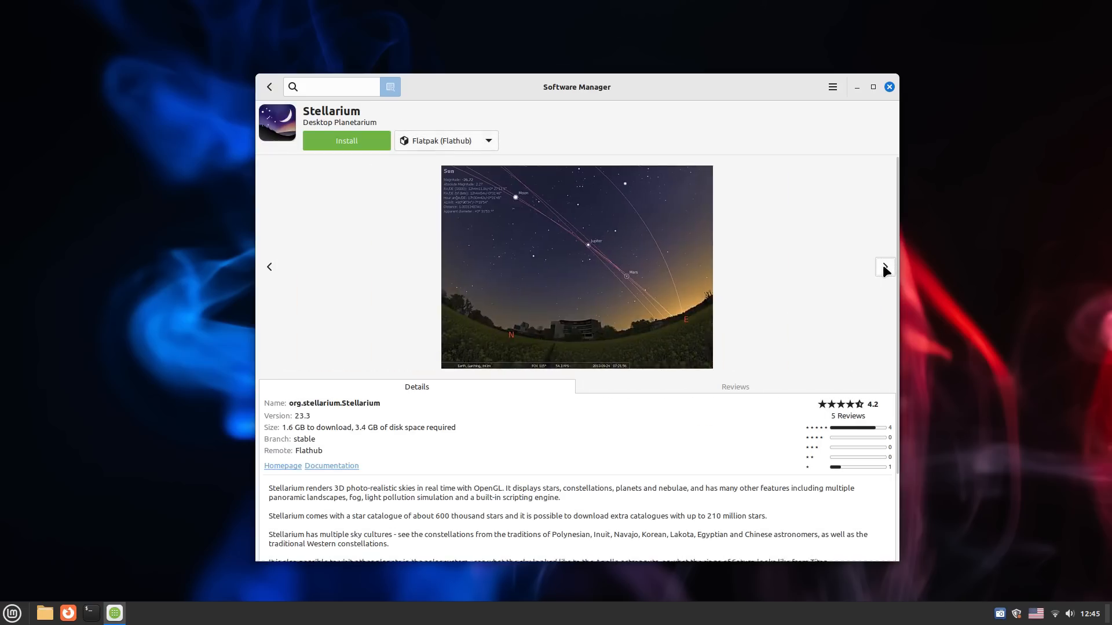
click(268, 87)
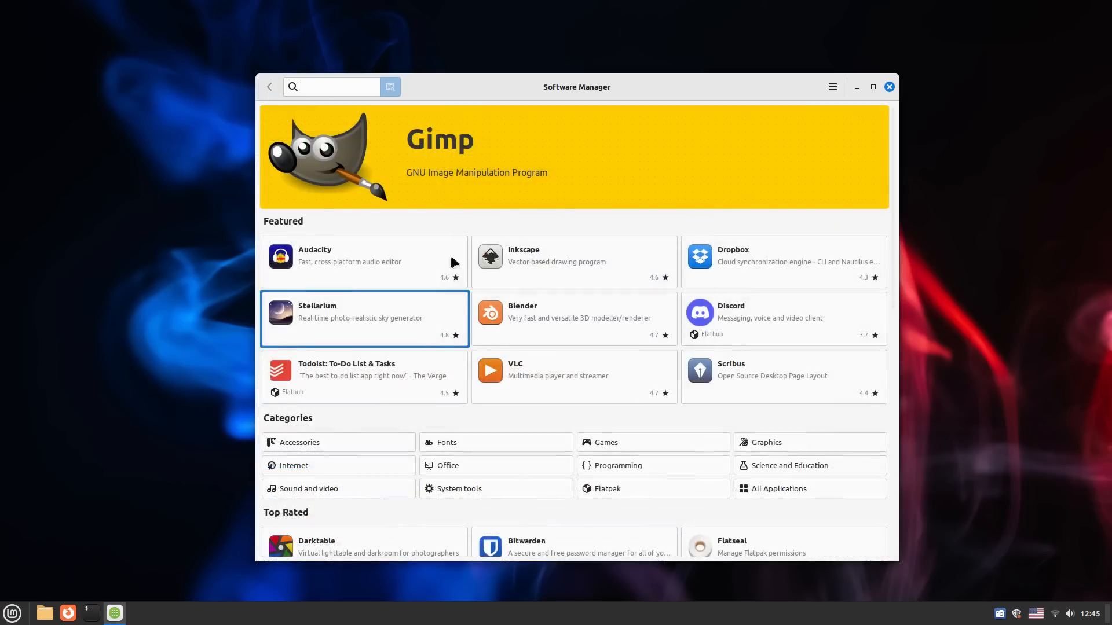
Step: View Todoist's details page and its screenshots, then return to the home page
click(364, 375)
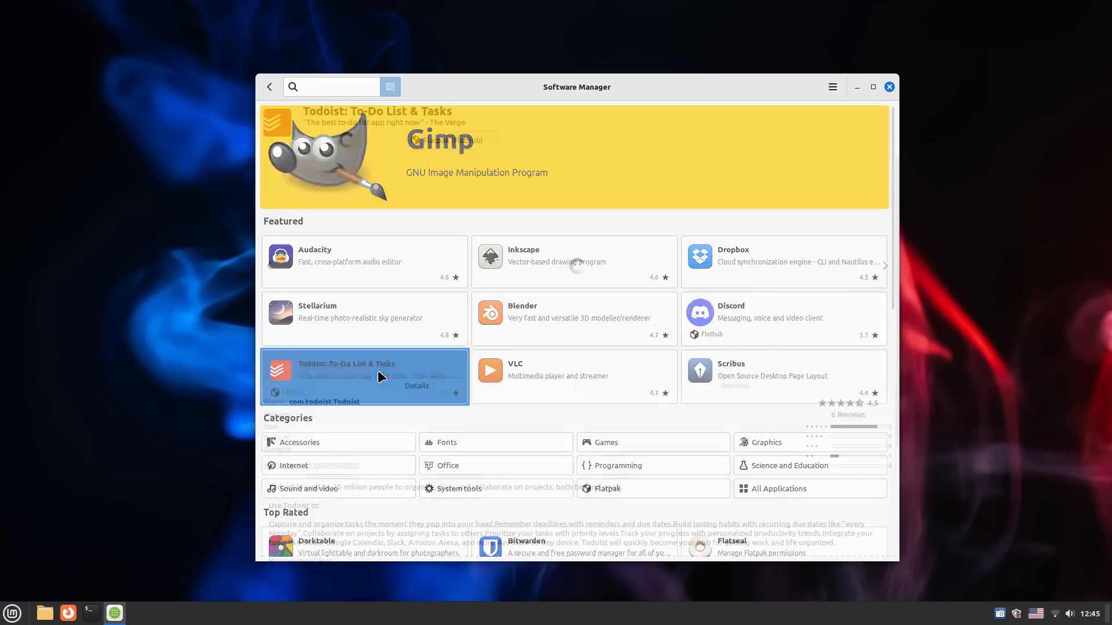
click(365, 376)
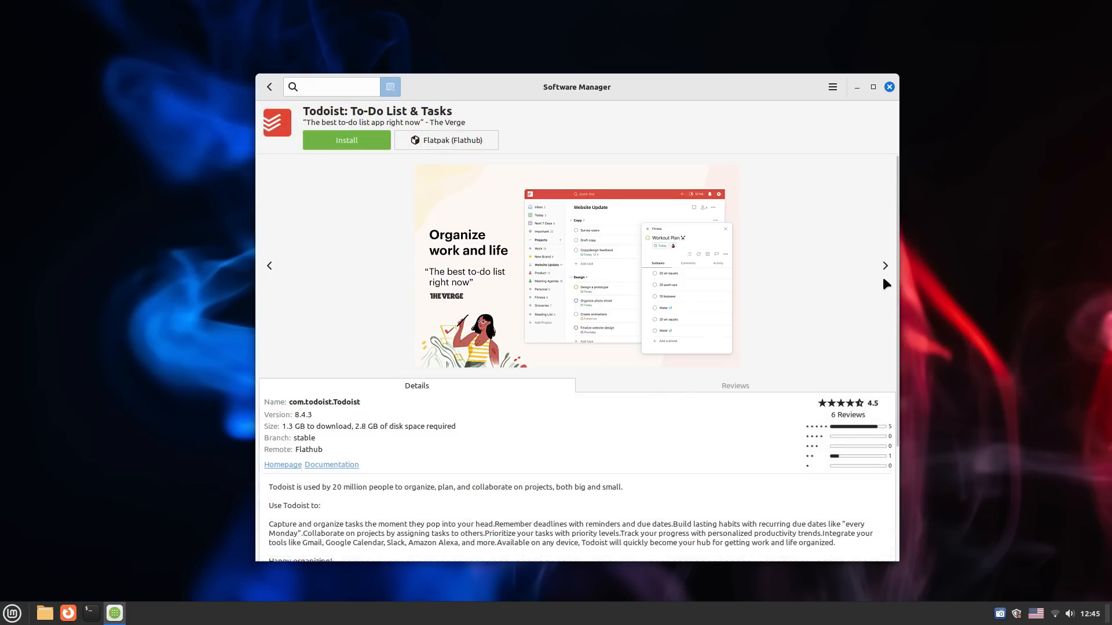
click(884, 265)
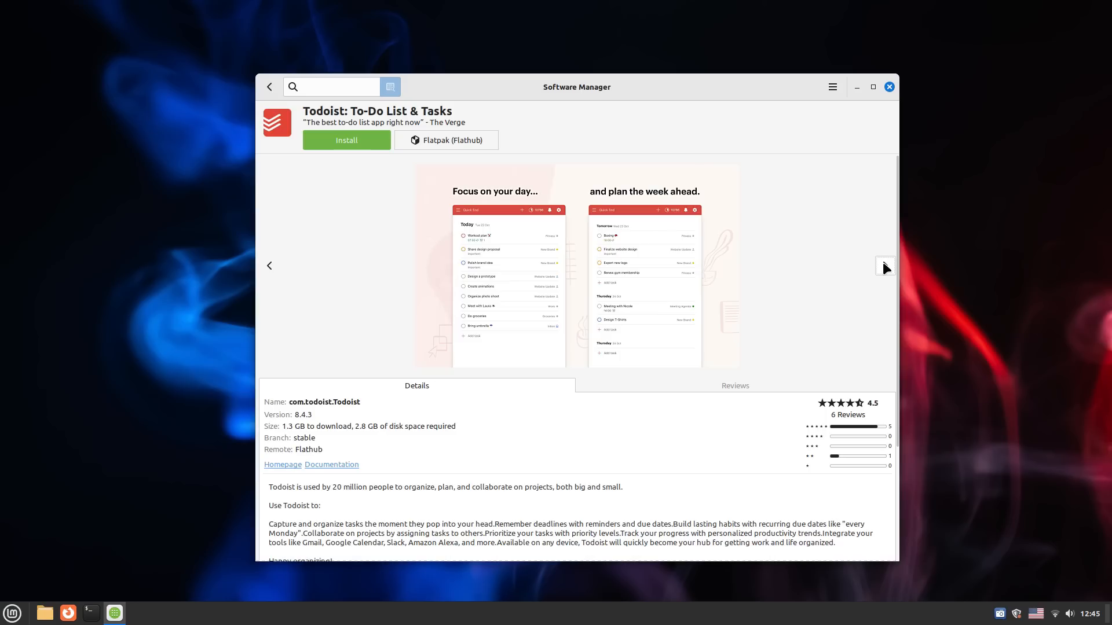
click(884, 265)
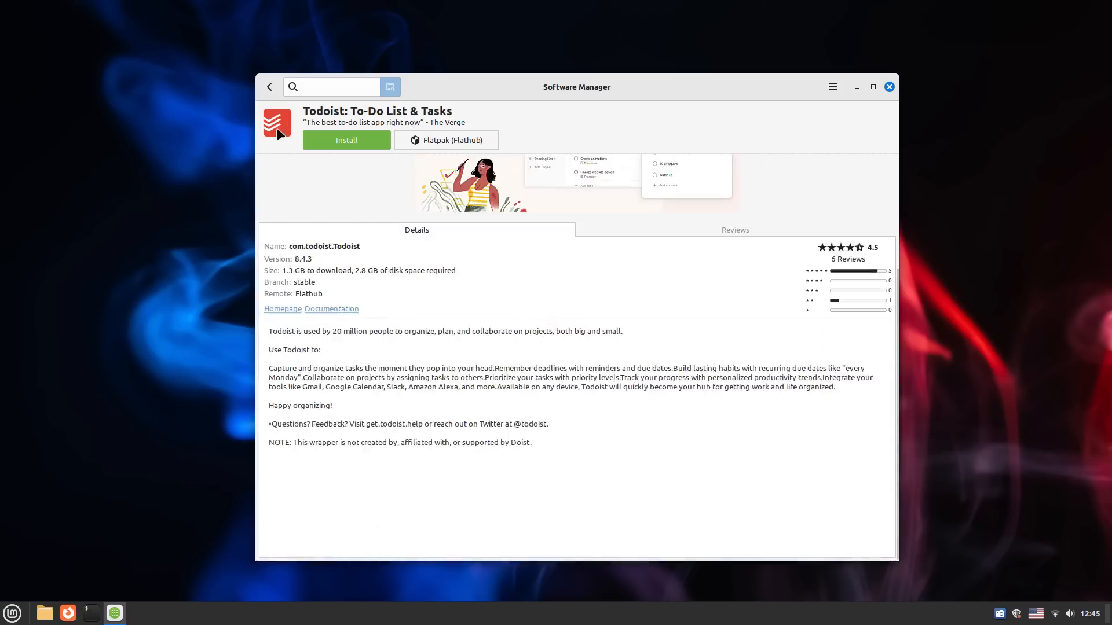
click(270, 86)
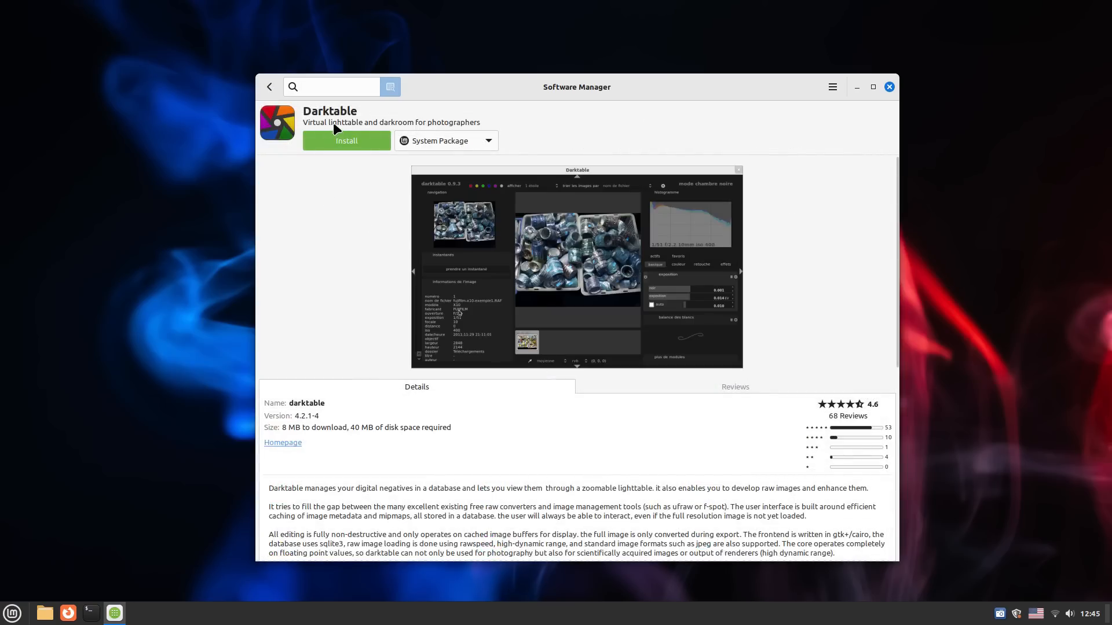
Step: From Top Rated, view the Darktable pages and land on Bitwarden's details page
scroll(down, 3)
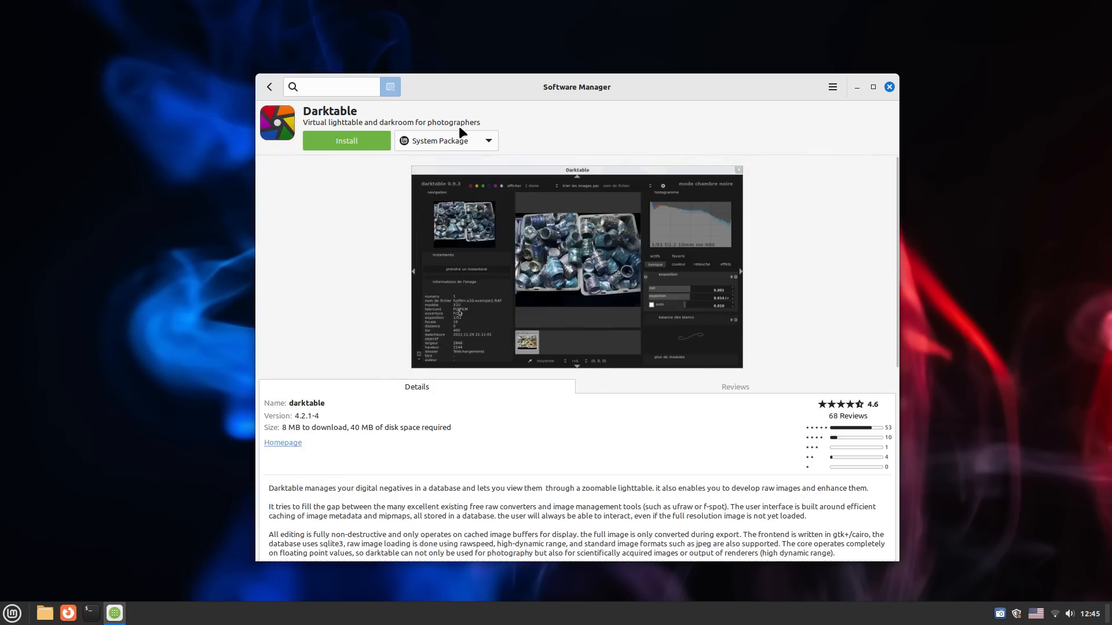
click(488, 141)
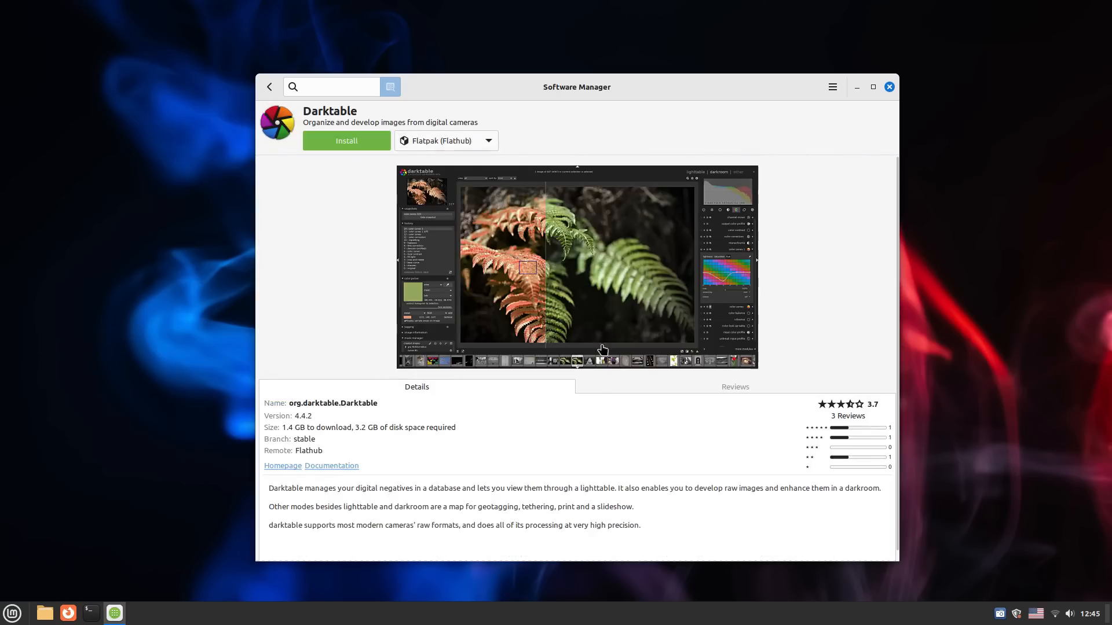
click(883, 268)
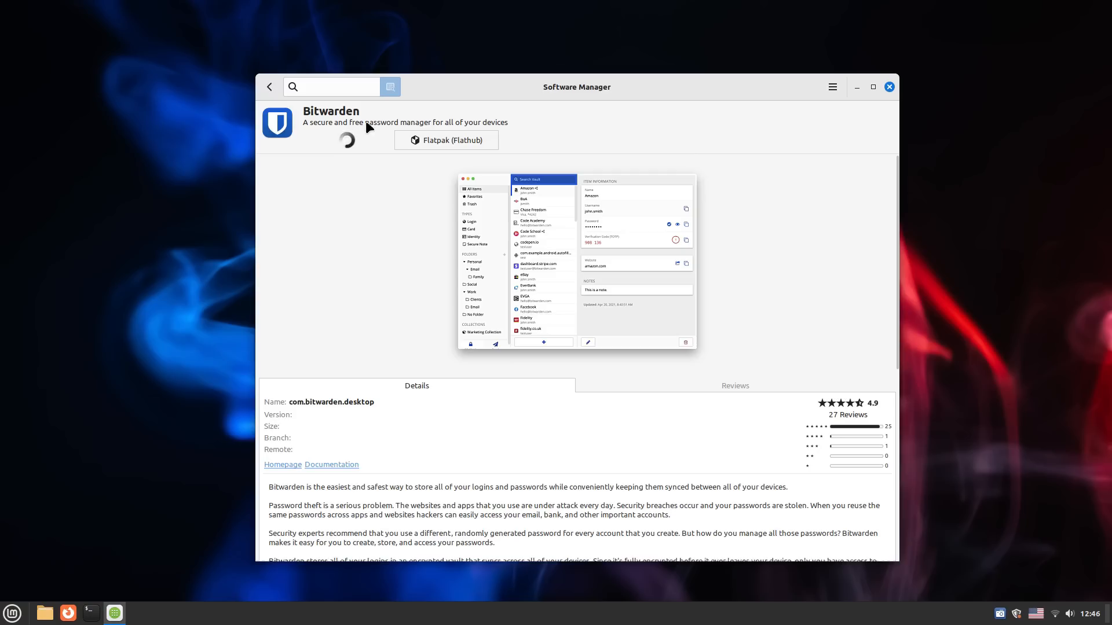
Step: View the Flatseal and Hedgewars details pages, returning to Top Rated after each
click(269, 86)
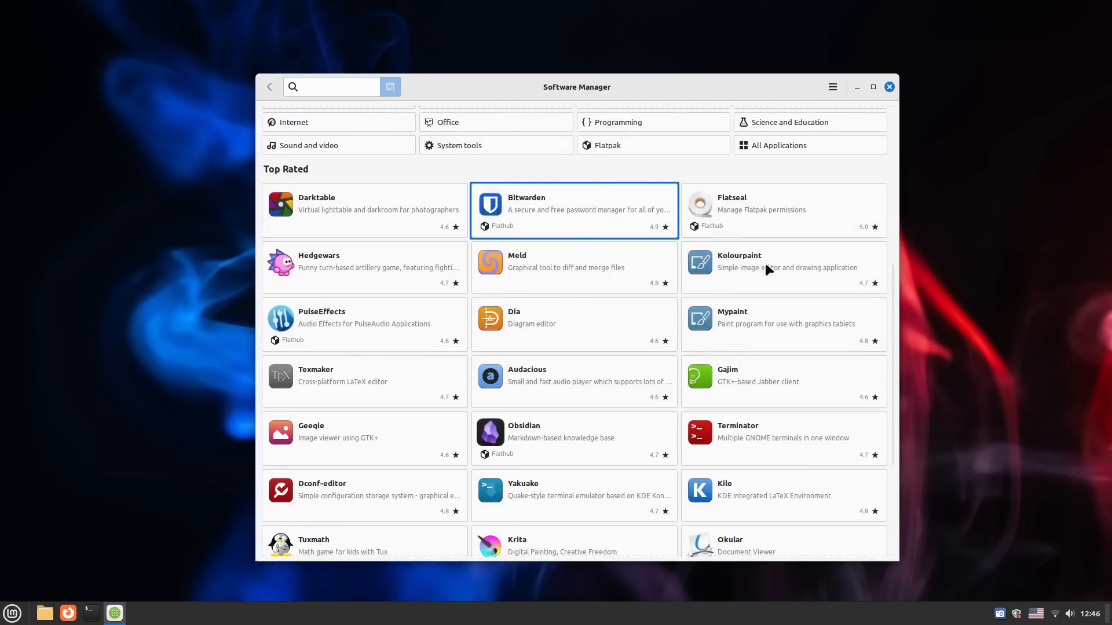
click(779, 209)
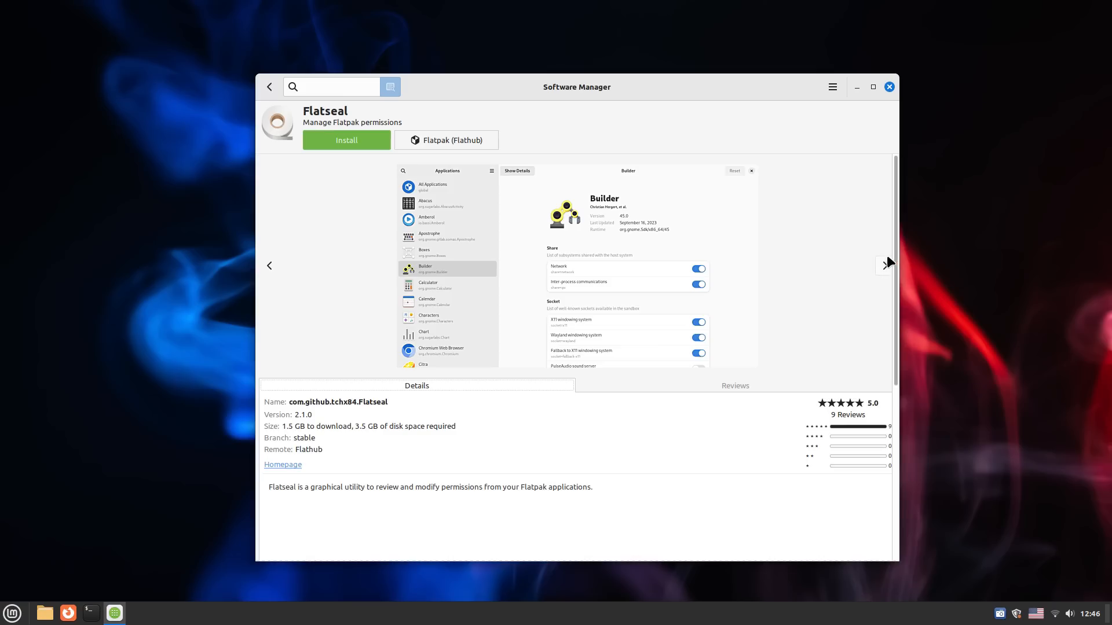
text(gnome)
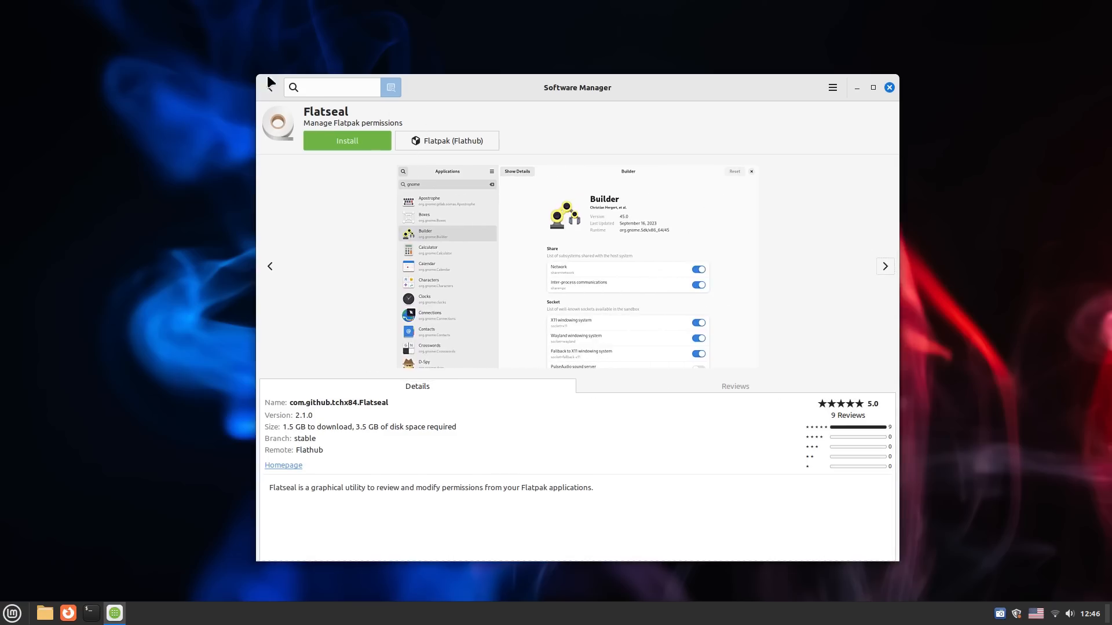
click(270, 86)
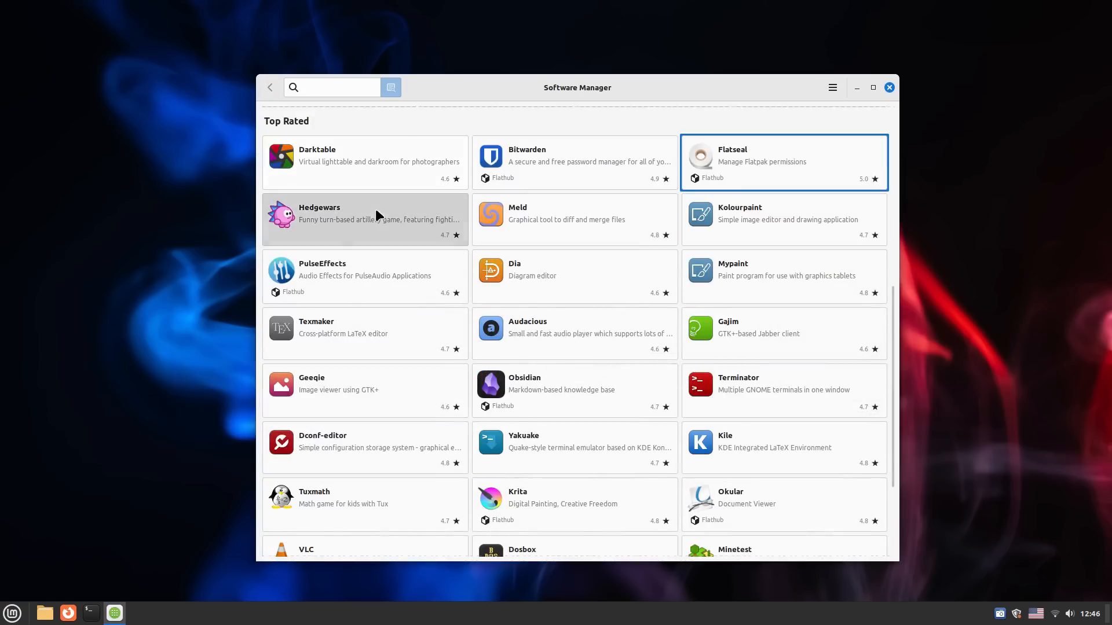
click(364, 220)
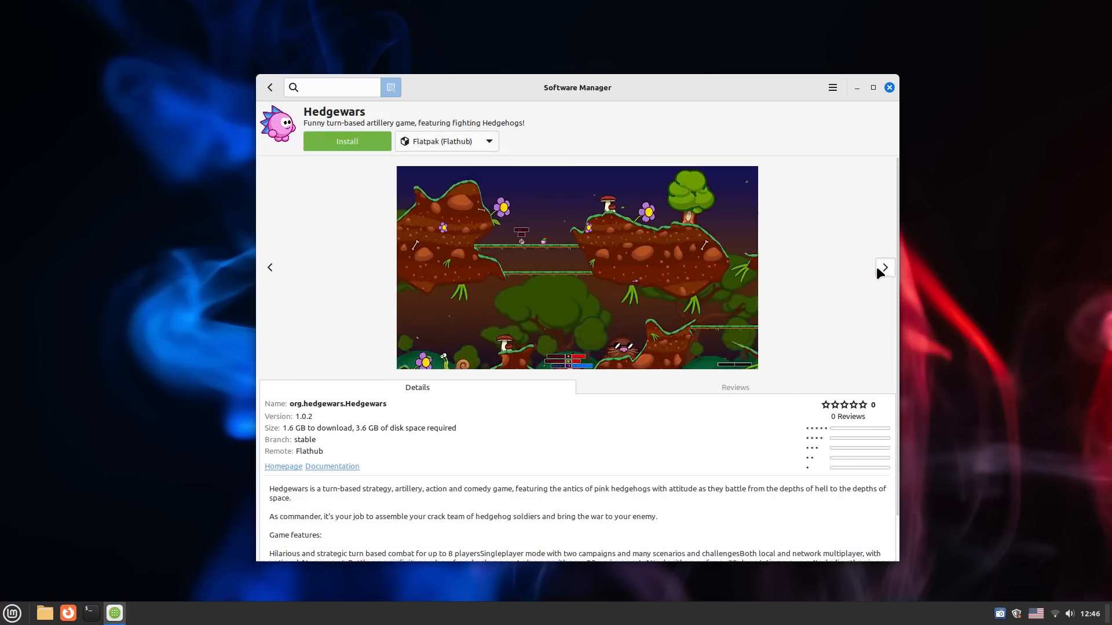
click(884, 268)
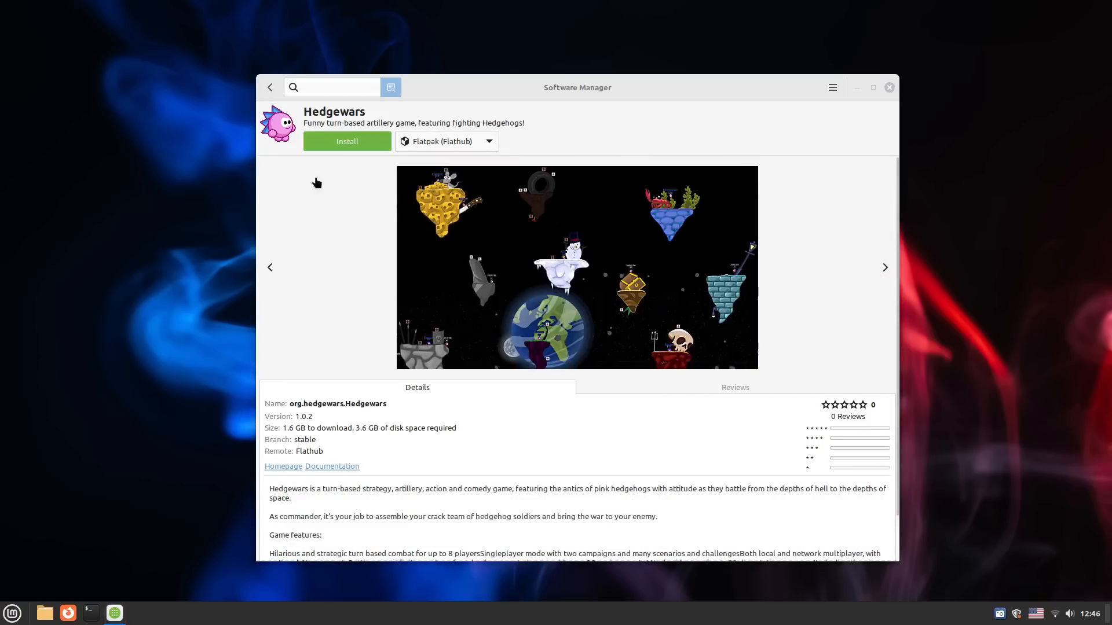
click(577, 267)
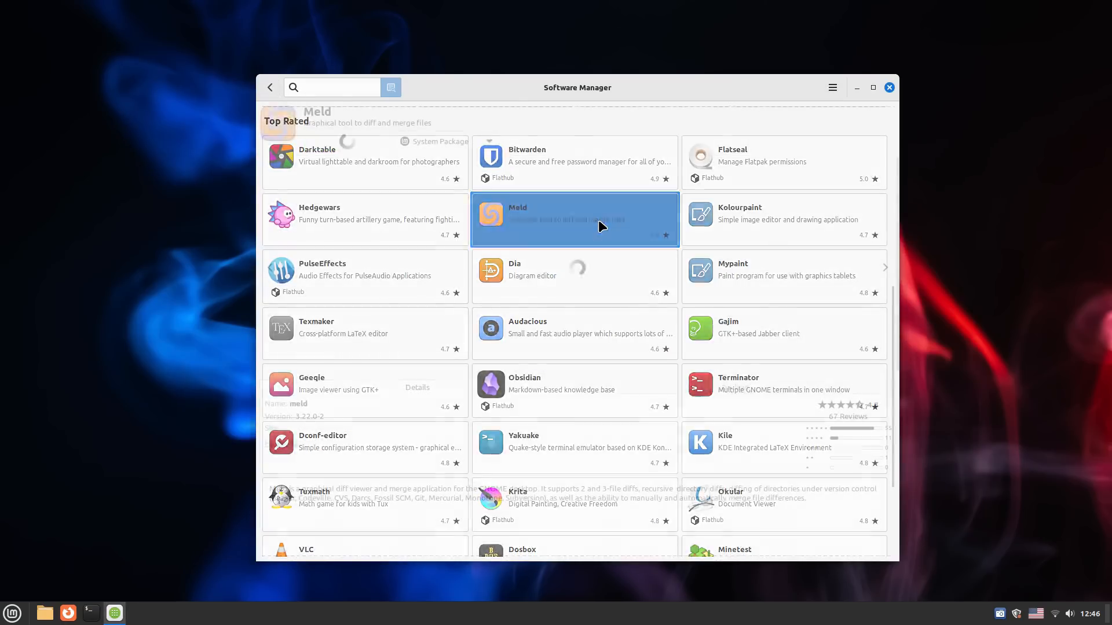
Step: View Meld, PulseEffects, Dia and Mypaint in turn, ending back on the Top Rated list
click(575, 219)
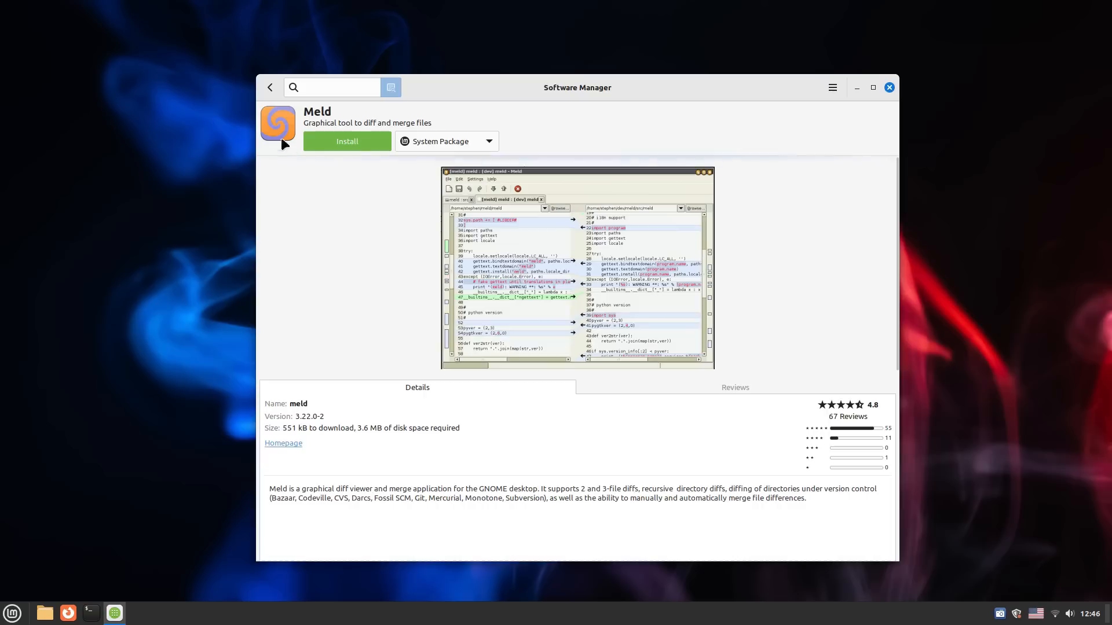
click(270, 87)
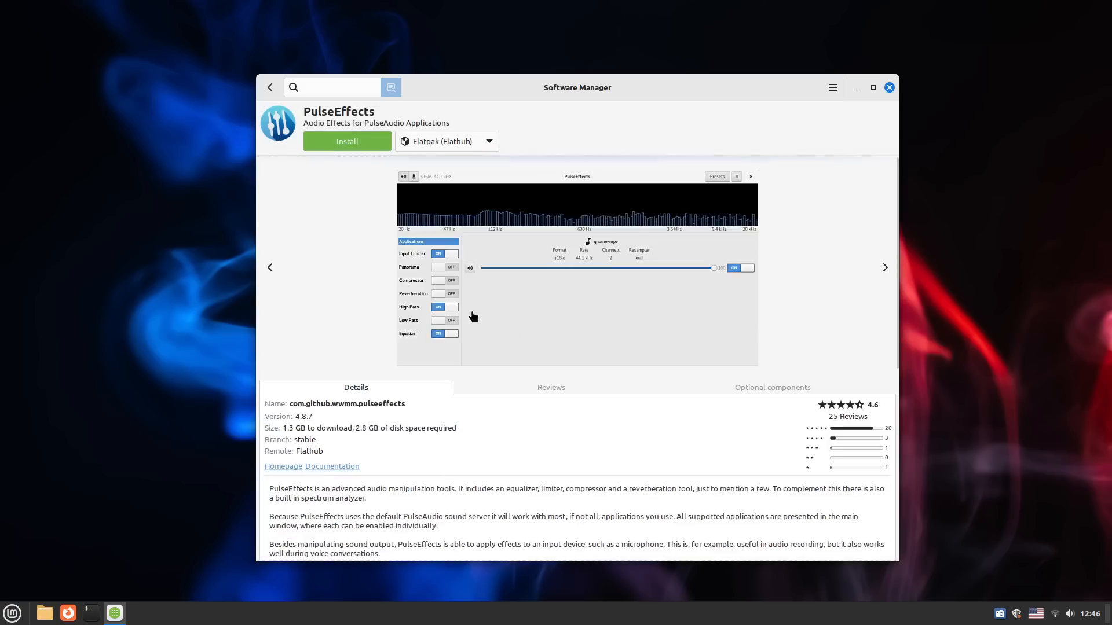
click(270, 87)
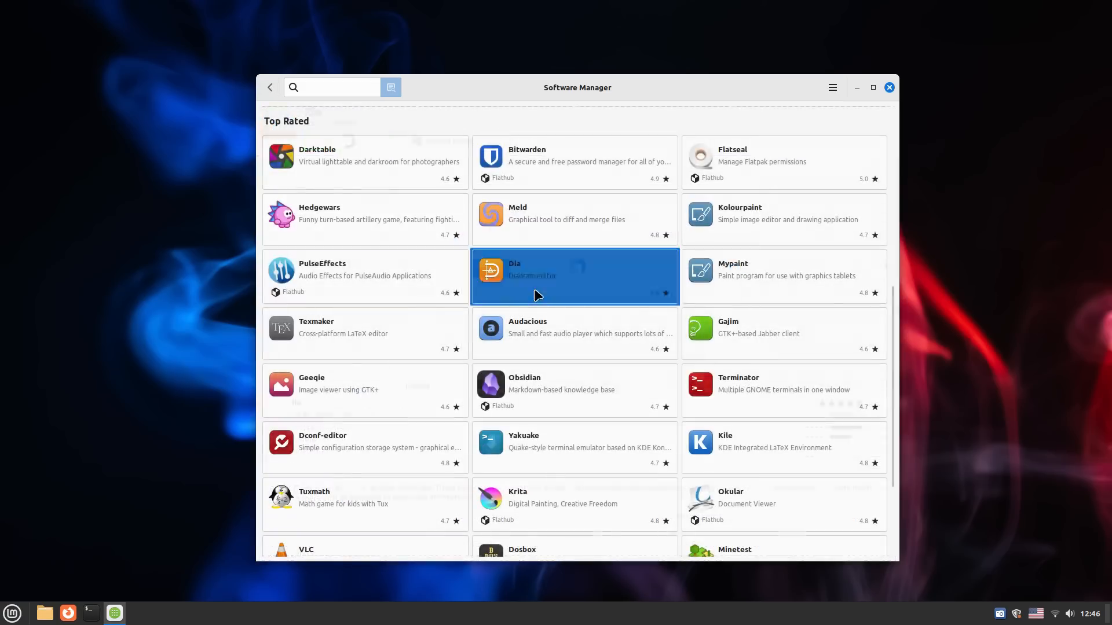
click(574, 275)
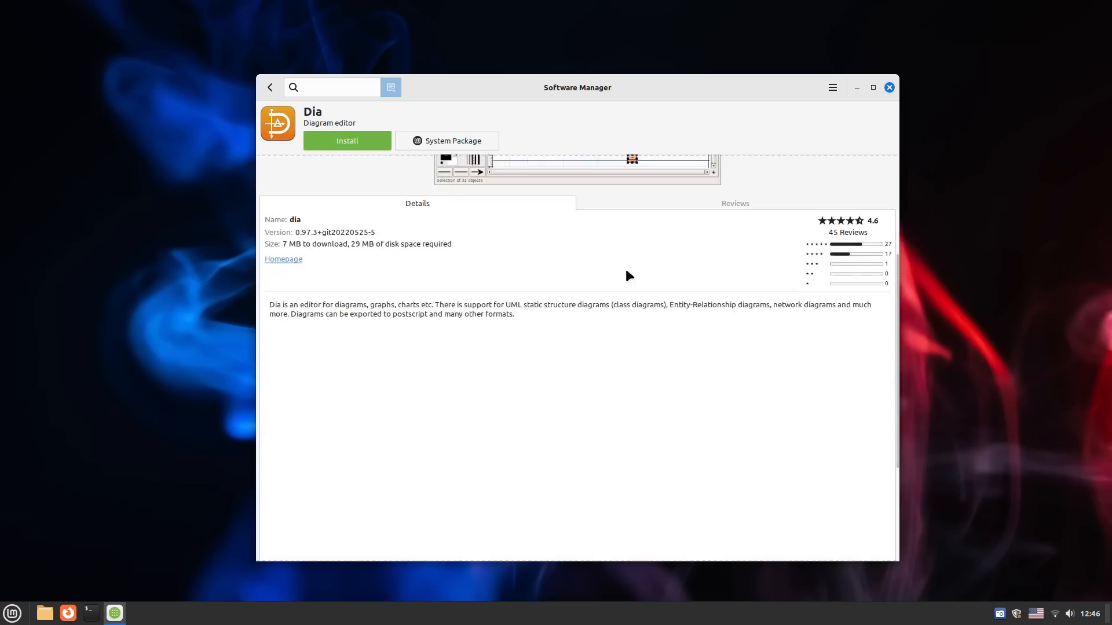
click(269, 86)
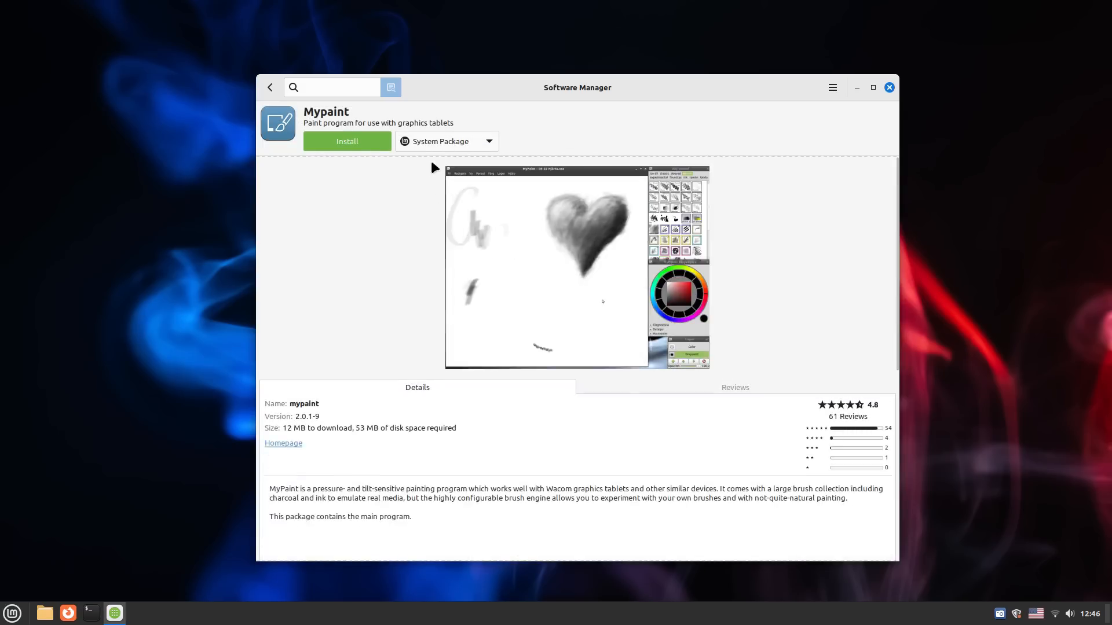
click(270, 87)
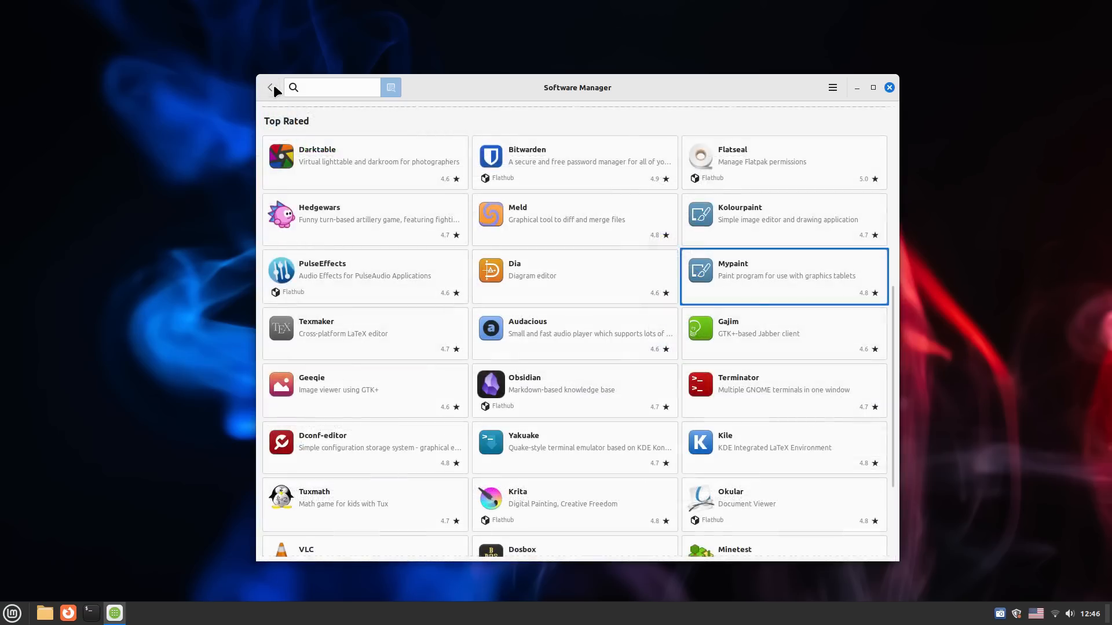
Step: Browse the Linux Mint, Vanessa and Vera wallpaper collections in Backgrounds
click(11, 613)
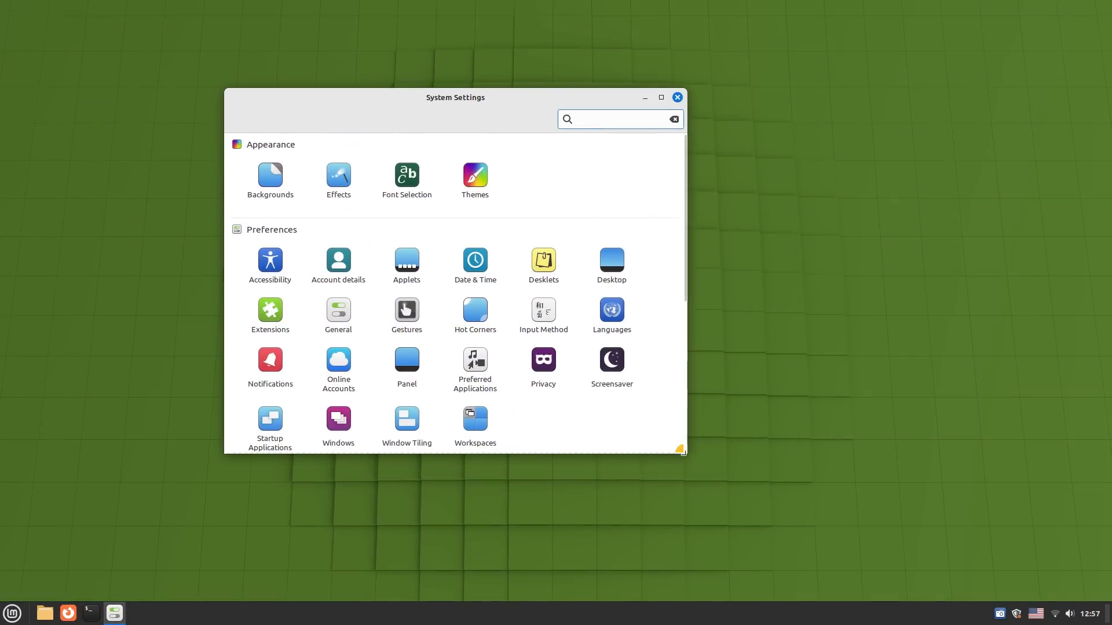
click(270, 176)
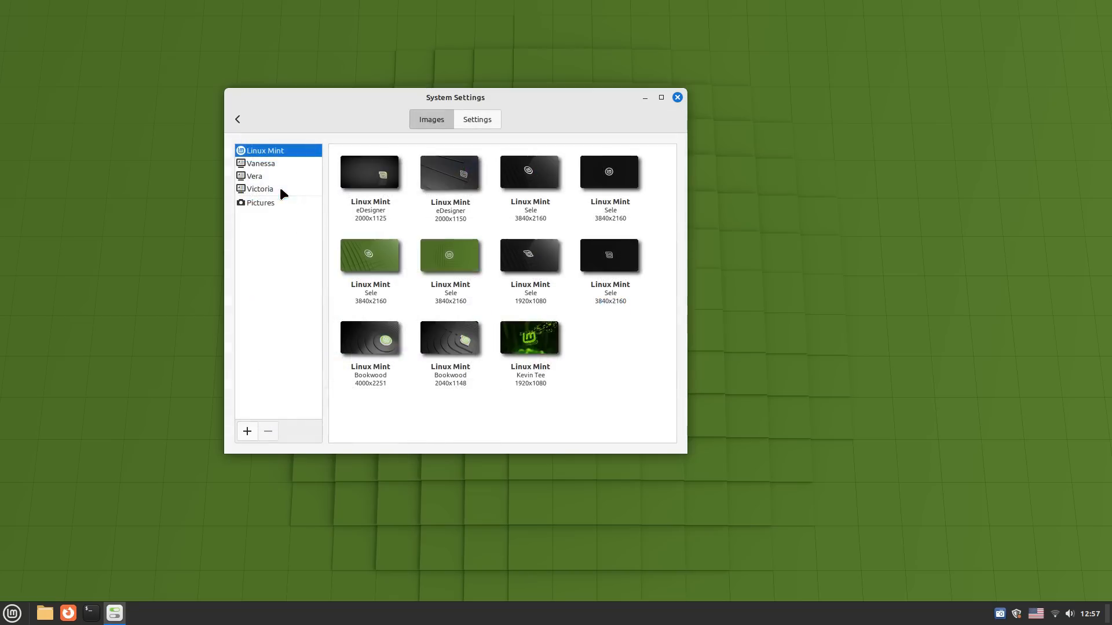
click(260, 163)
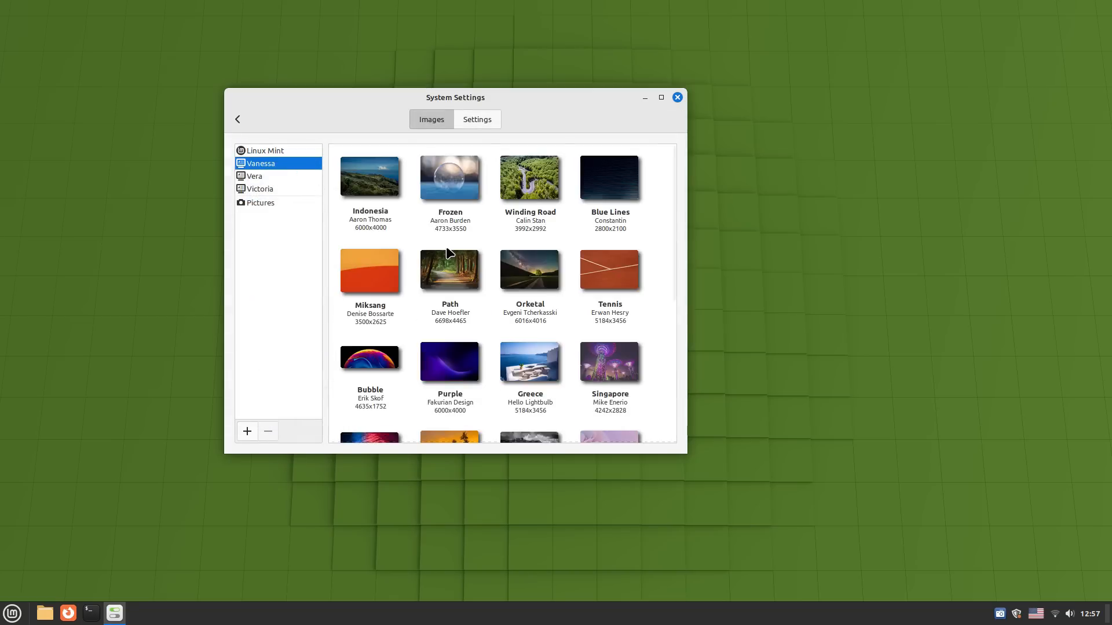
click(254, 176)
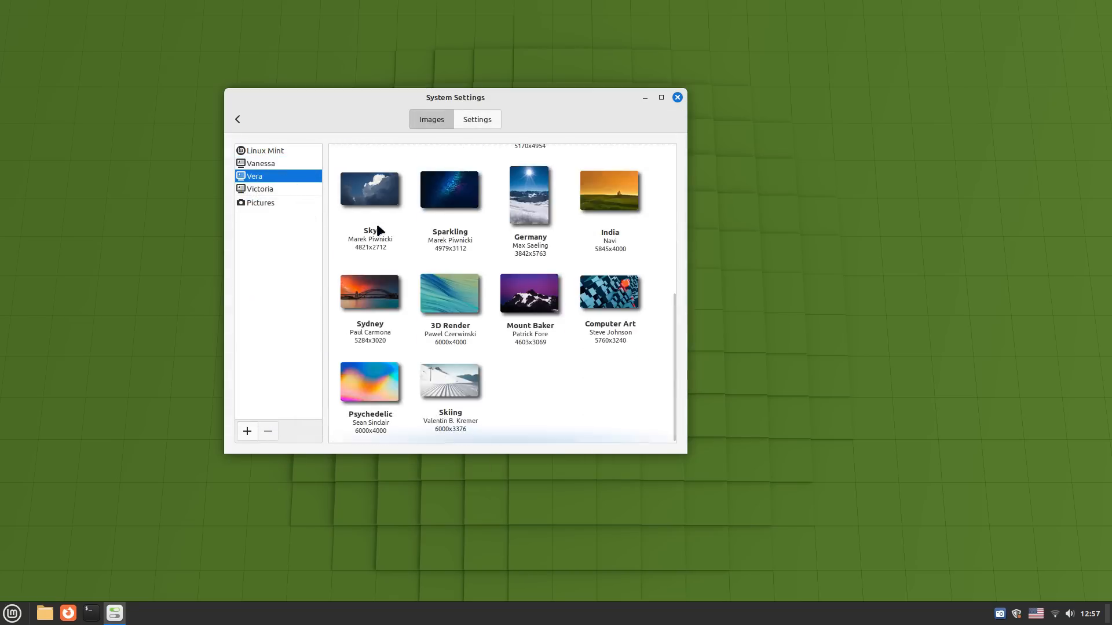
Step: Show the background settings for slideshow, picture aspect and background colour
click(476, 119)
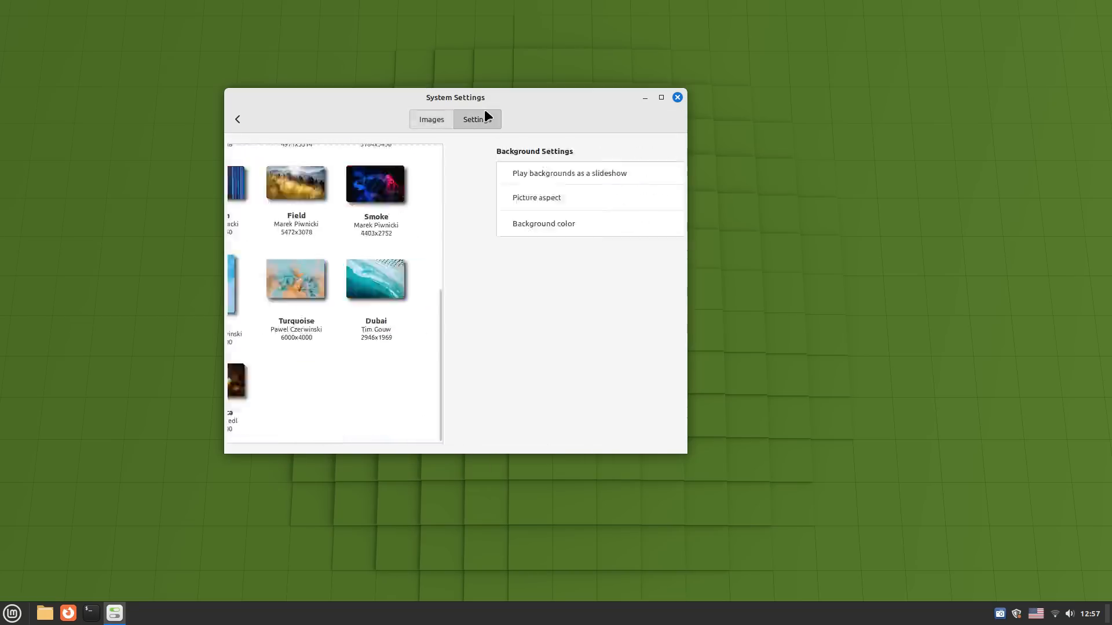
click(476, 119)
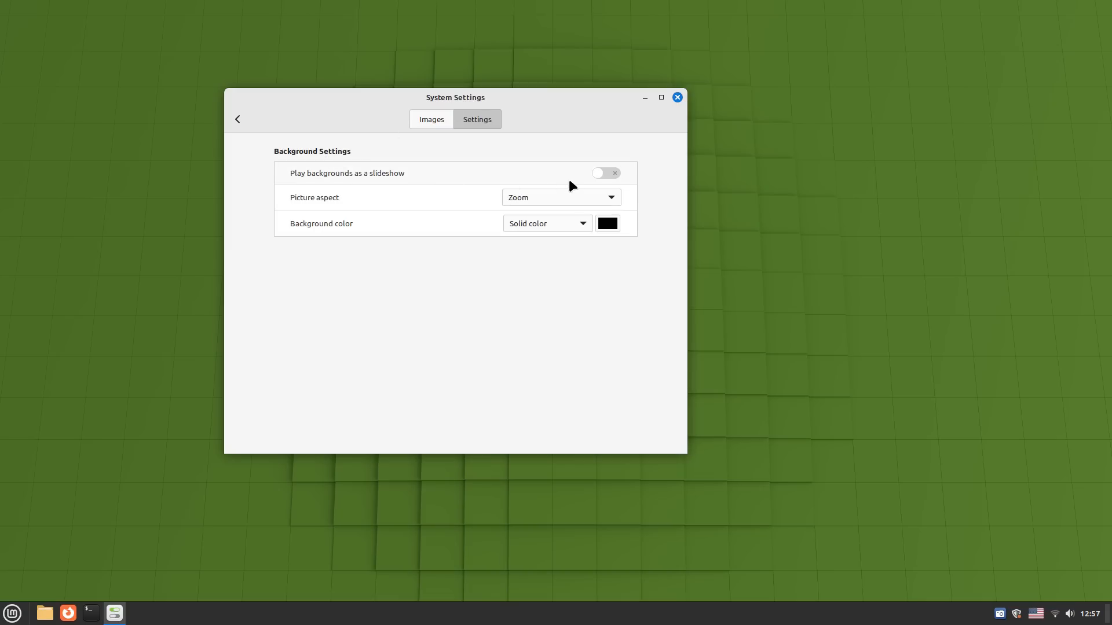
Step: Review the Effects page, keeping Traditional animation for opening windows
click(237, 120)
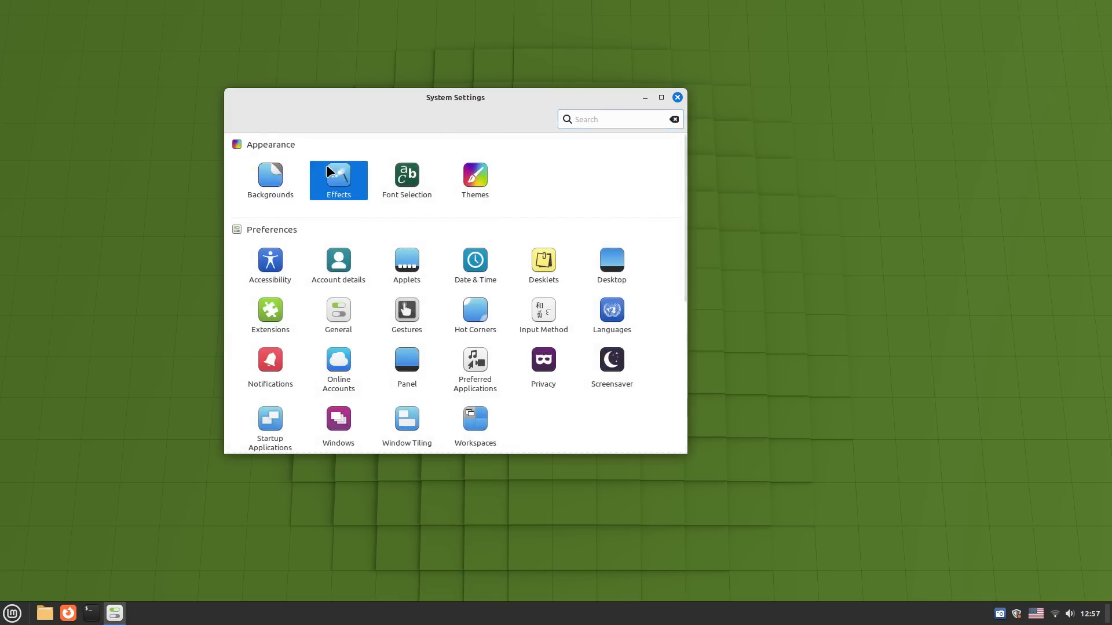
click(336, 181)
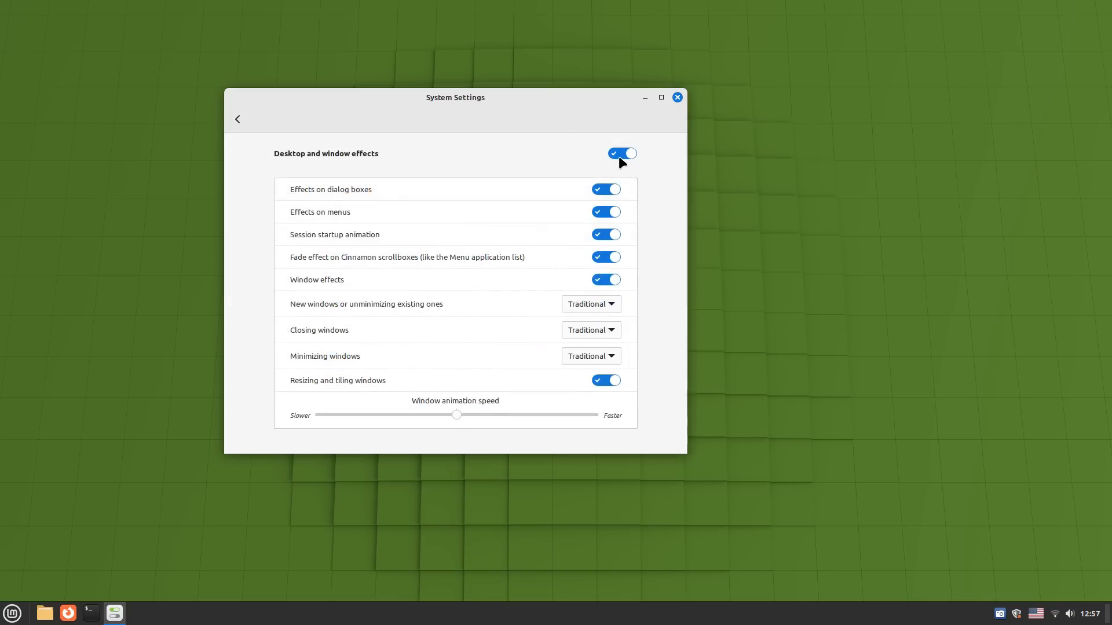
click(675, 97)
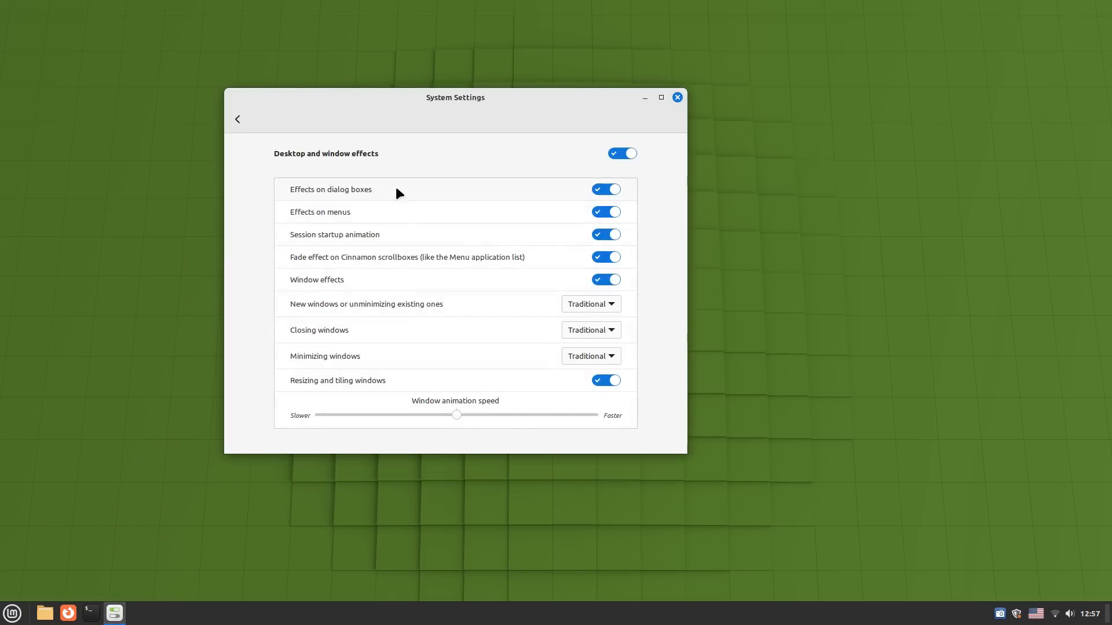
mouse_move(432, 315)
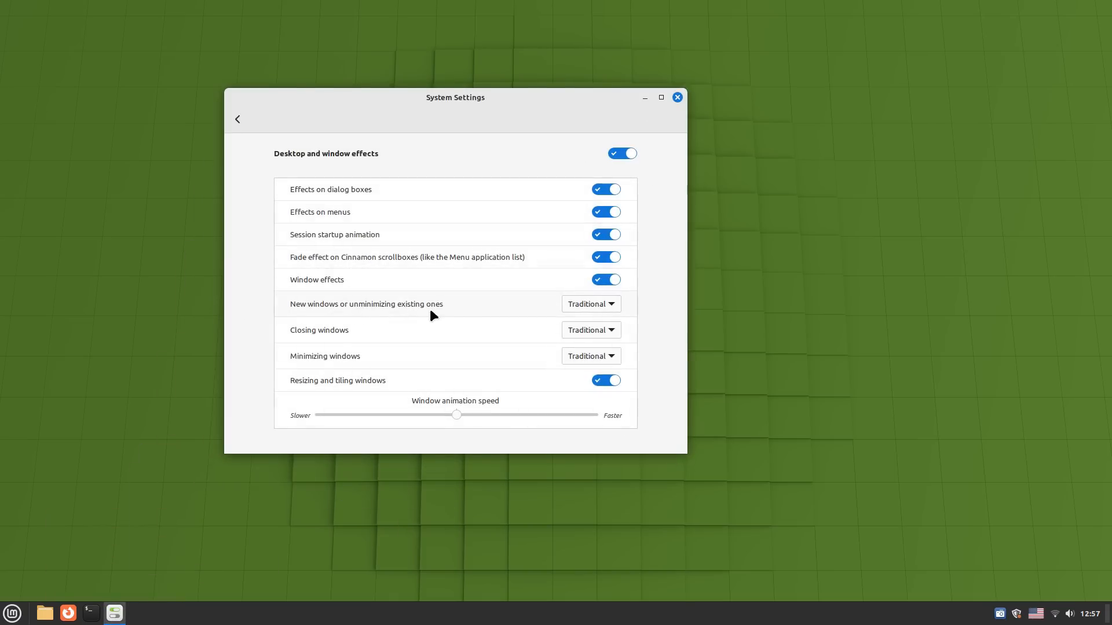
mouse_move(587, 357)
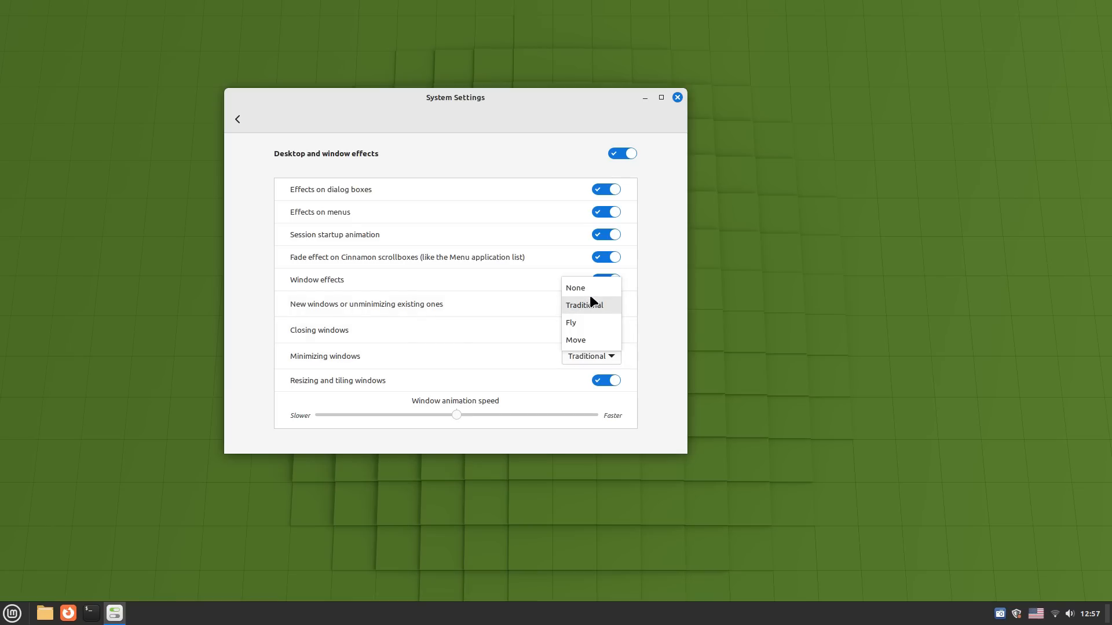
click(571, 322)
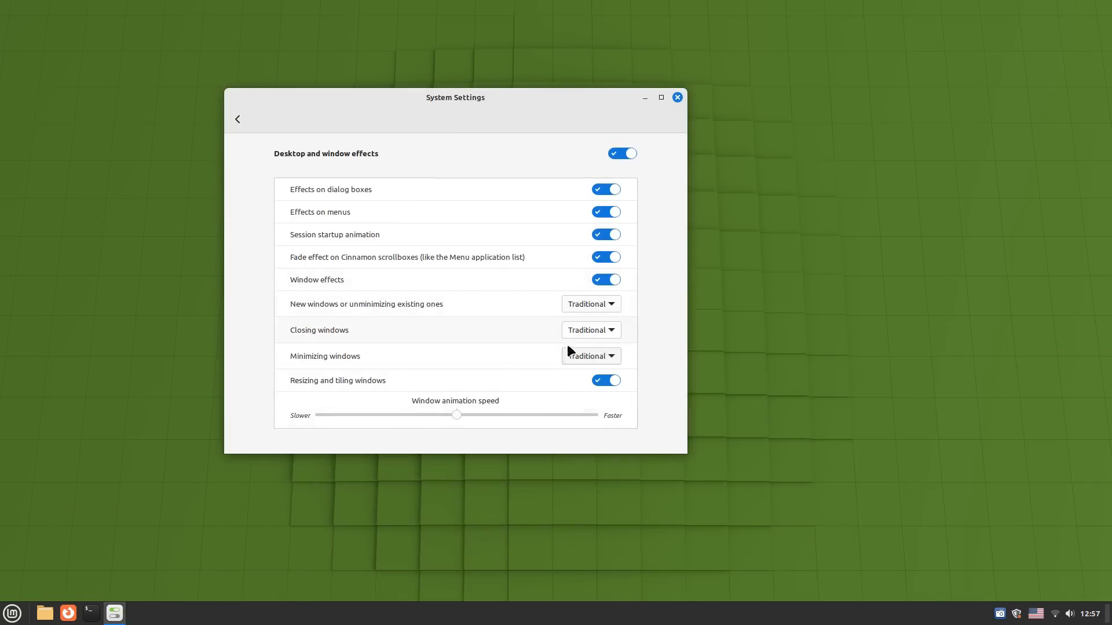
mouse_move(402, 375)
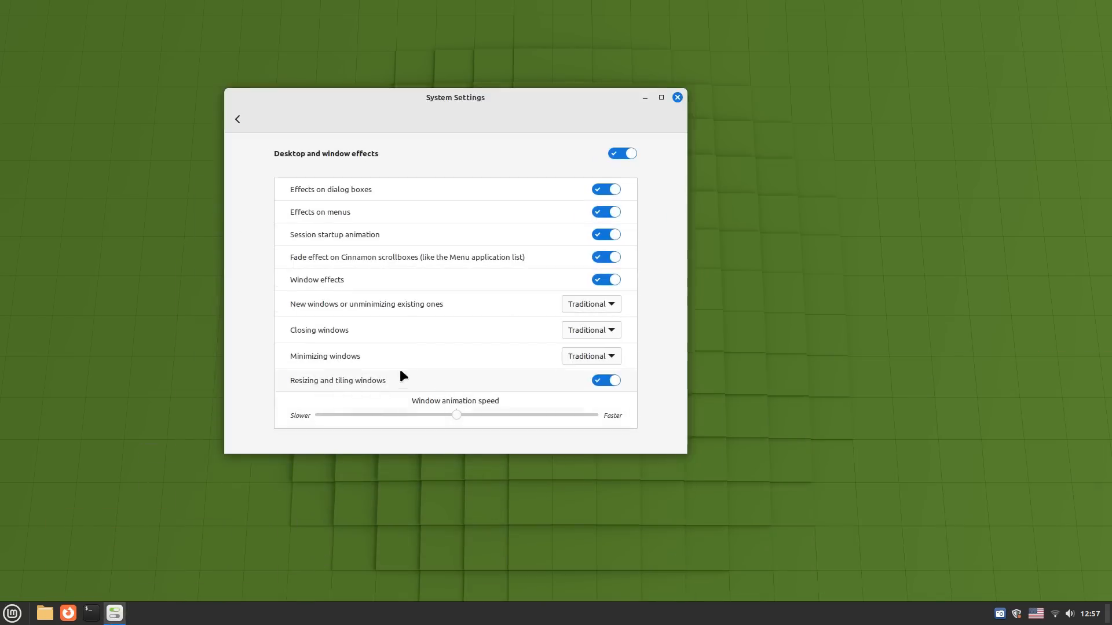
Step: Increase the text scaling factor in Font Selection
click(237, 118)
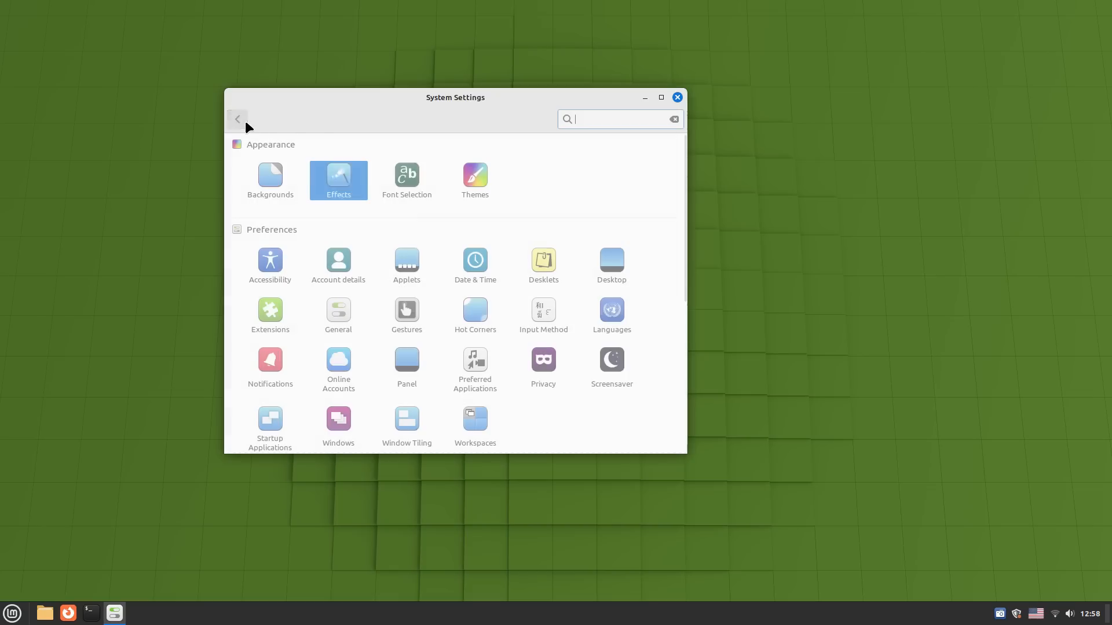
click(407, 175)
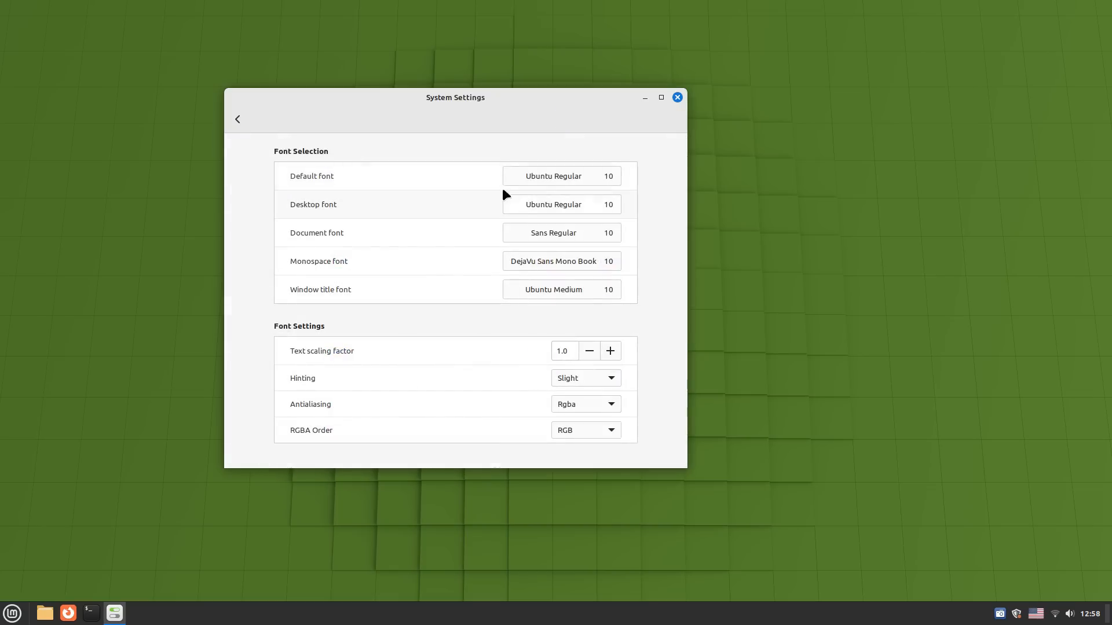
click(608, 351)
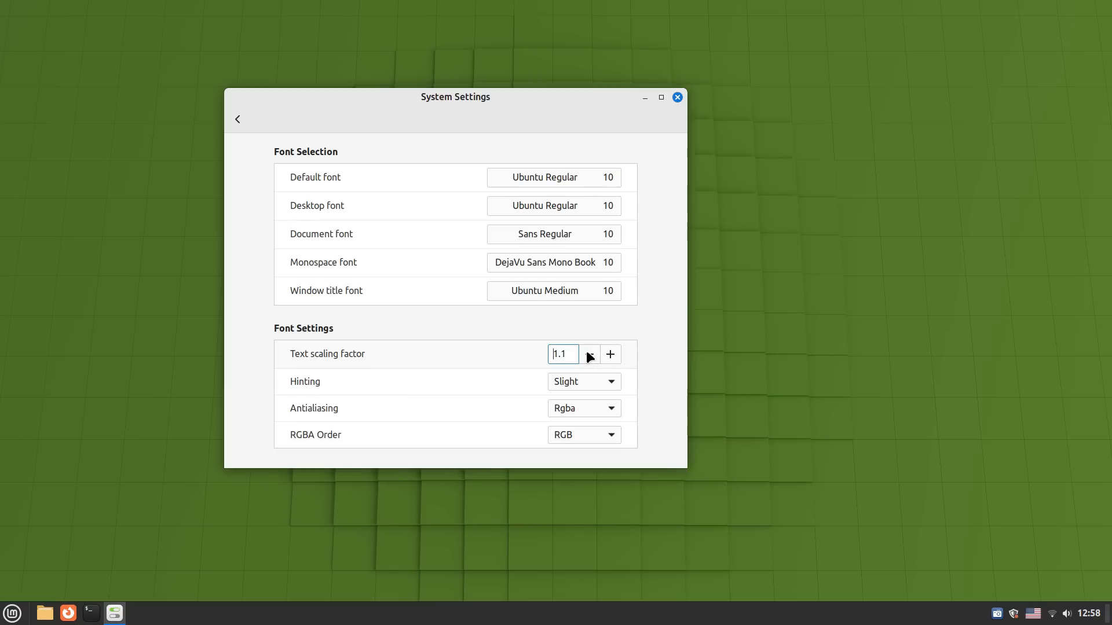
click(238, 119)
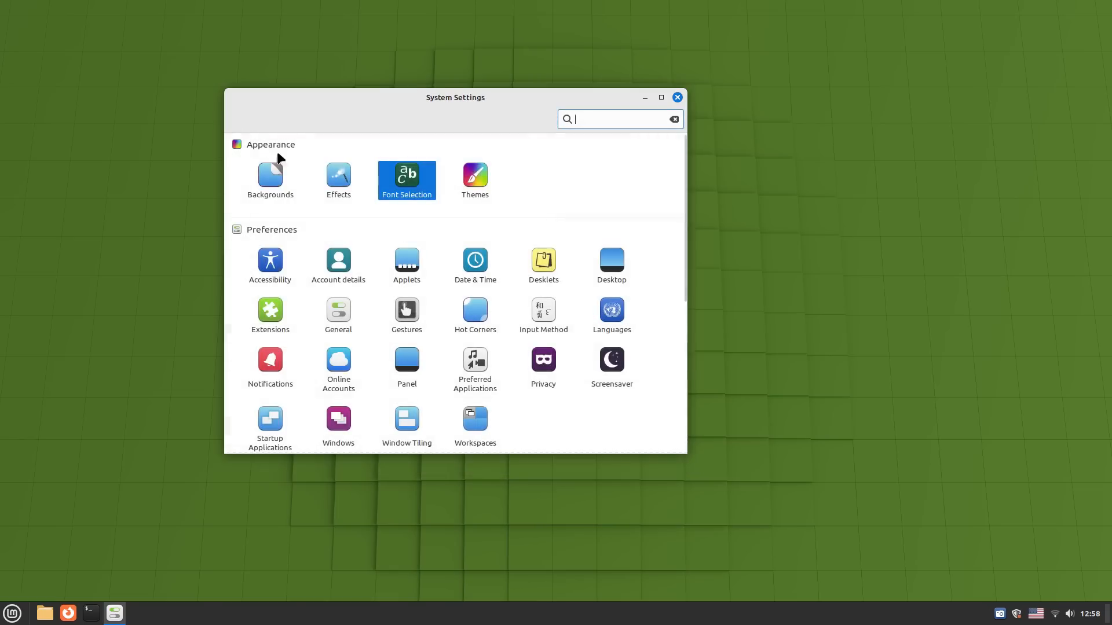
Step: Look through Themes and its additional settings
click(475, 174)
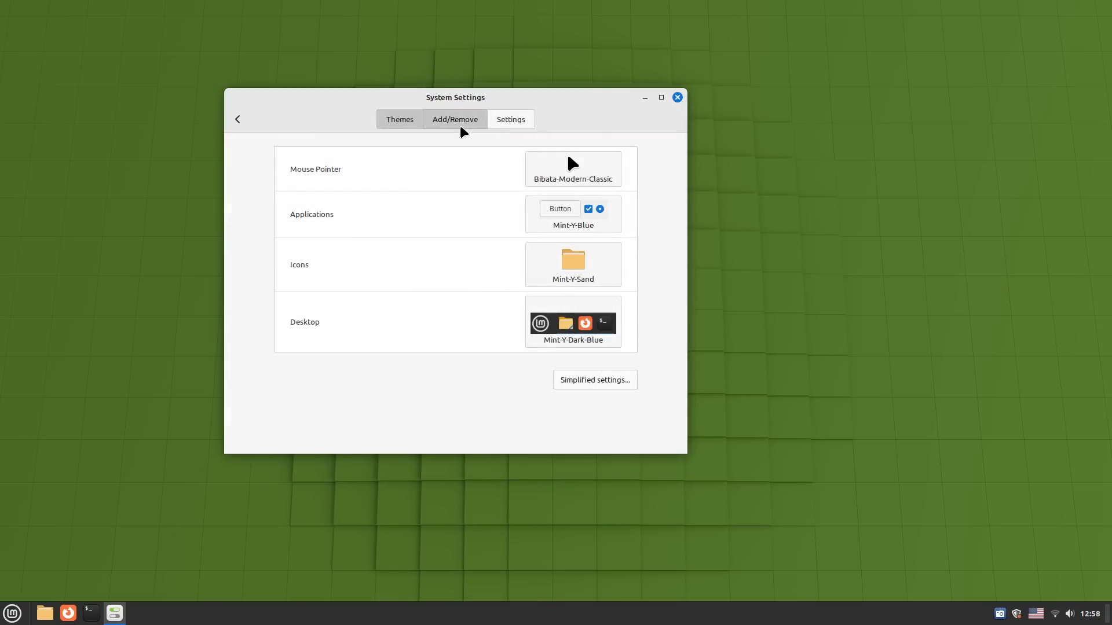
click(509, 118)
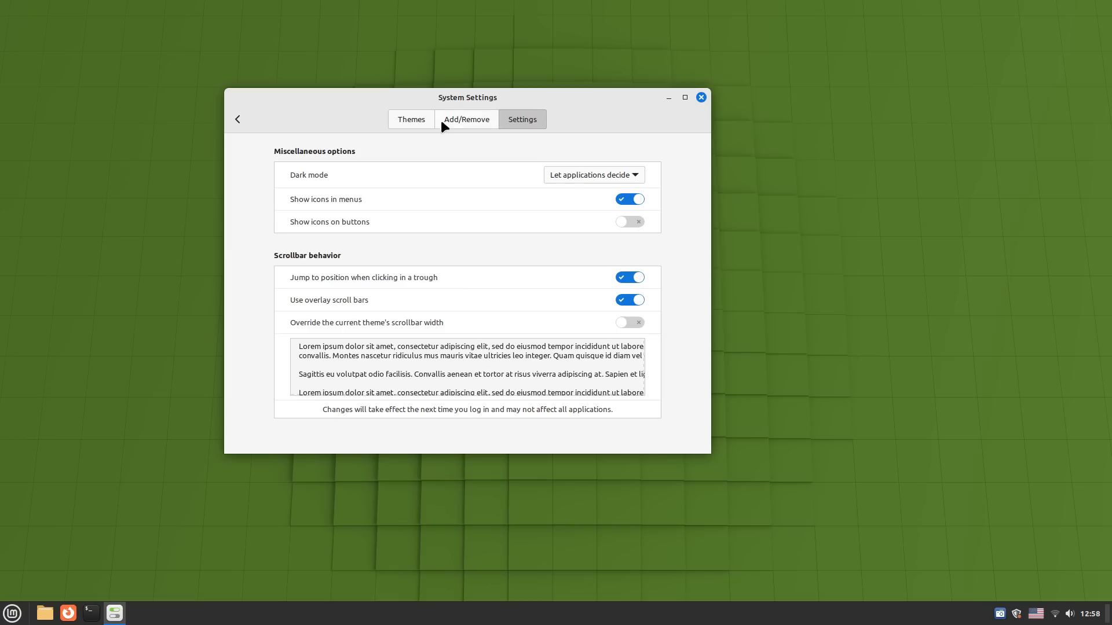
click(238, 118)
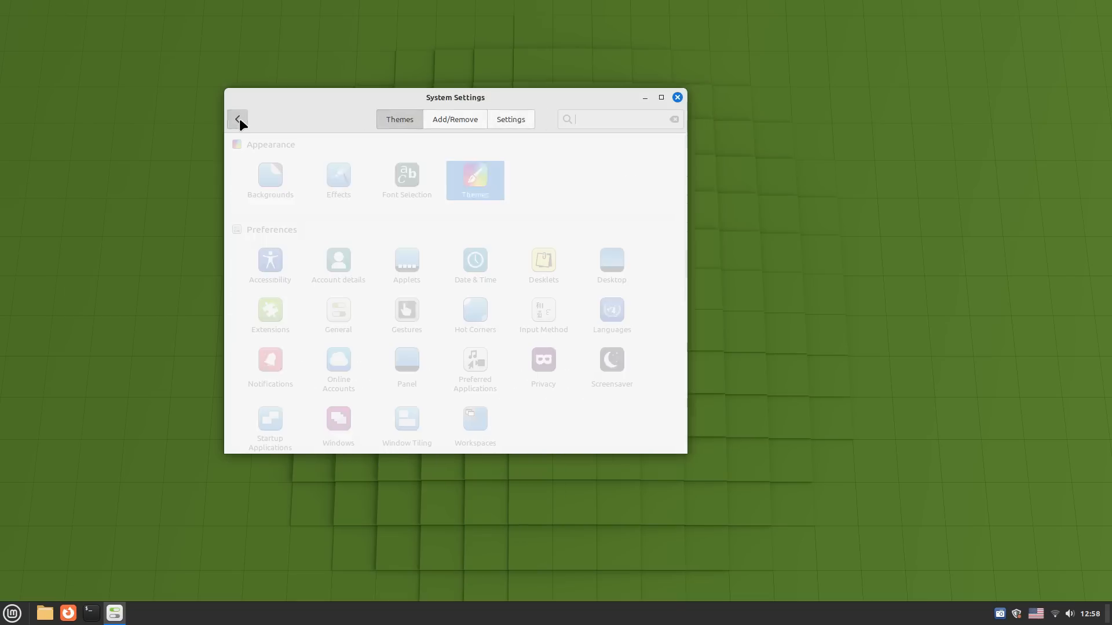
Step: Review the keyboard, typing assistance and mouse accessibility options, then the account details page
click(269, 261)
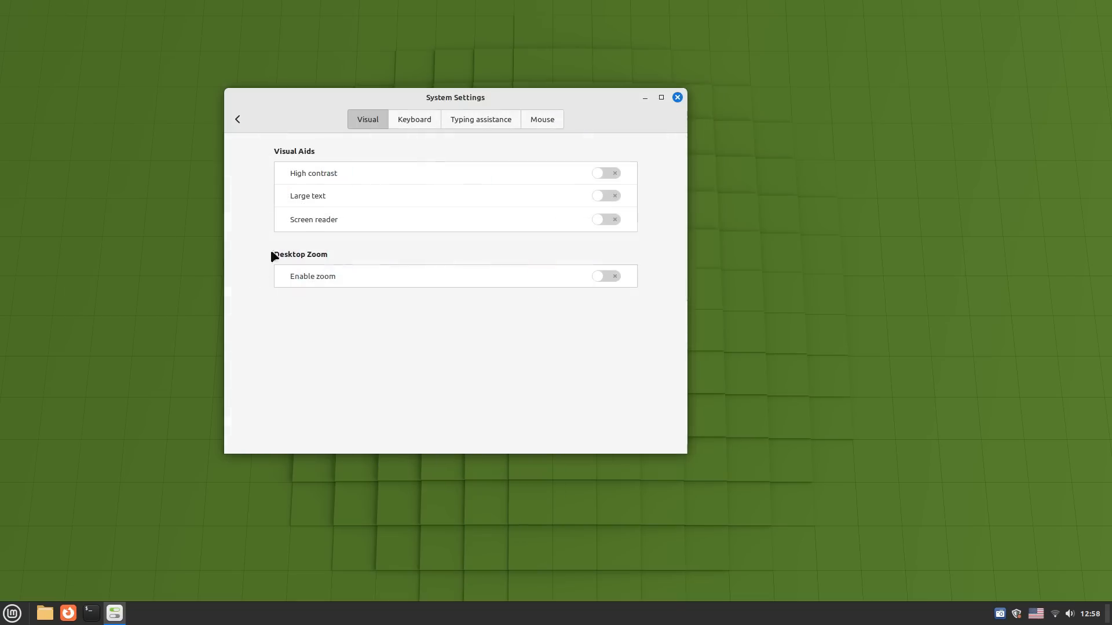
click(479, 119)
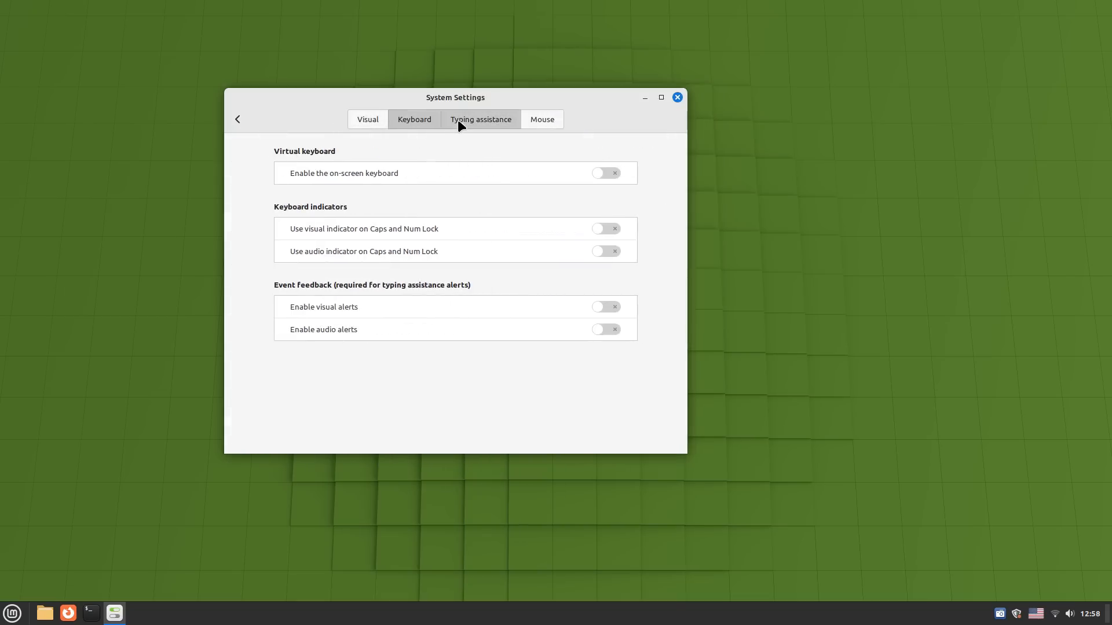
click(480, 119)
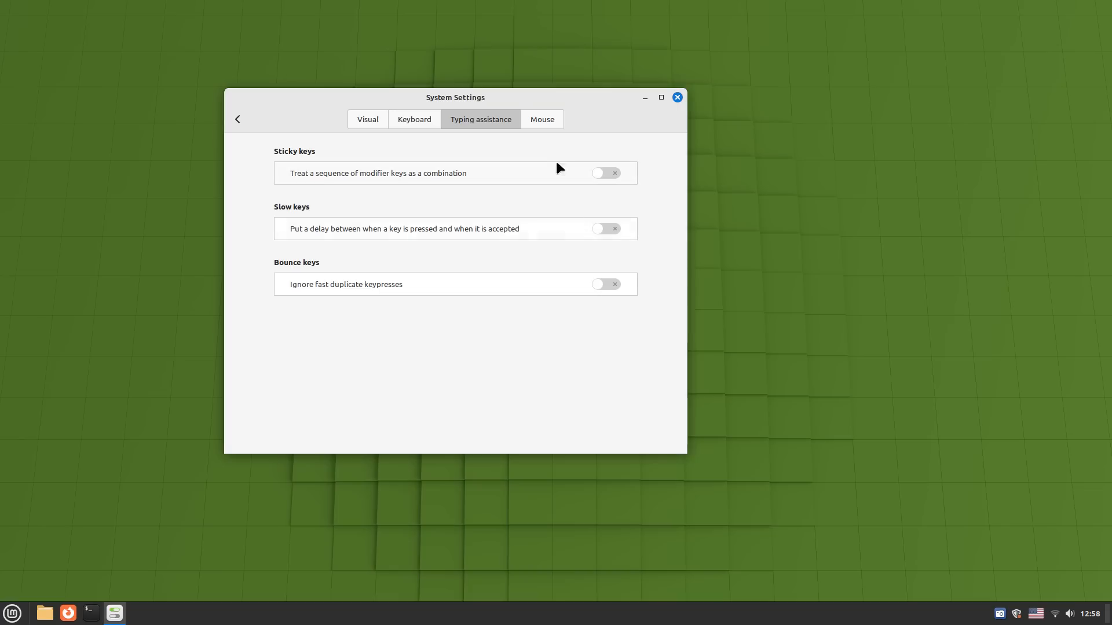
click(540, 119)
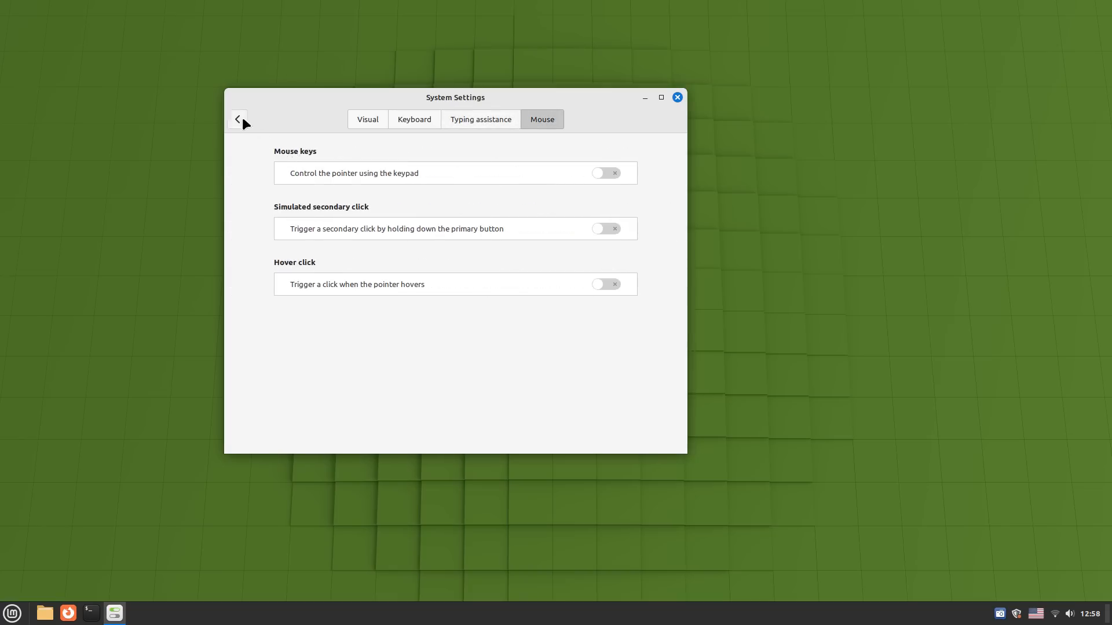
click(238, 119)
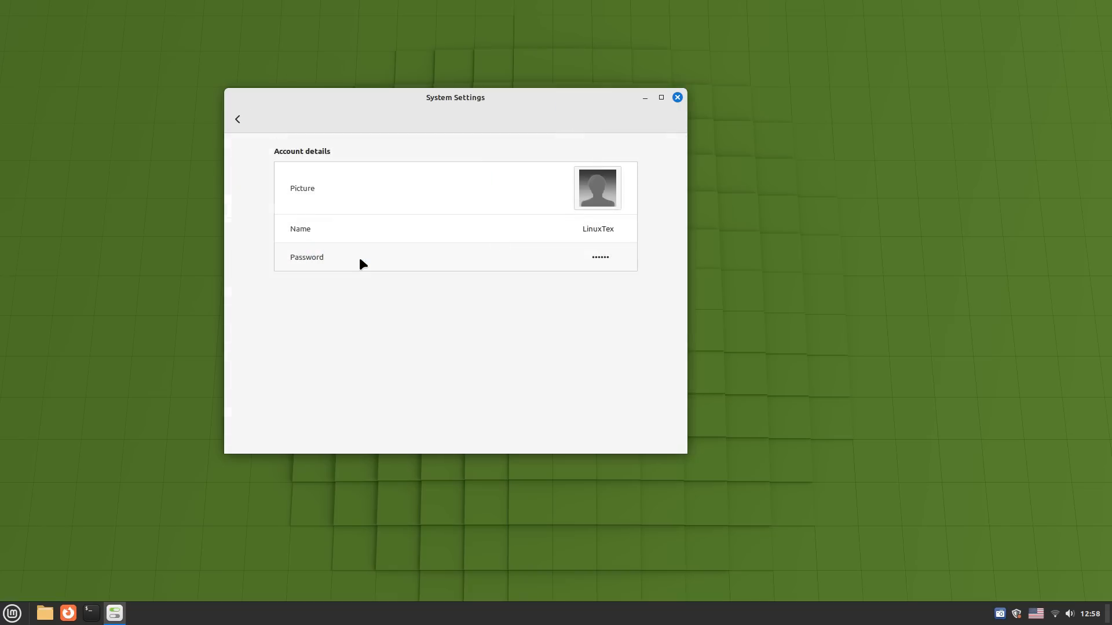
click(237, 118)
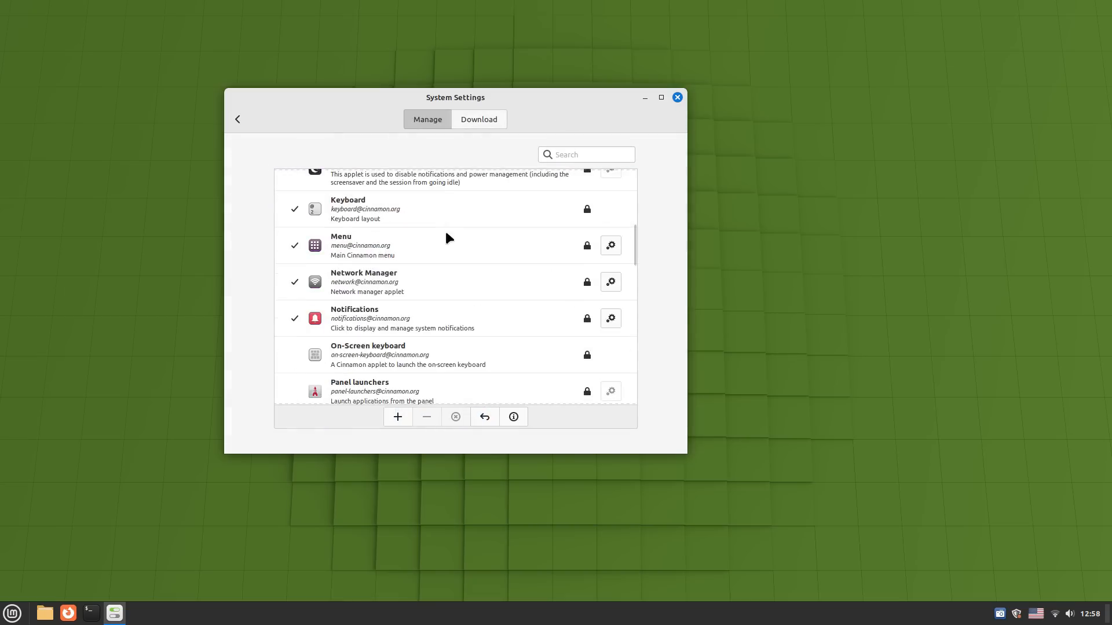
Step: Scroll through the full list of installed applets in the Applets manager
scroll(down, 3)
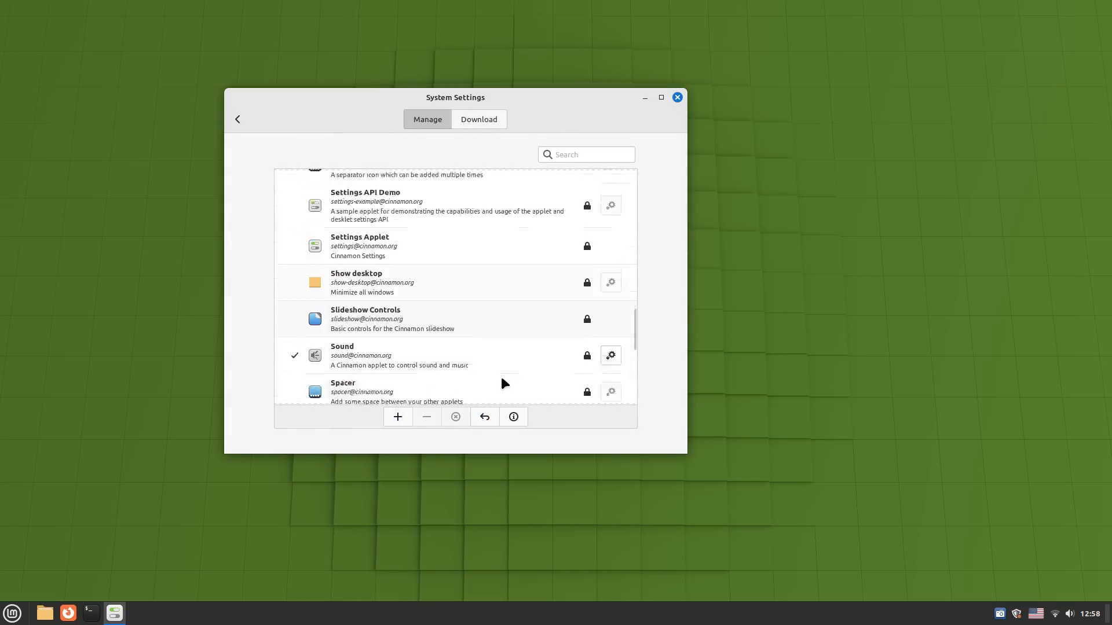
scroll(down, 3)
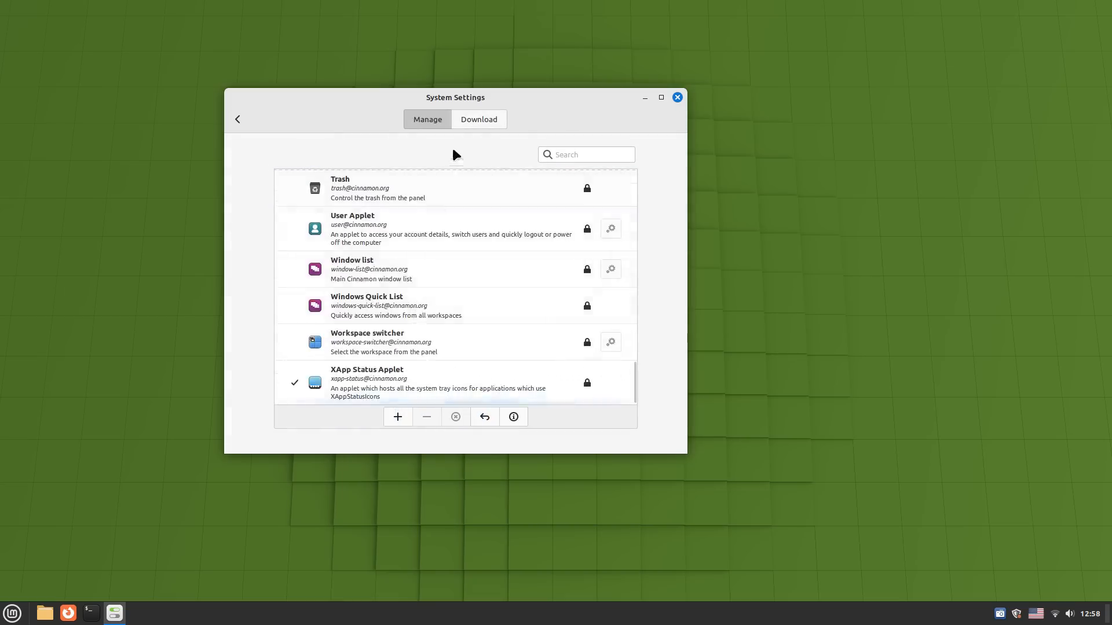
click(478, 119)
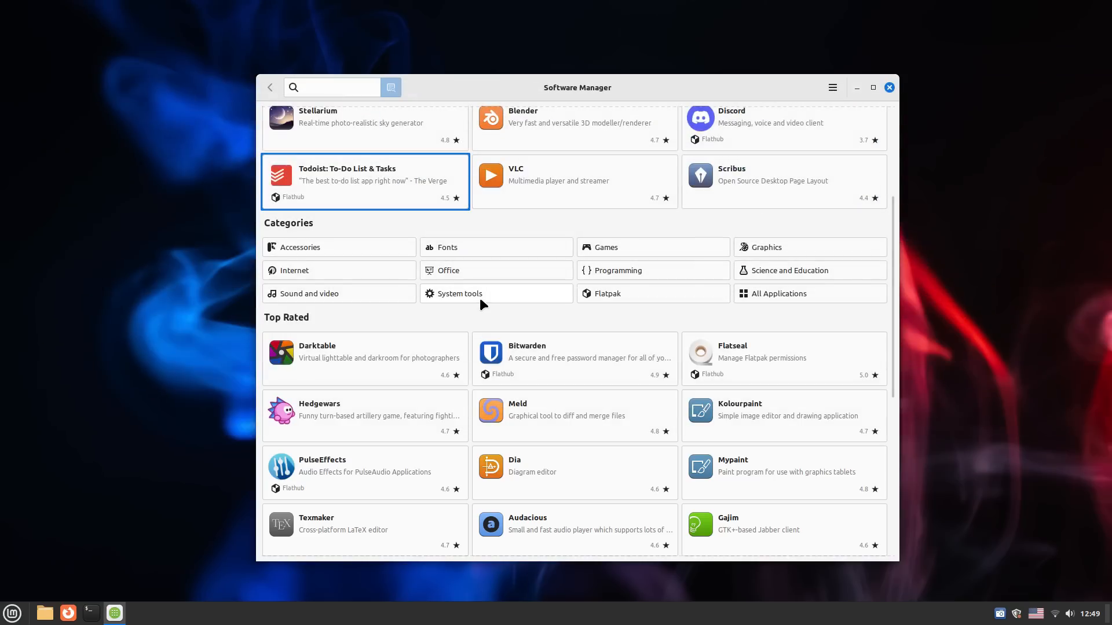
mouse_move(636, 248)
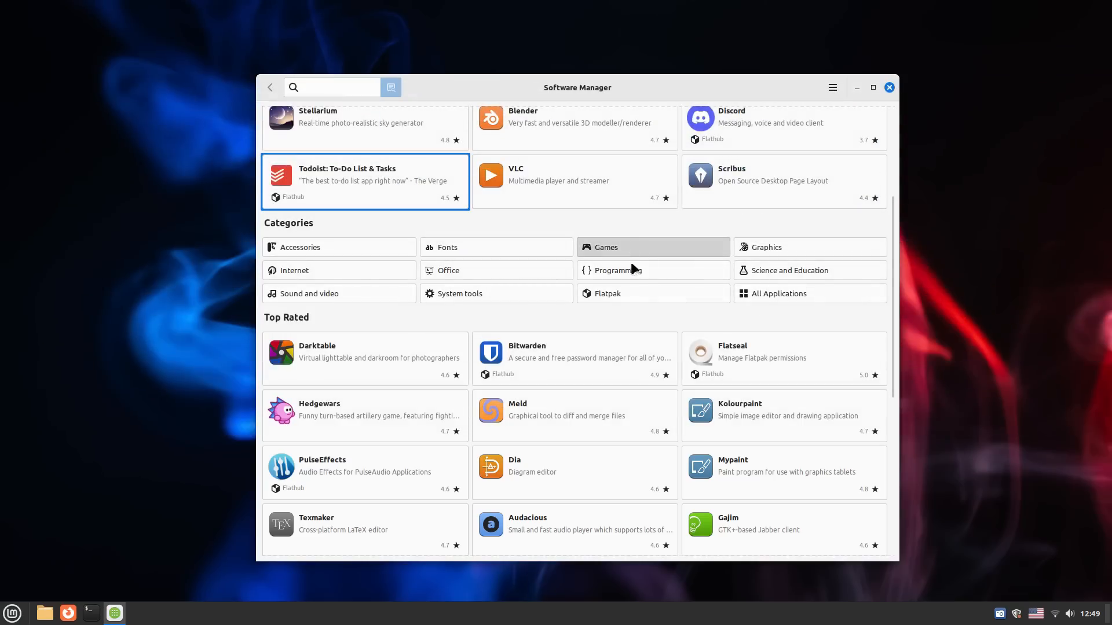
Step: View the 0ad page in Games and its Flatpak (Flathub) package source
click(652, 246)
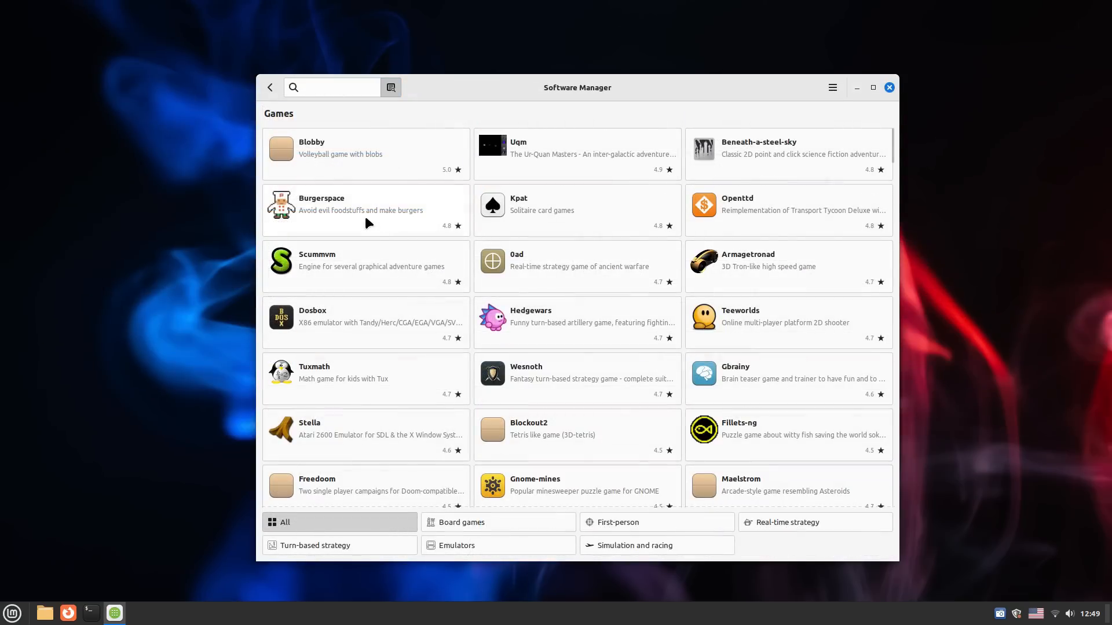
click(365, 209)
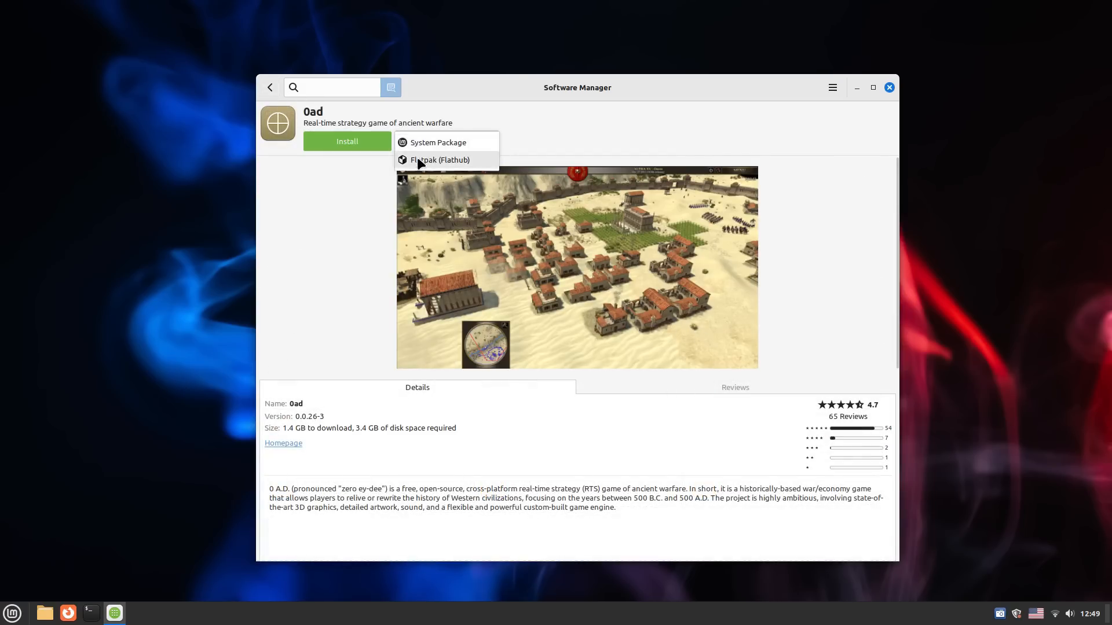
click(439, 160)
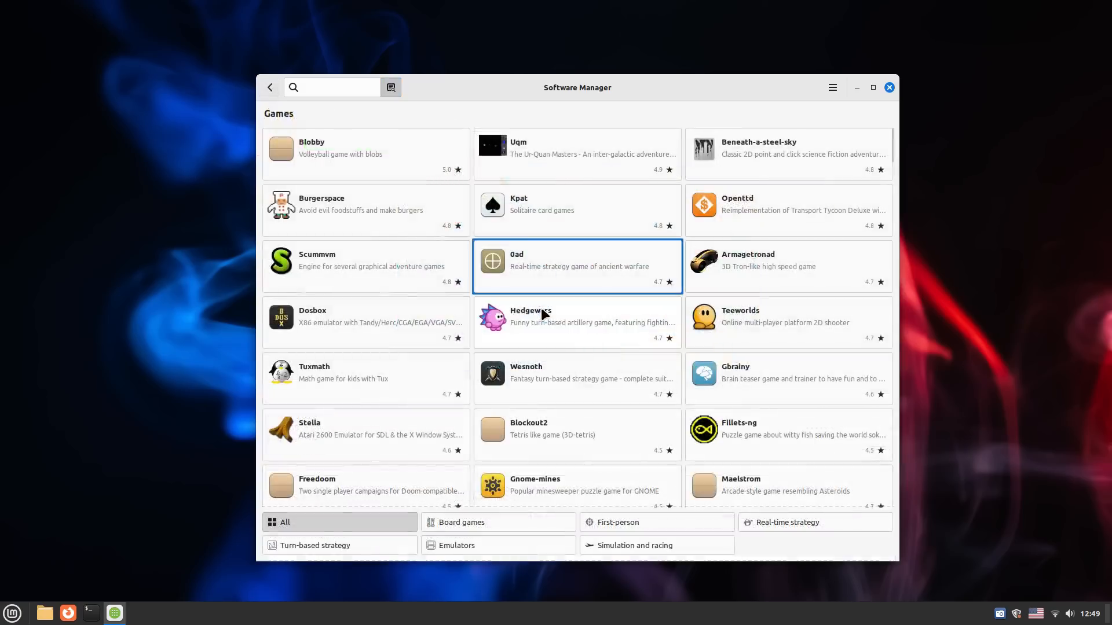
mouse_move(337, 314)
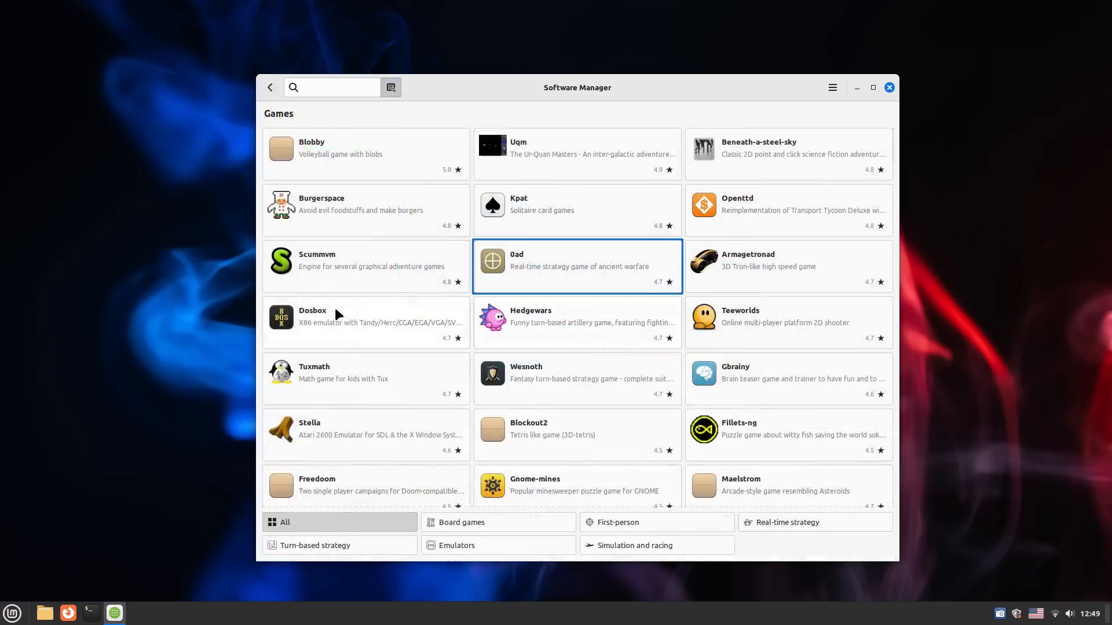
scroll(down, 3)
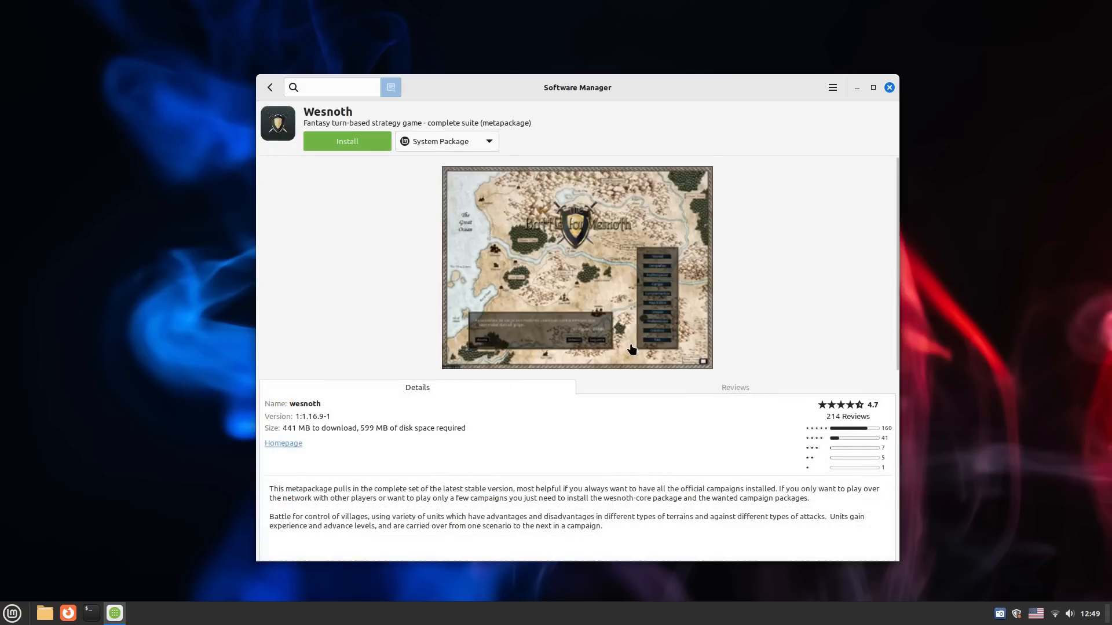
mouse_move(438, 293)
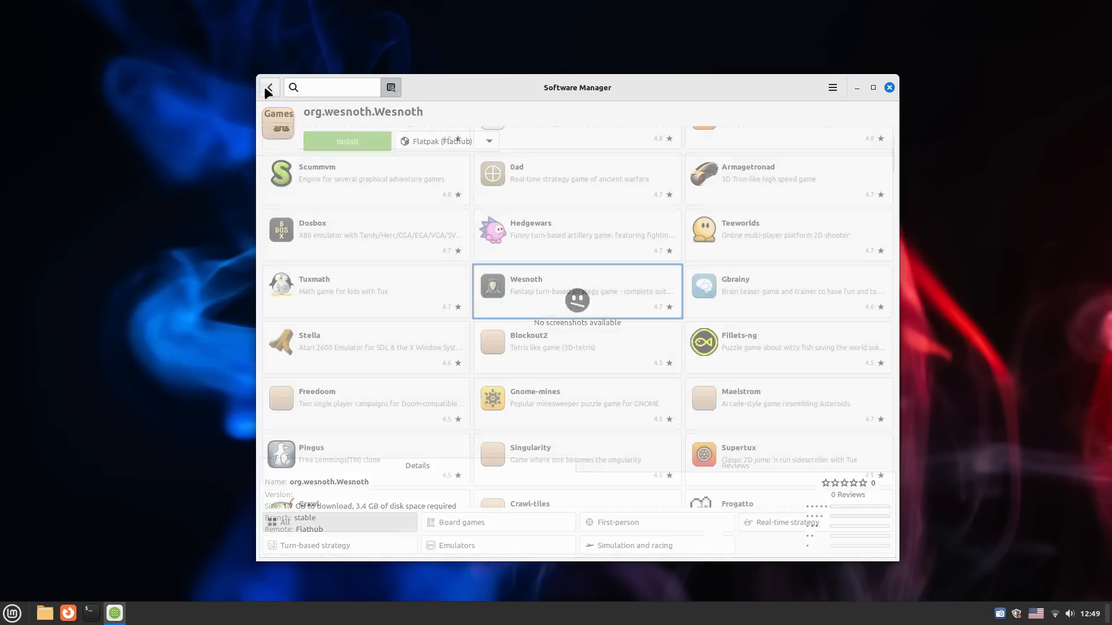
Step: Return to the games list and scroll further down it
click(269, 86)
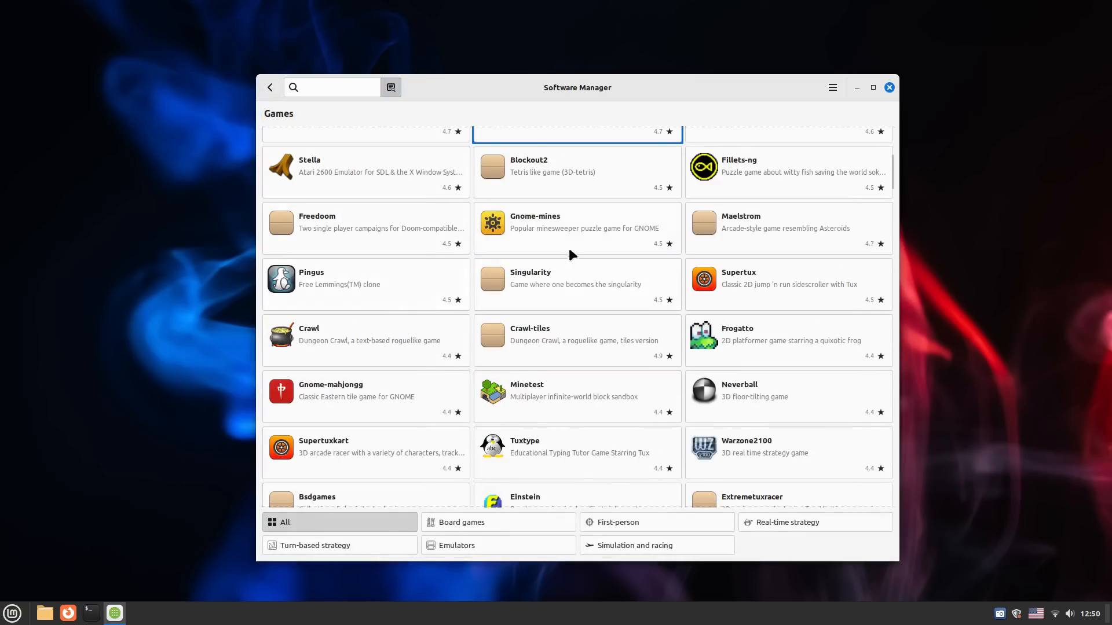
scroll(down, 3)
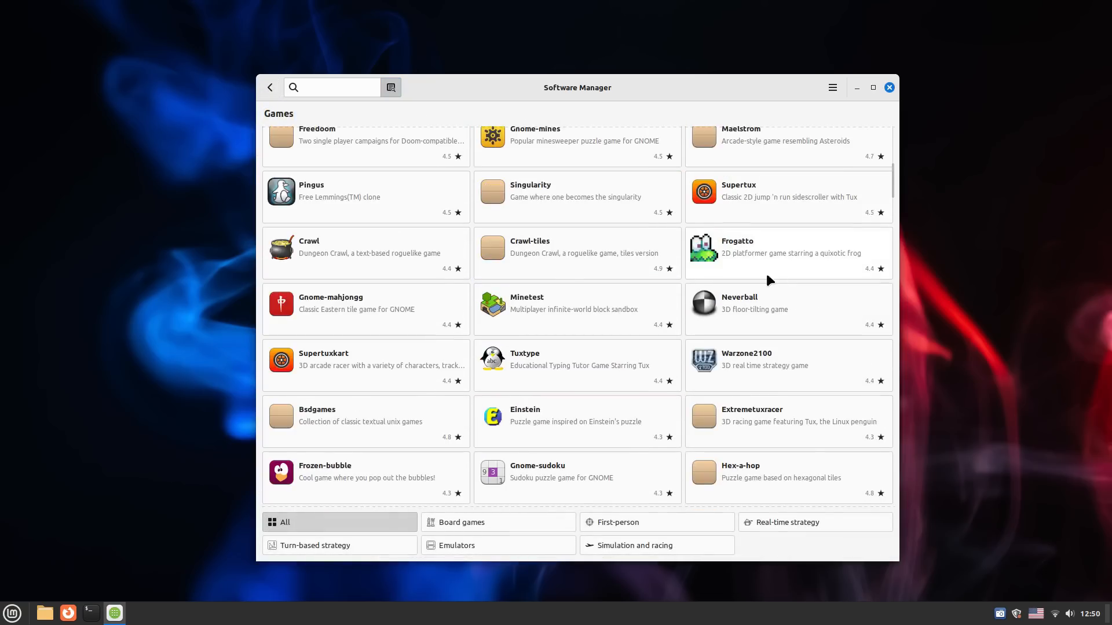
scroll(down, 3)
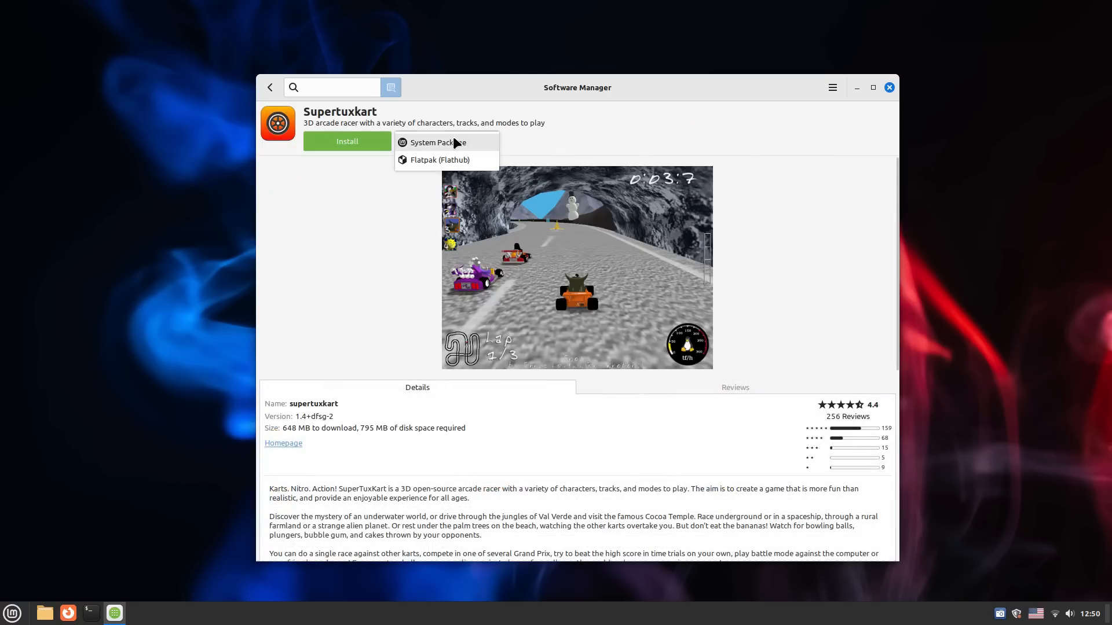
Step: Switch SuperTuxKart's package source and flip through its screenshots
click(439, 160)
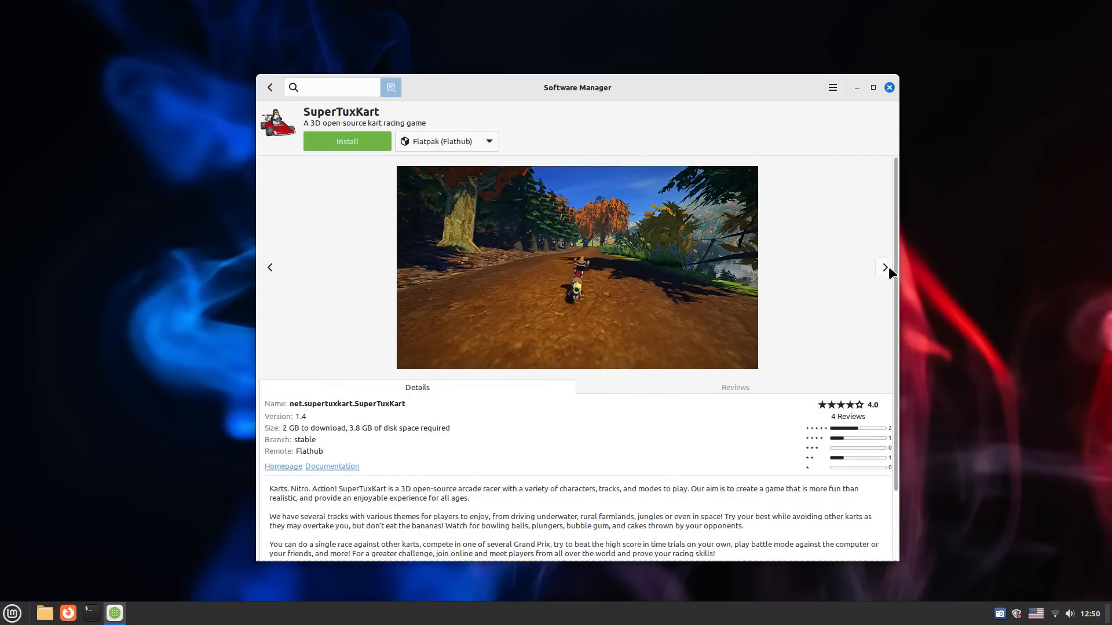
click(884, 267)
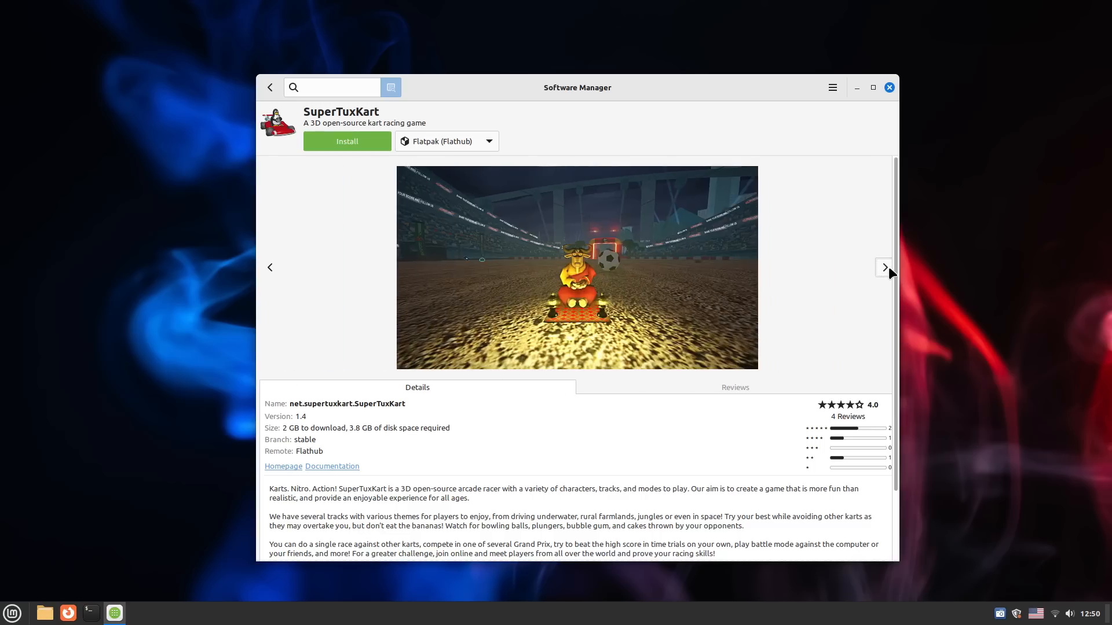
click(882, 267)
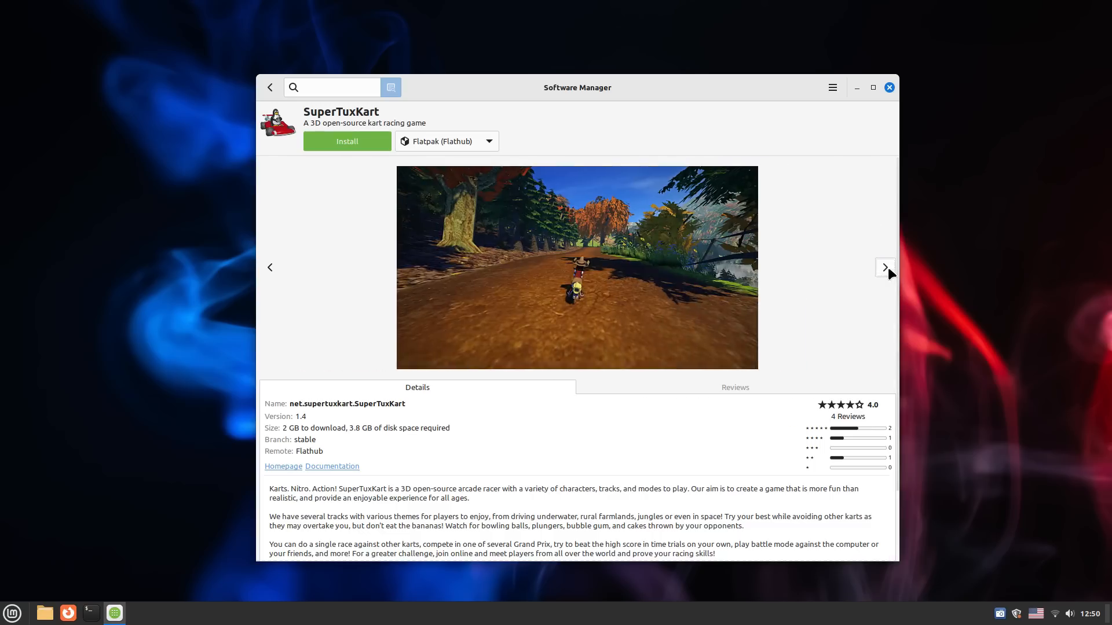
Step: Read through the Supertuxkart user reviews, selecting the first review's text
click(883, 267)
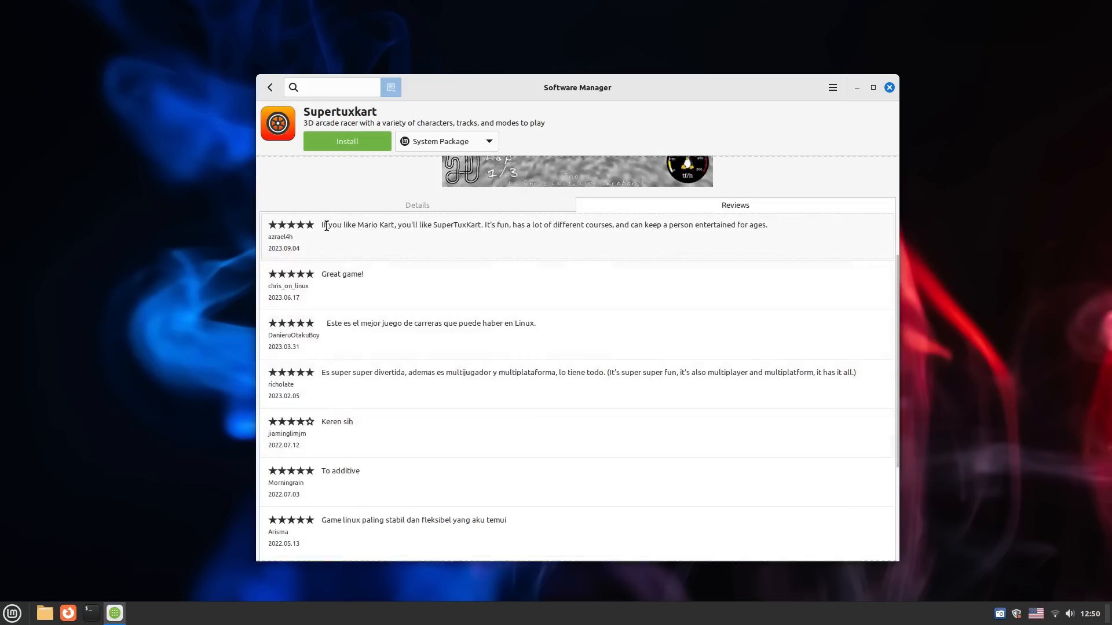
mouse_move(321, 231)
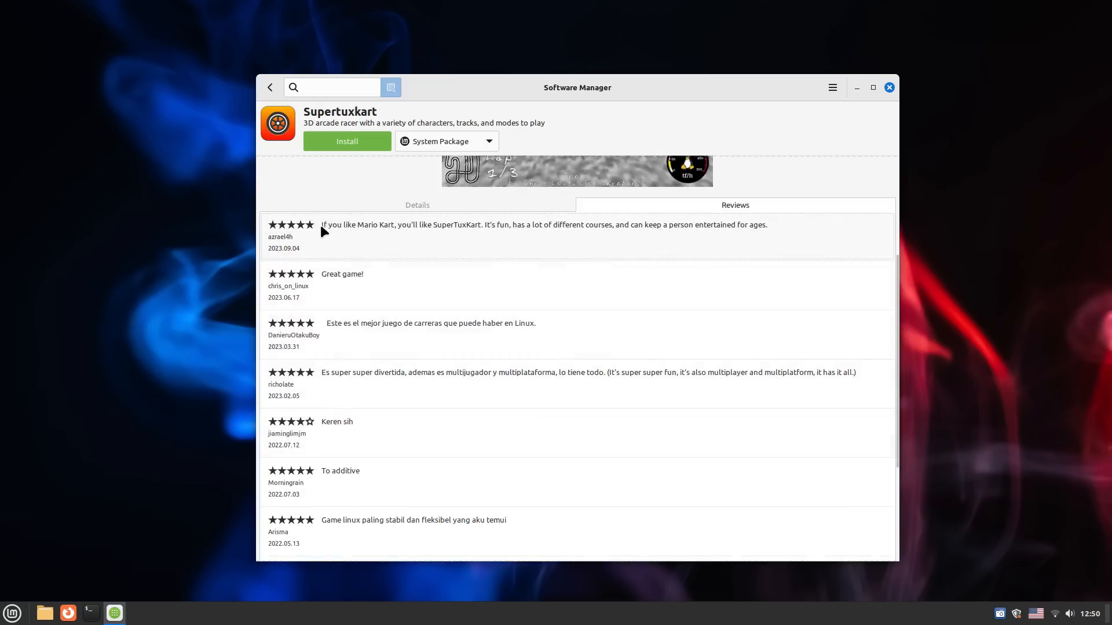
drag(321, 225, 532, 224)
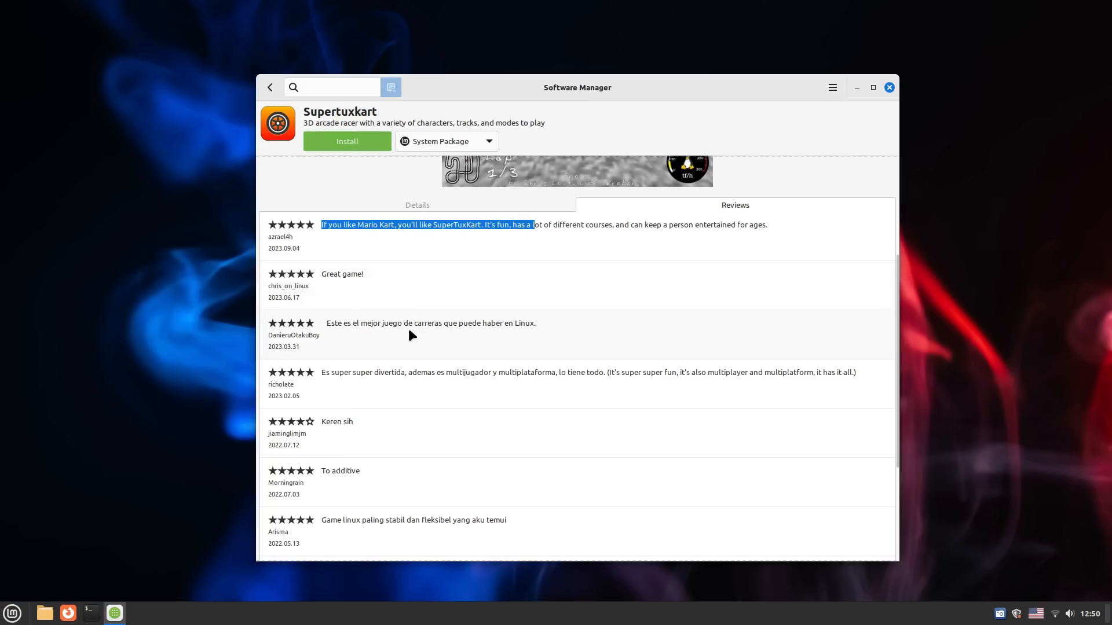
scroll(down, 3)
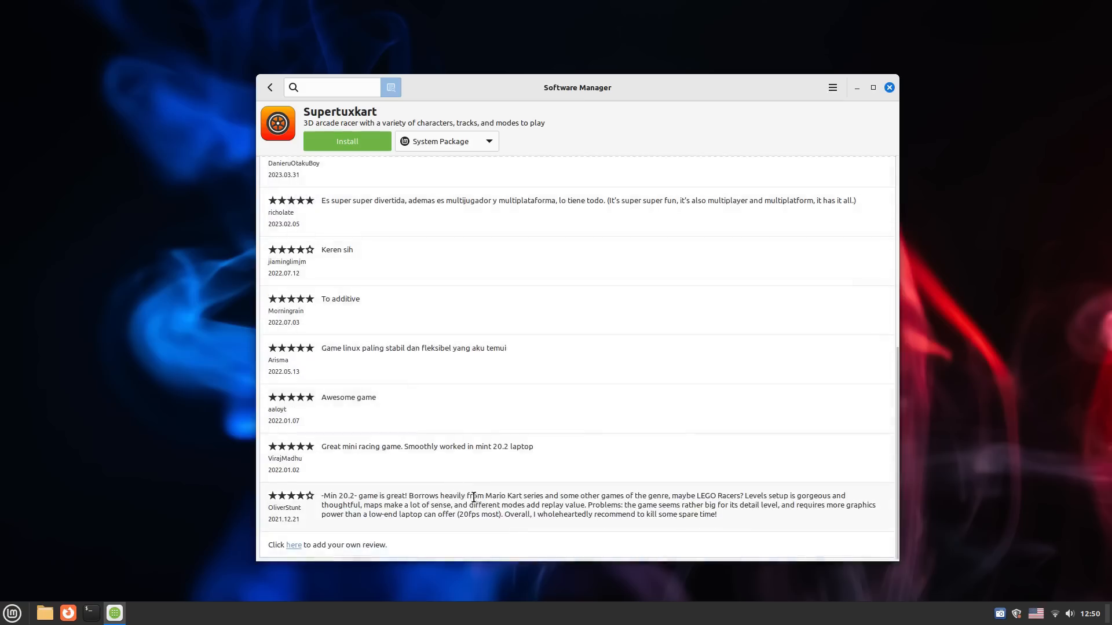
mouse_move(315, 61)
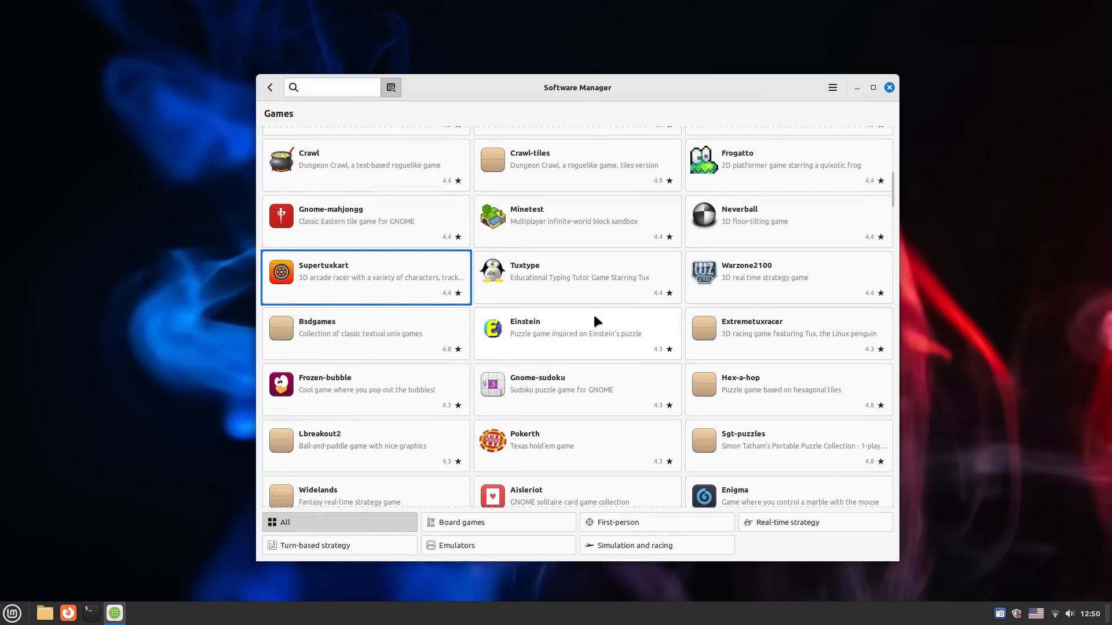
Step: Check the Openarena and Playonlinux pages from the Games list
scroll(down, 3)
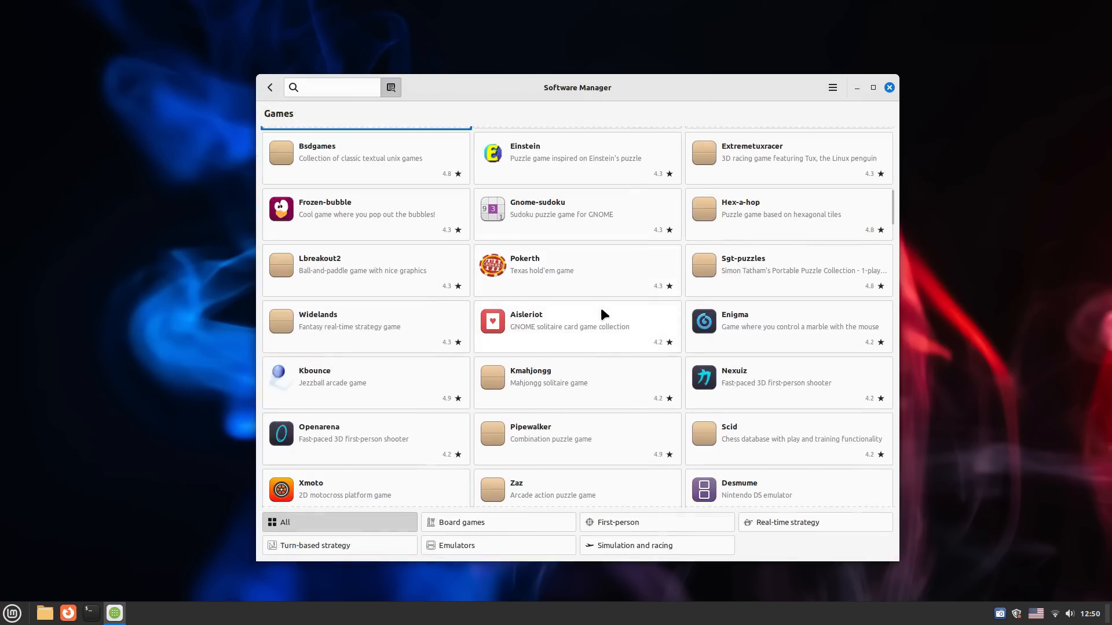
scroll(down, 3)
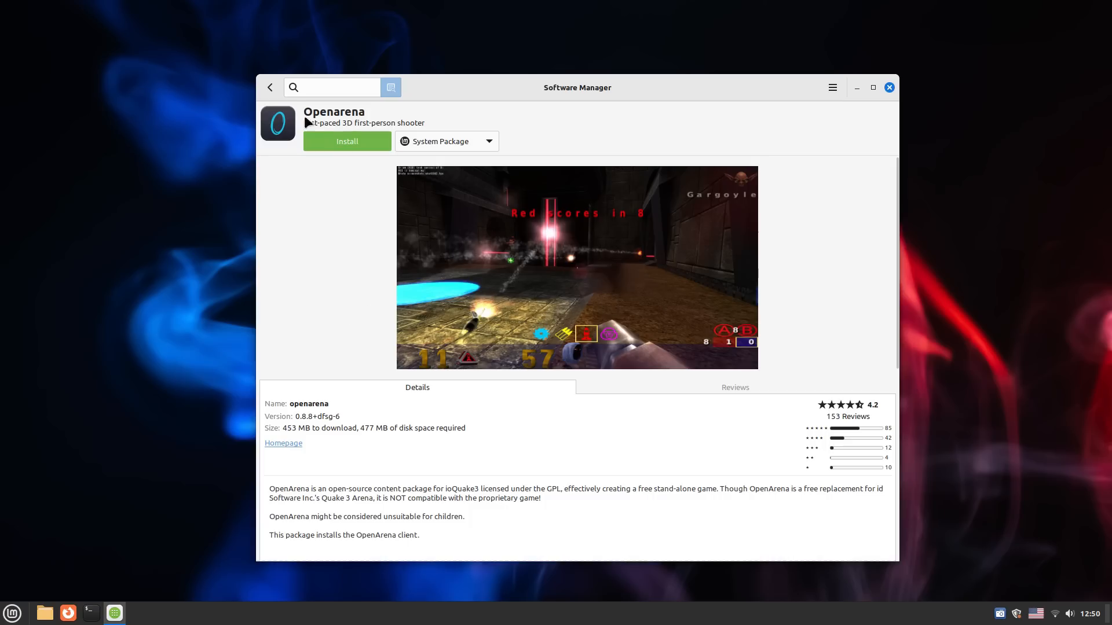
click(270, 87)
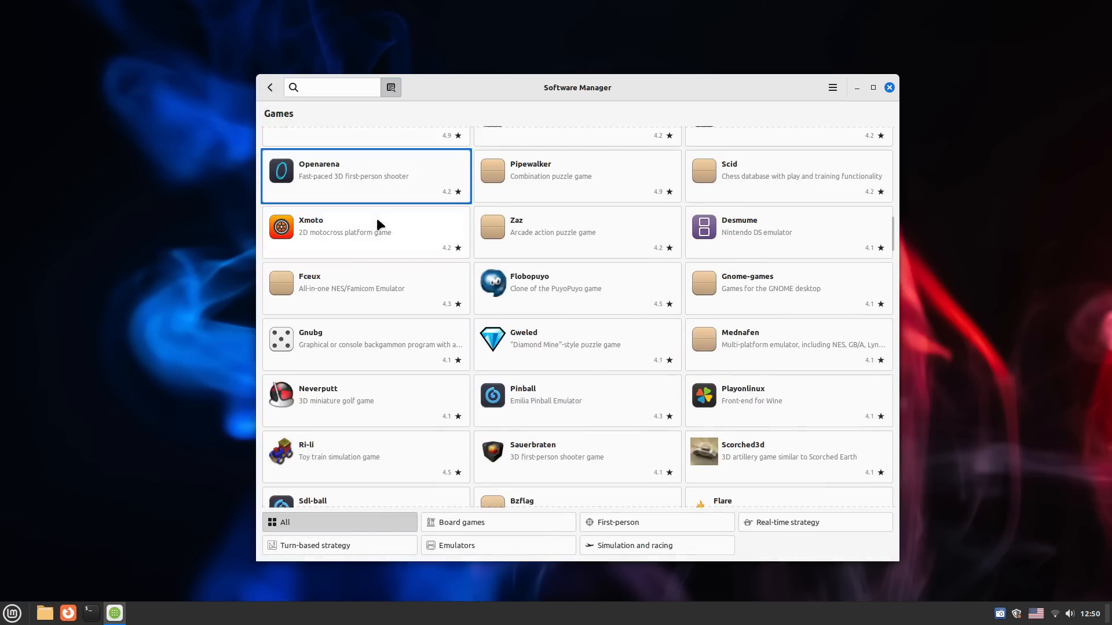
scroll(down, 3)
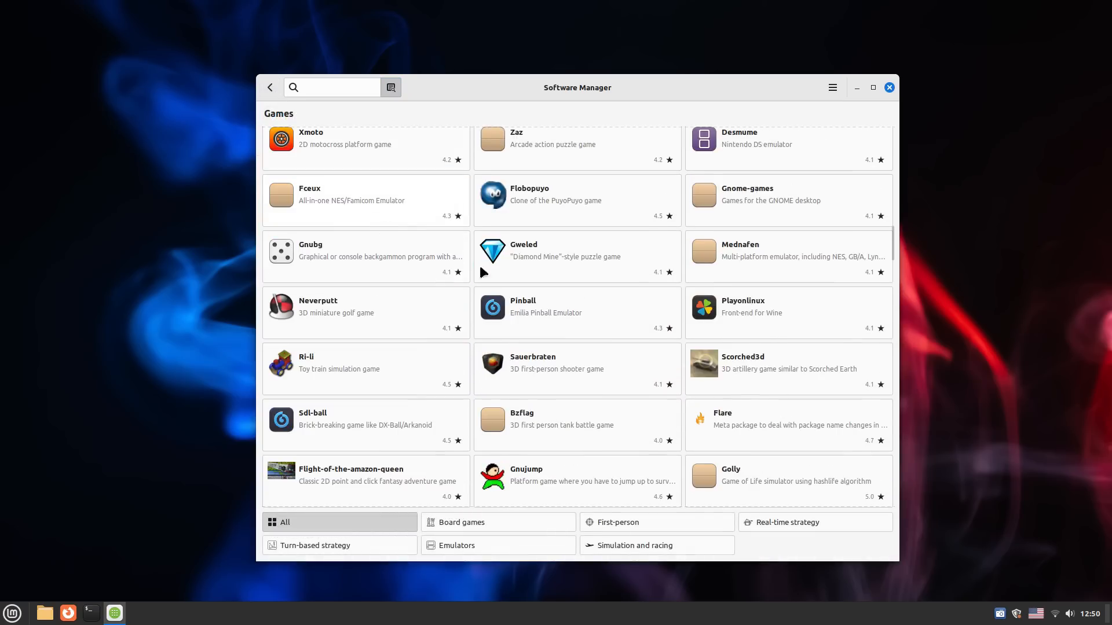
click(741, 304)
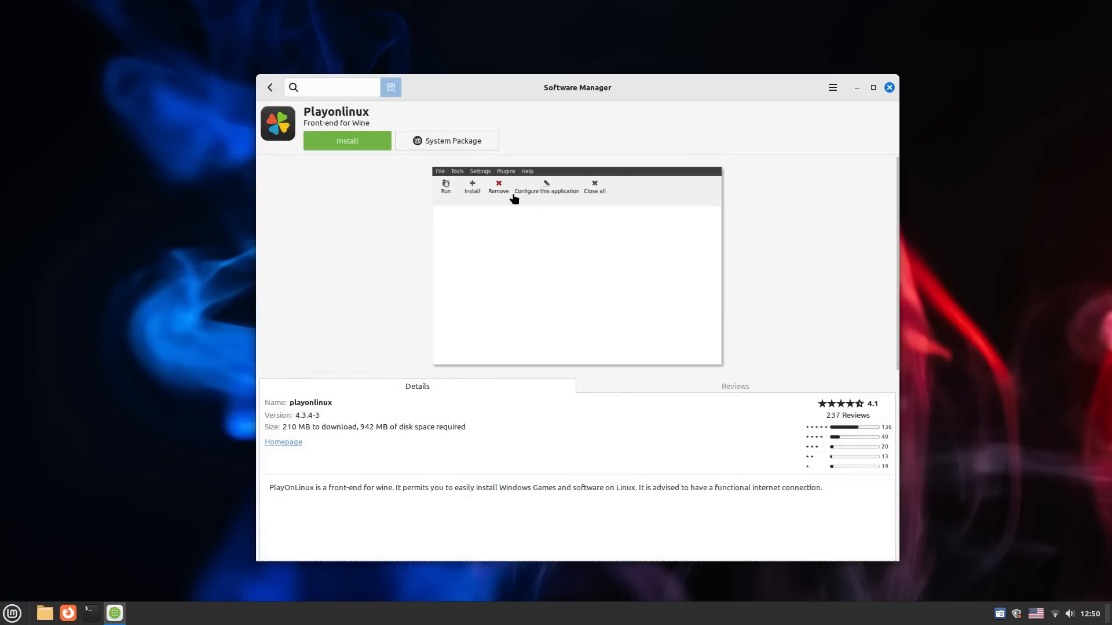
click(270, 87)
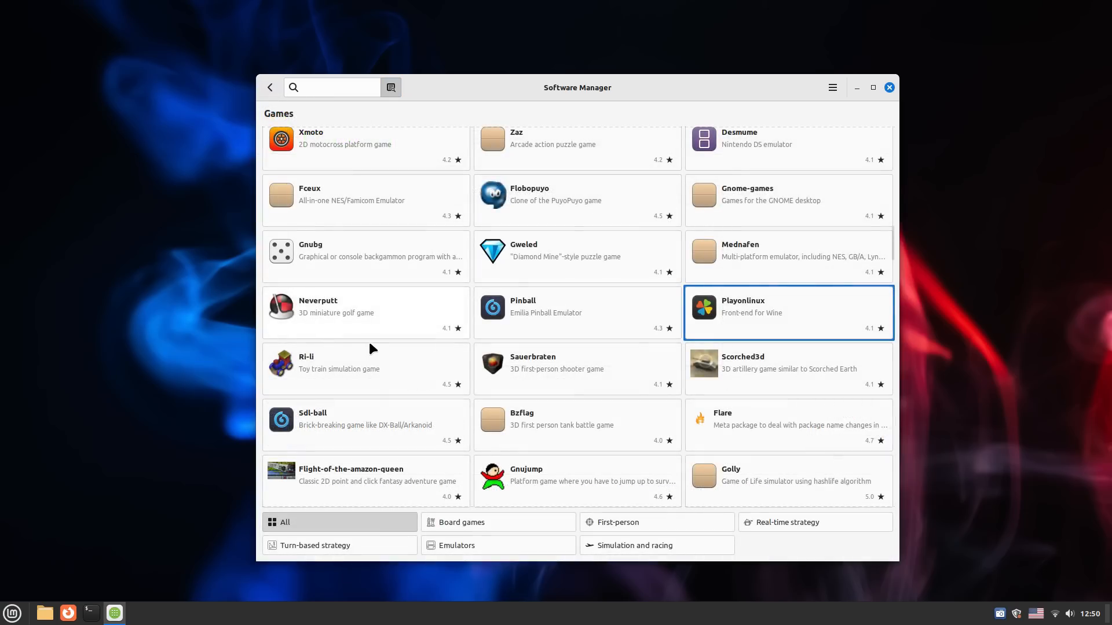
Step: View the Wine details page with the system package source selected
scroll(down, 3)
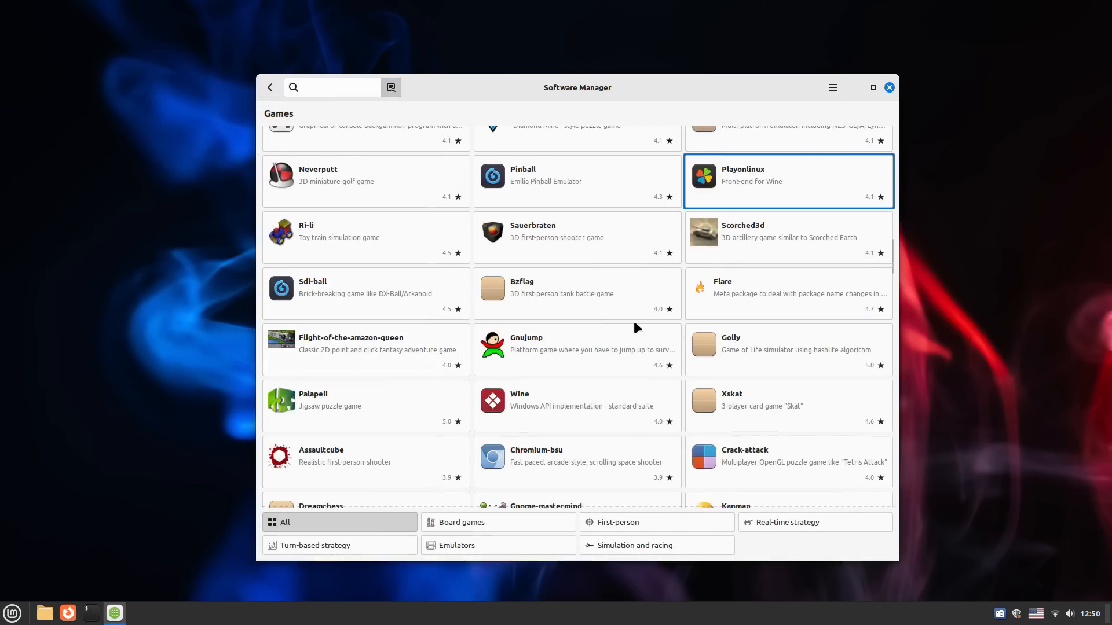
scroll(down, 3)
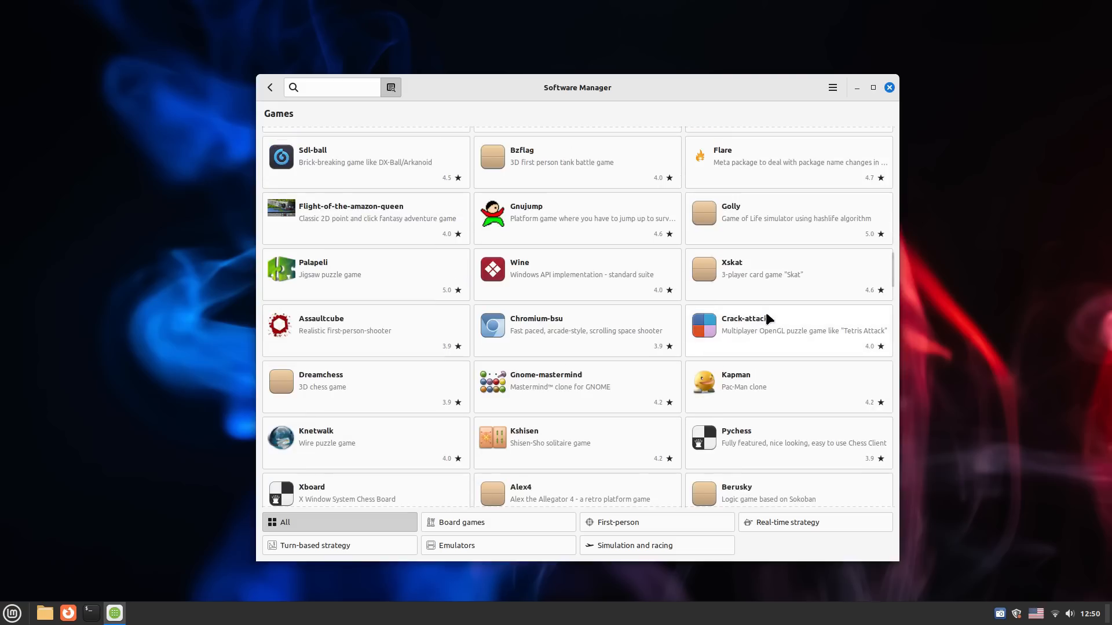
click(546, 267)
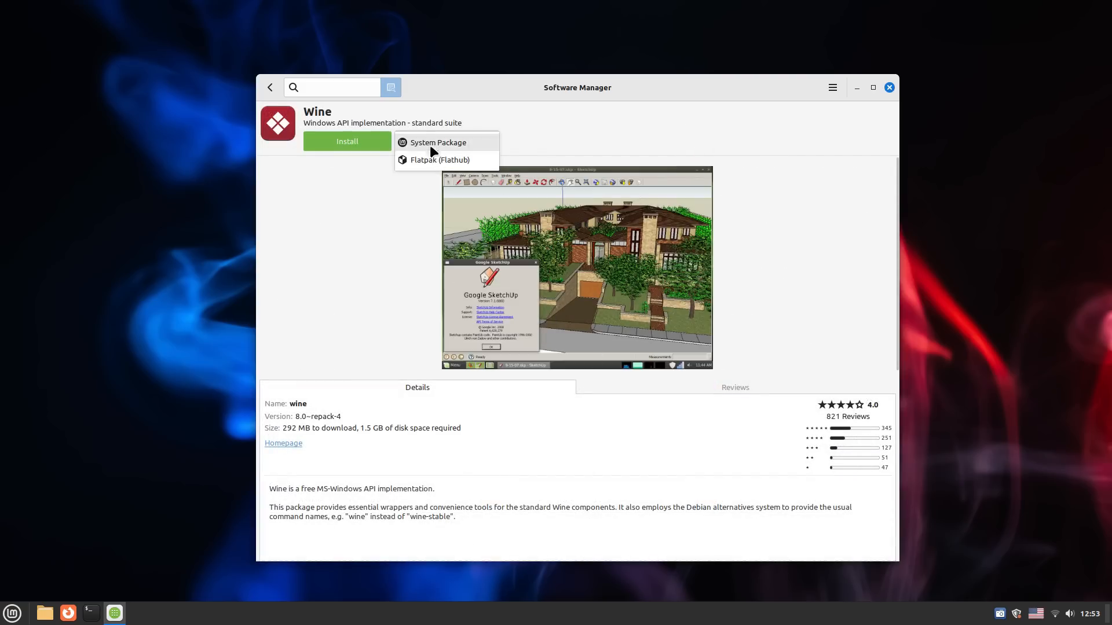
click(440, 160)
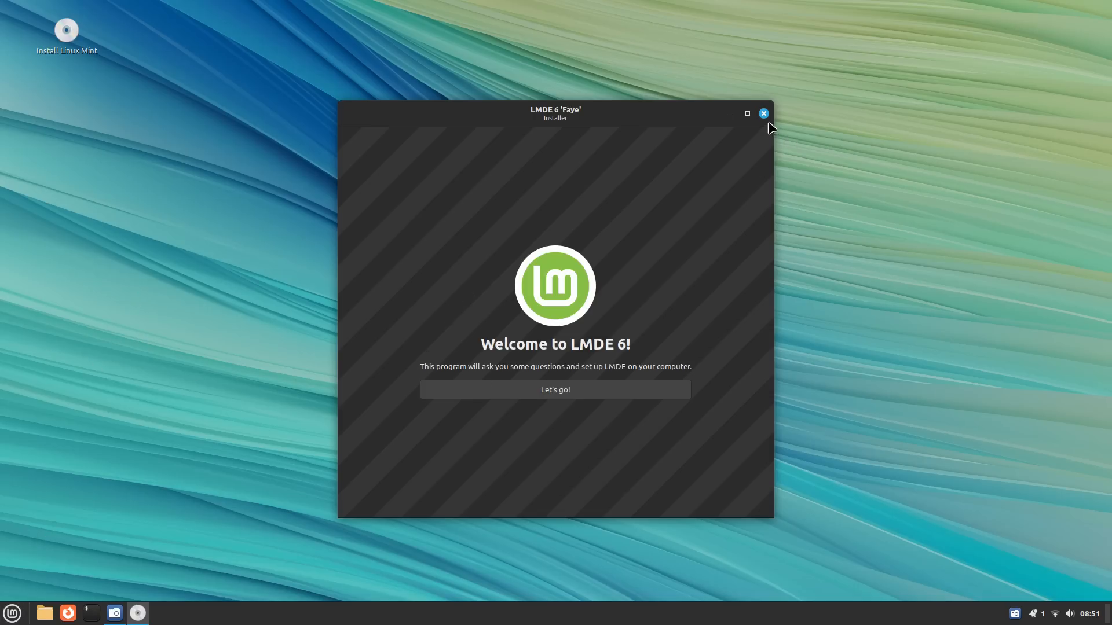
Step: Relaunch Install Linux Mint and continue past the welcome screen keeping English (India)
click(764, 113)
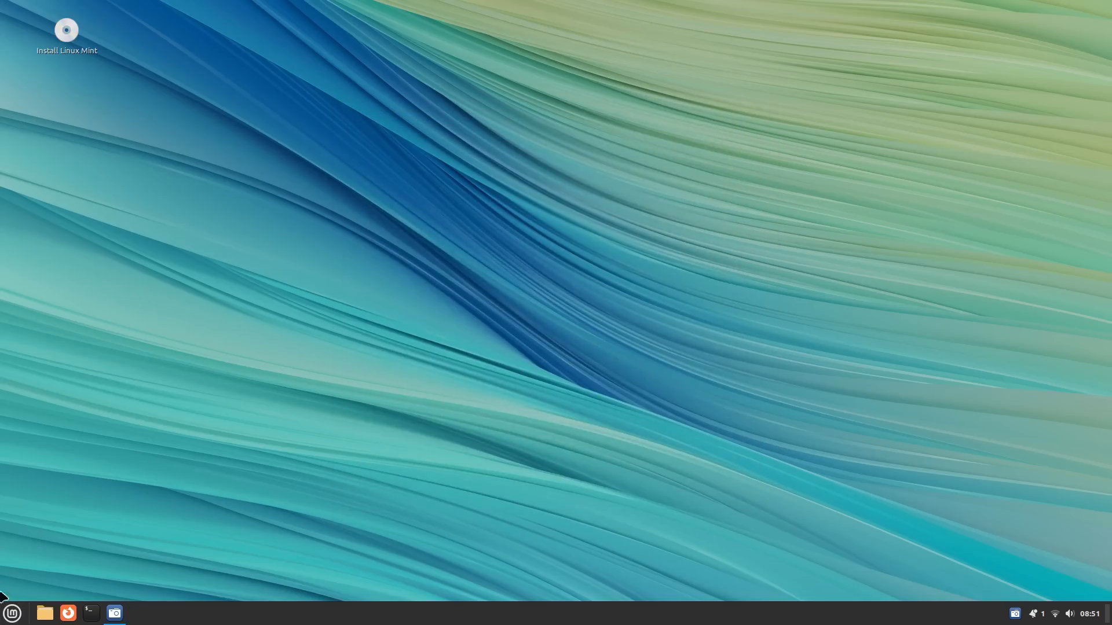
mouse_move(771, 415)
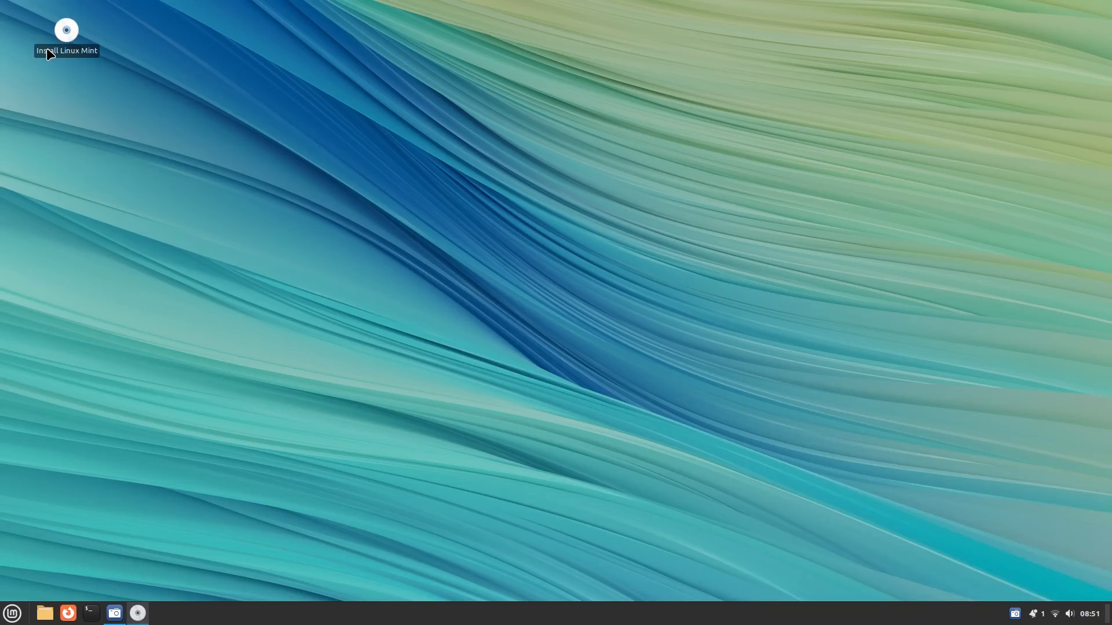
double_click(66, 30)
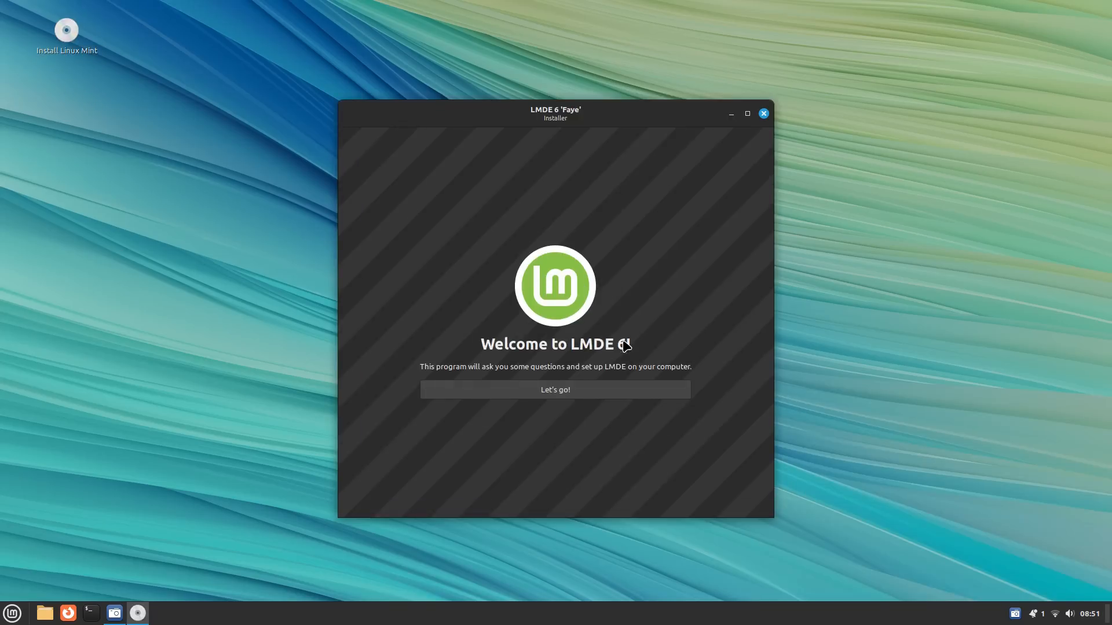
click(555, 390)
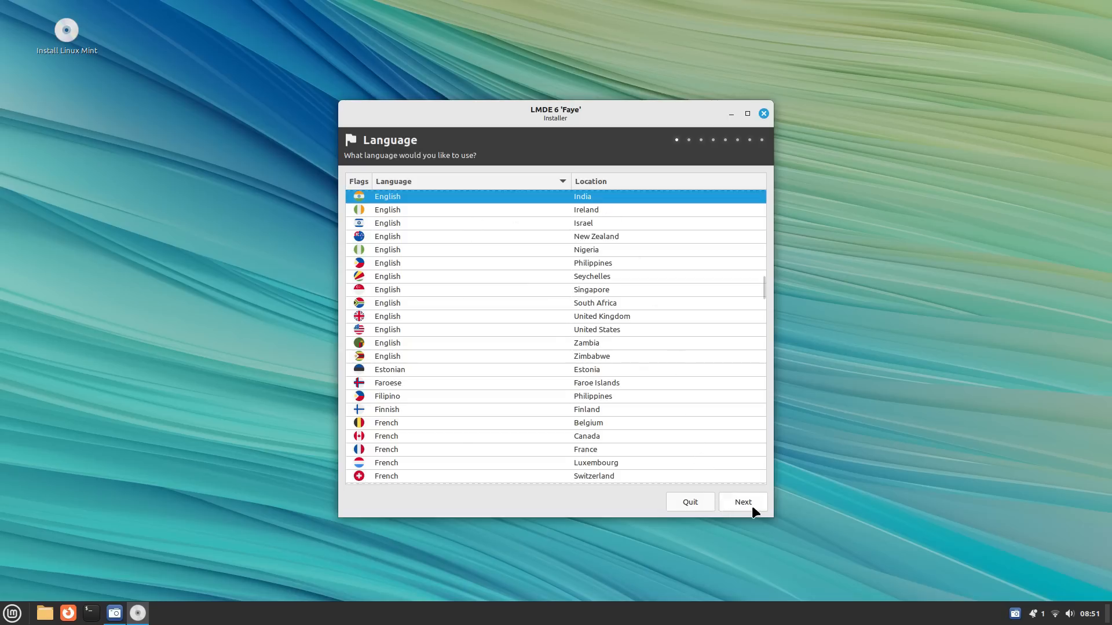
click(741, 502)
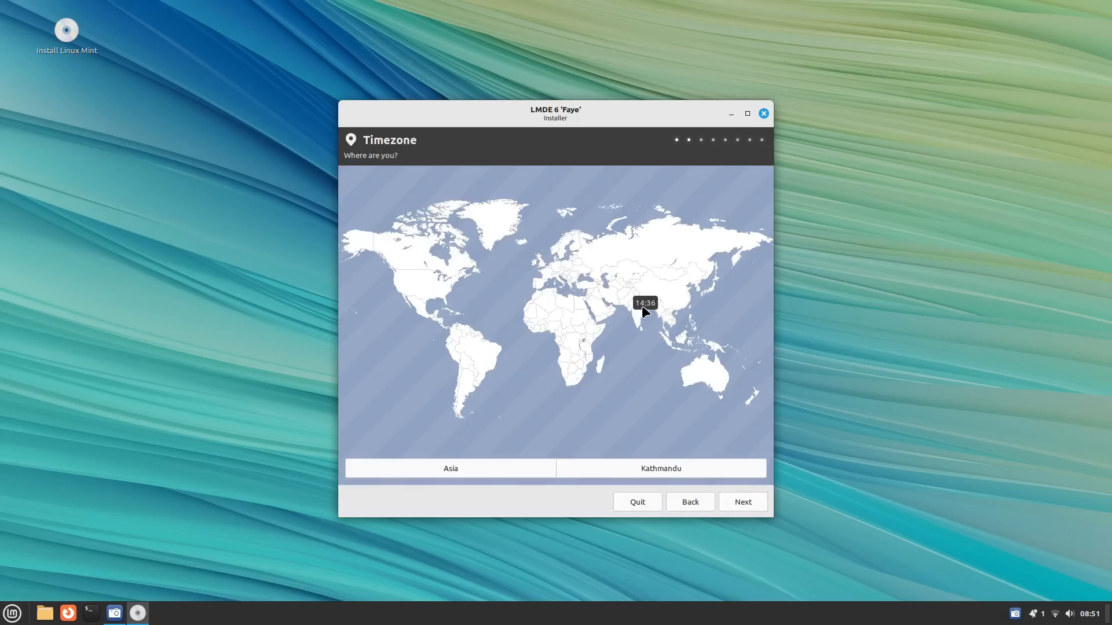
mouse_move(636, 314)
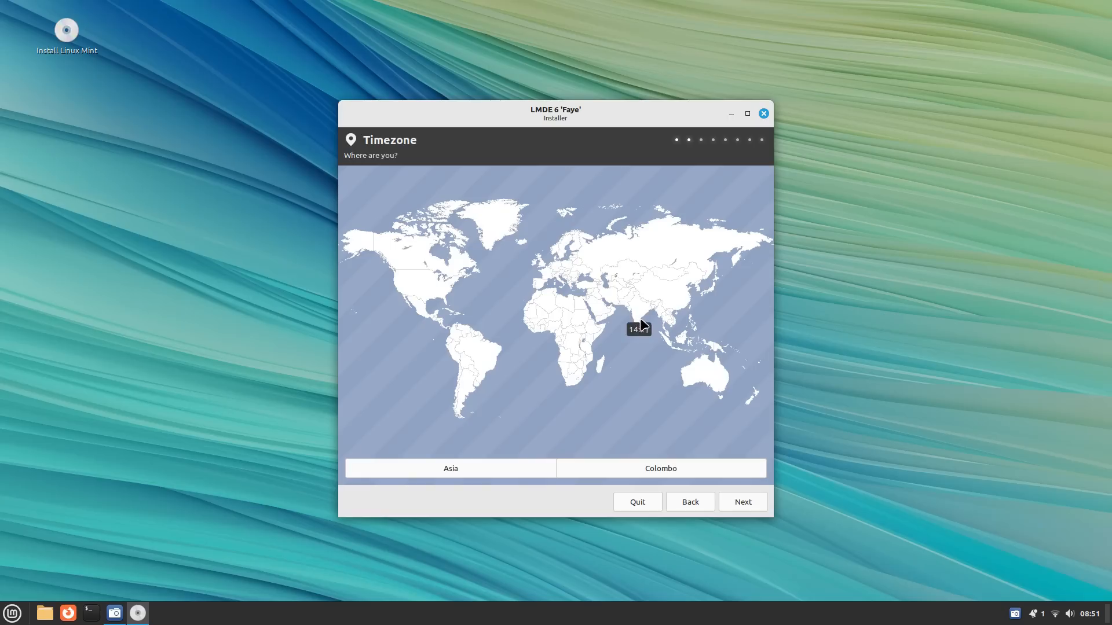
Step: Confirm the Asia/Colombo timezone and continue to the keyboard layout step
click(741, 501)
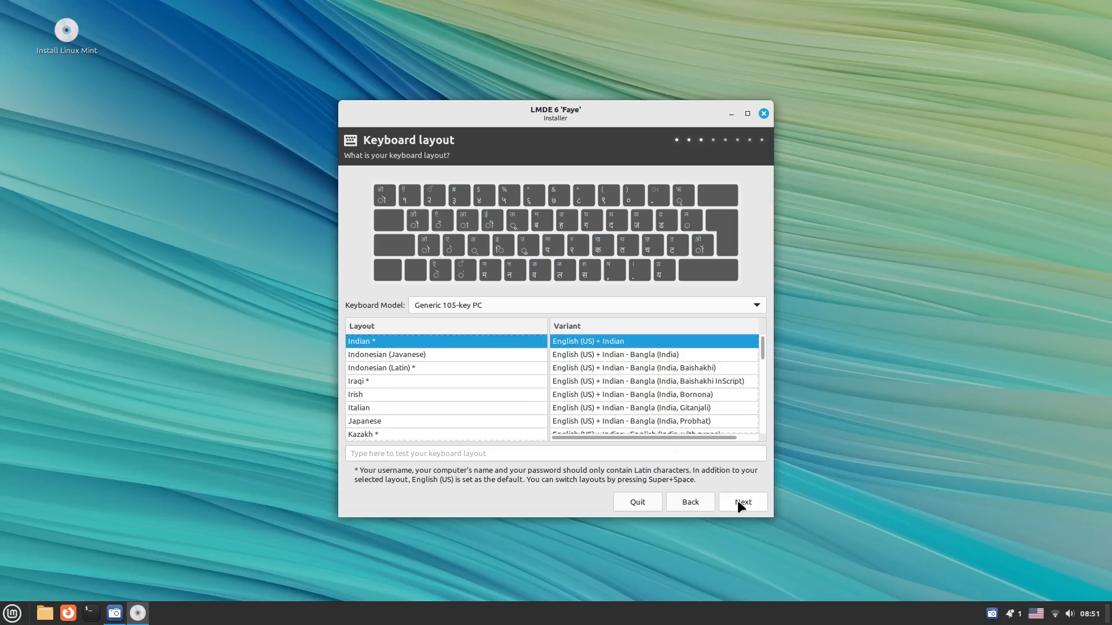
Step: Accept the Indian keyboard layout and enter the name LinuxTex on the User account form
click(741, 502)
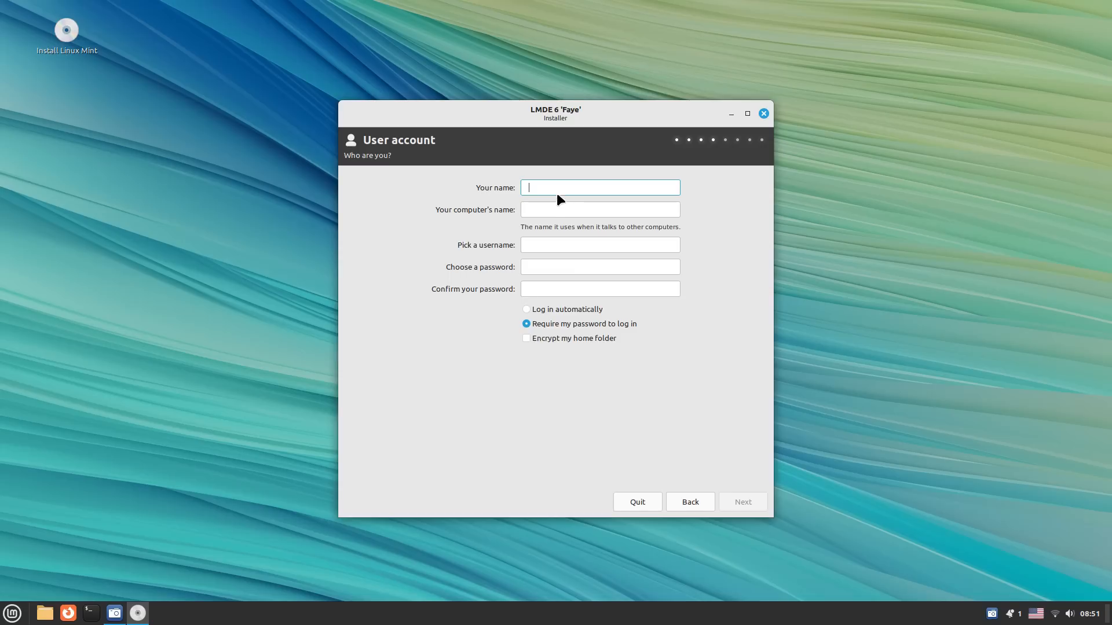
text(Linu)
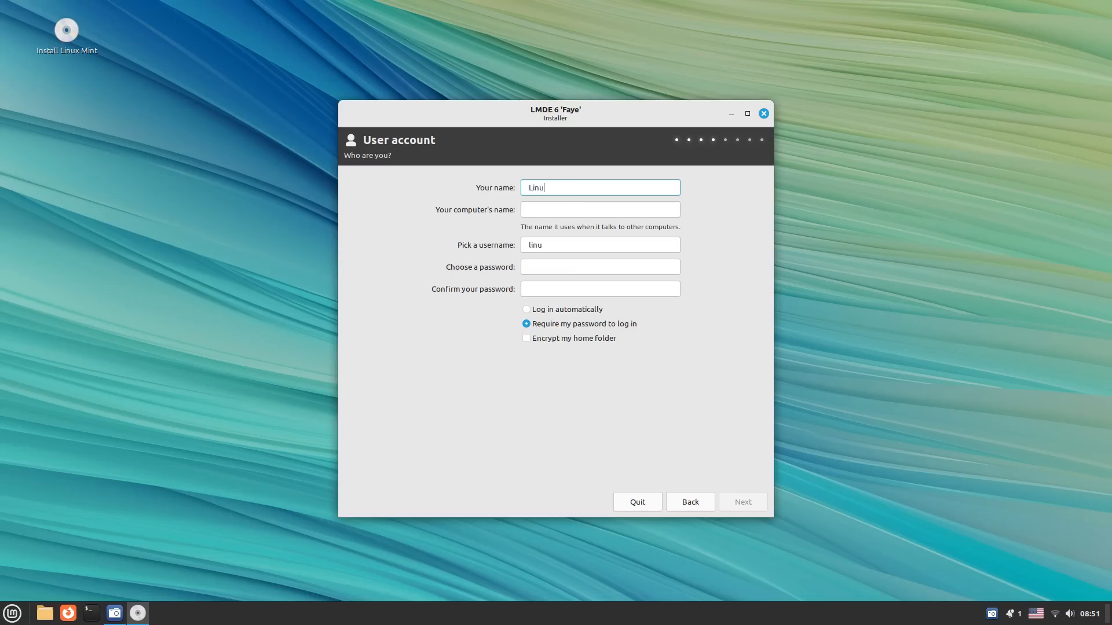
text(xTex)
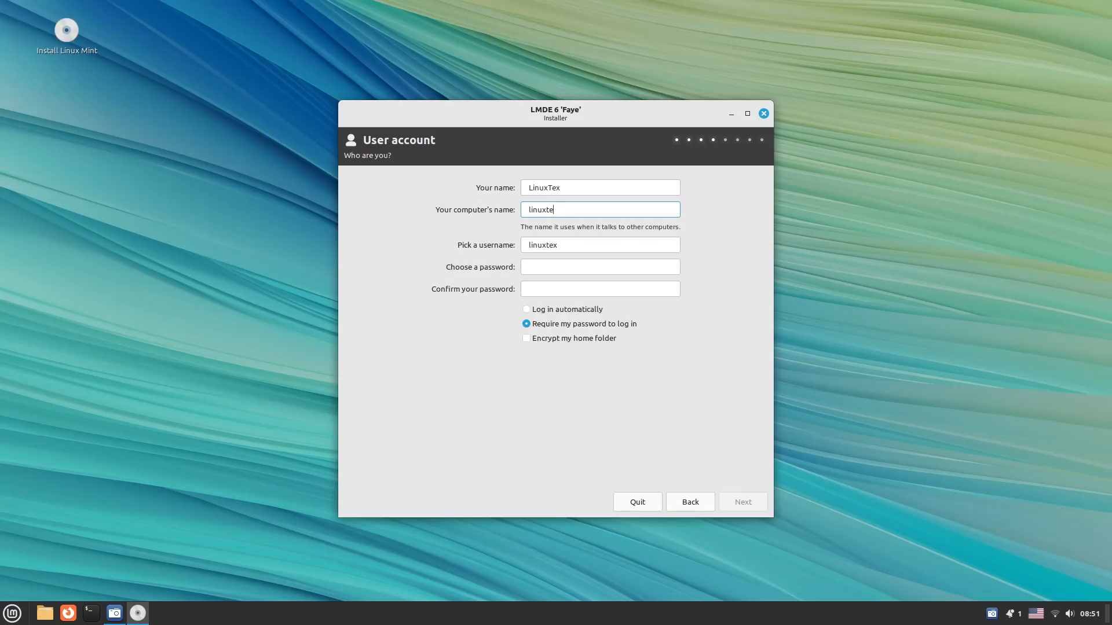
click(599, 266)
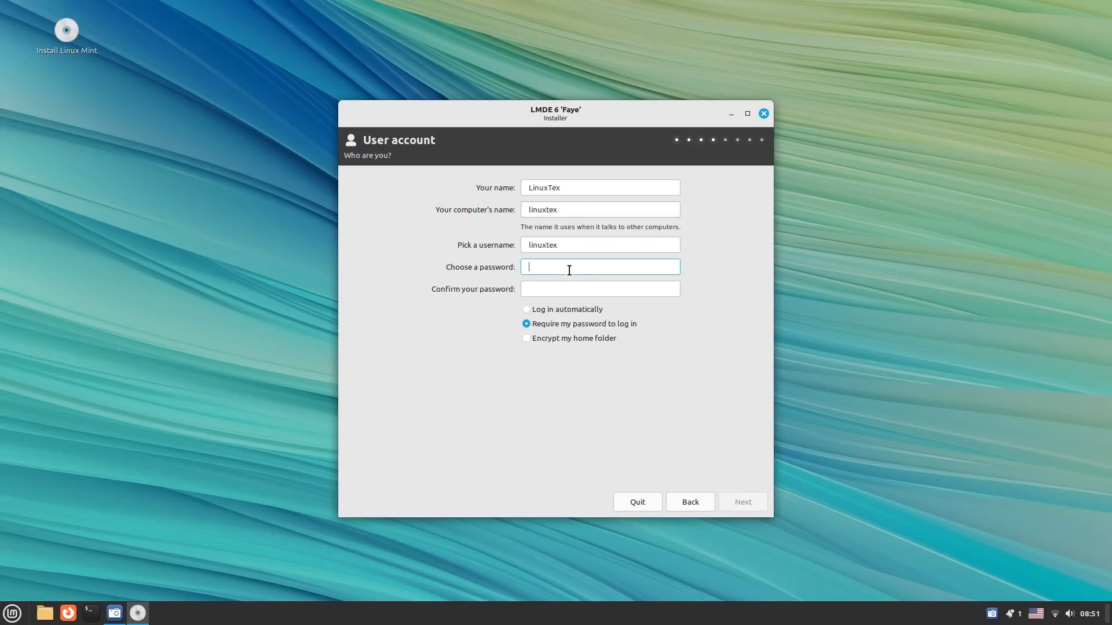
Step: Choose Manual Partitioning as the installation type and proceed to the partition table
text(•)
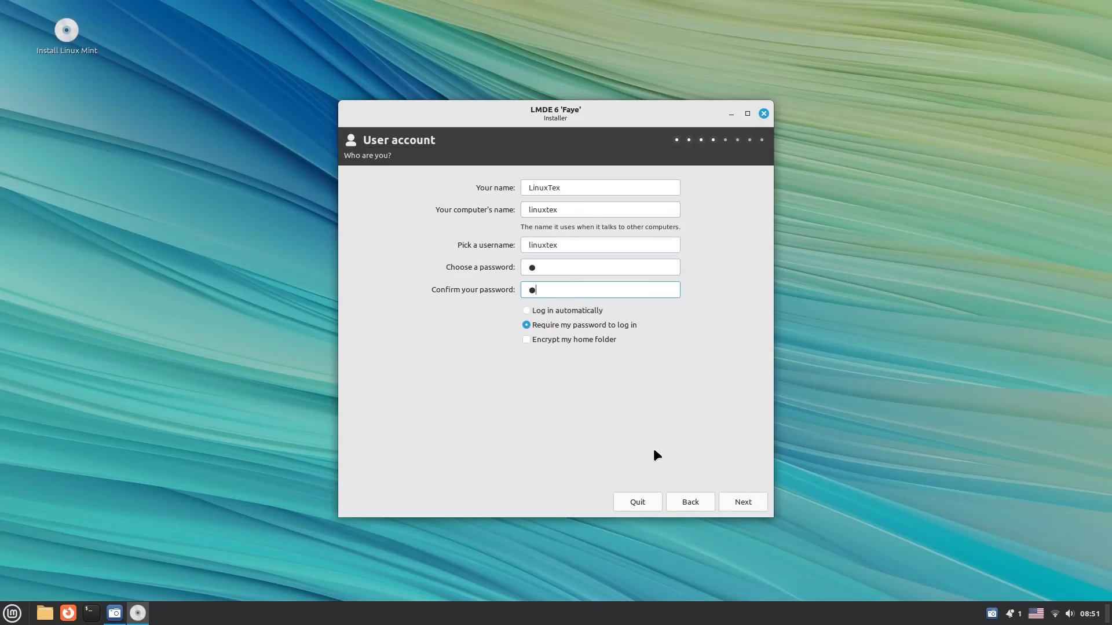
click(741, 502)
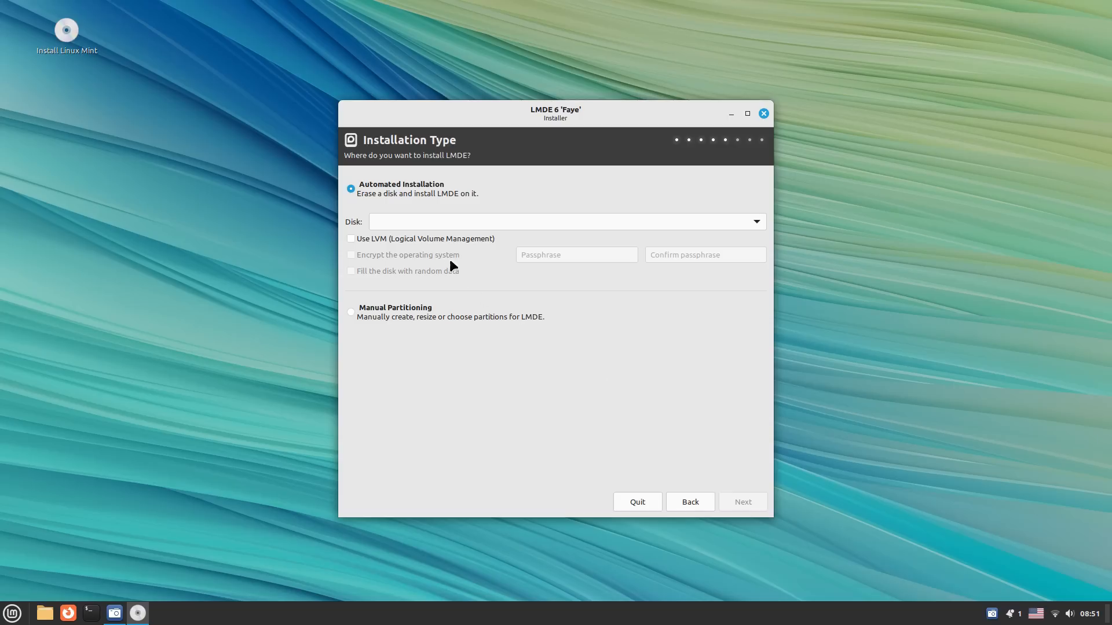
mouse_move(398, 315)
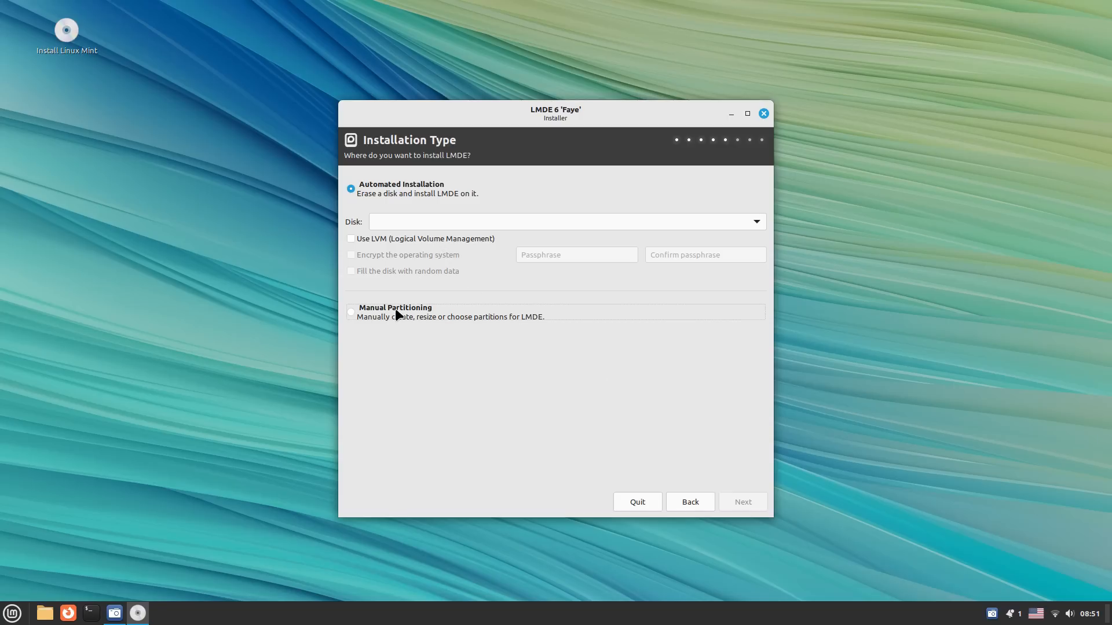
click(350, 311)
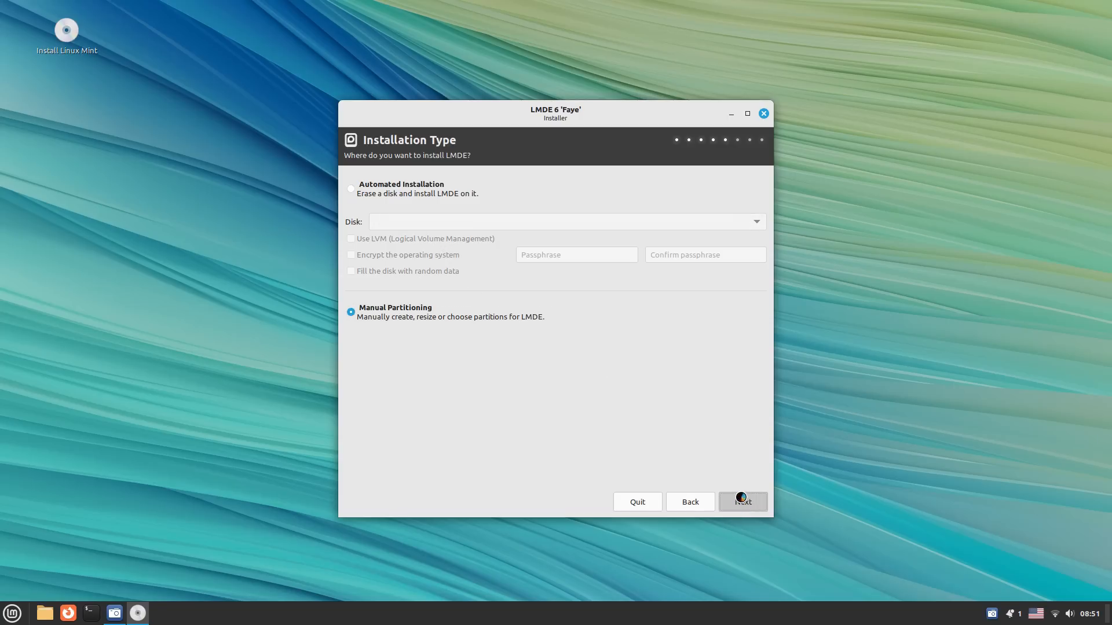
click(741, 501)
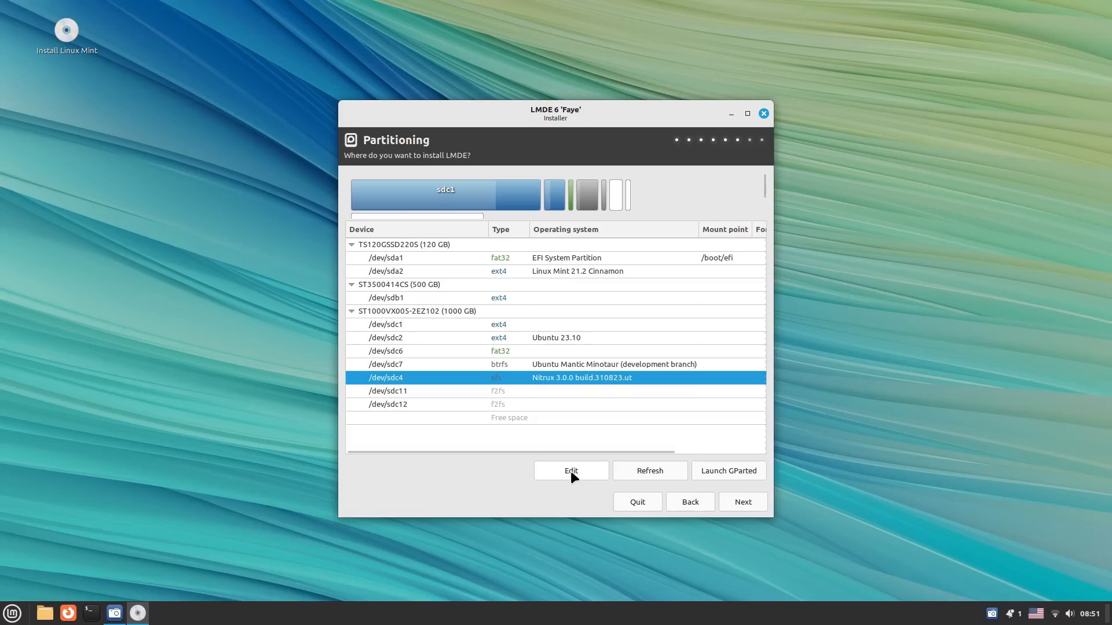
mouse_move(545, 387)
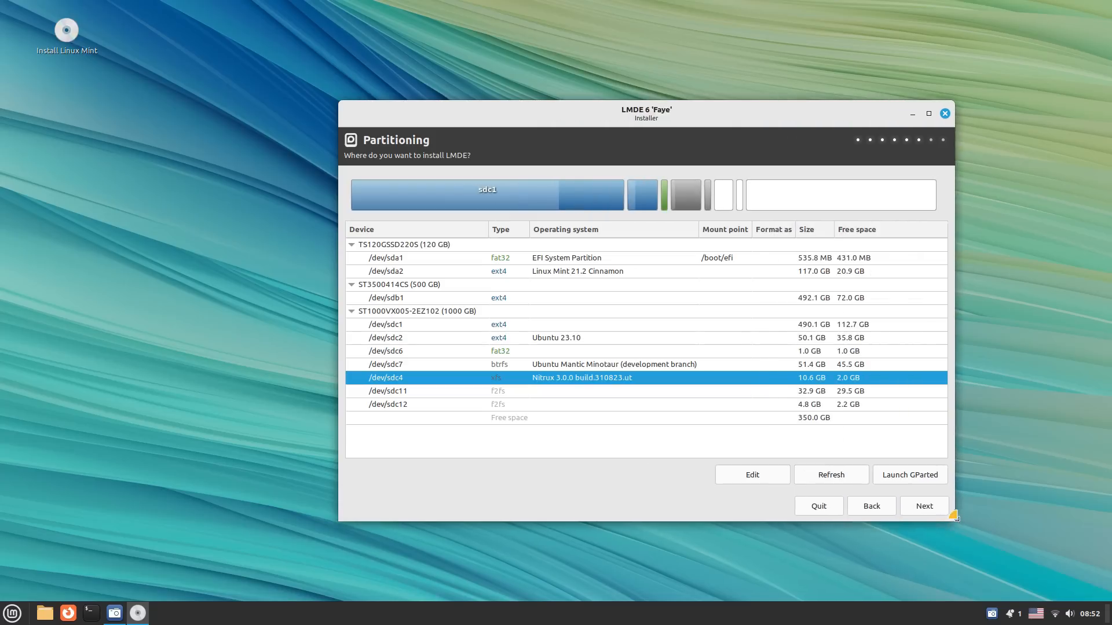
mouse_move(829, 387)
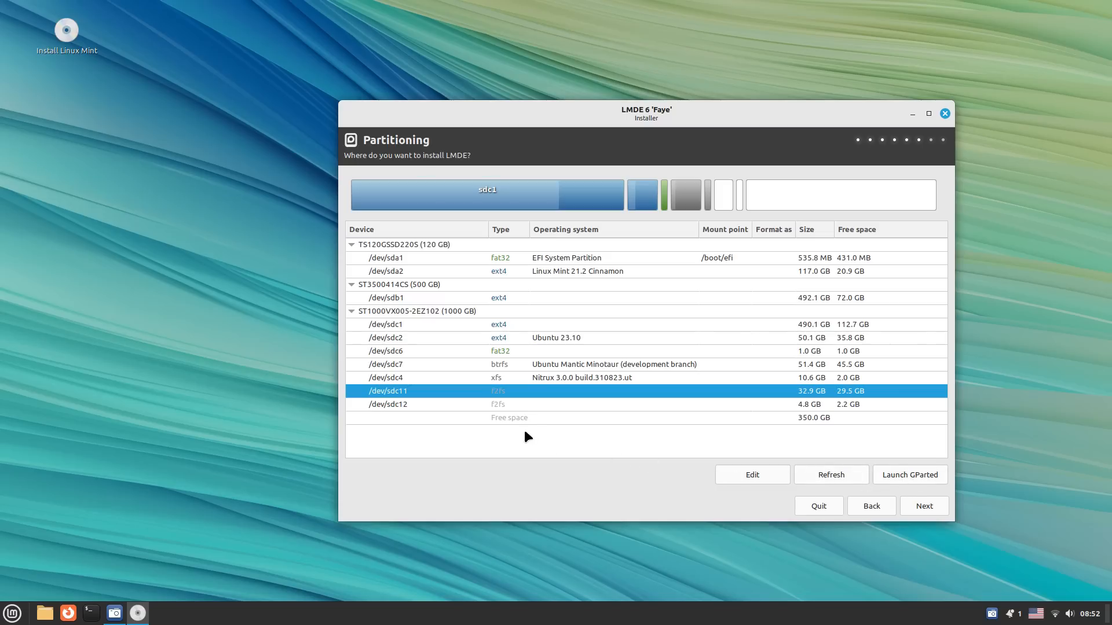
Step: Select space on the 1000 GB disk and bring up the edit dialog for /dev/sdc7
click(508, 418)
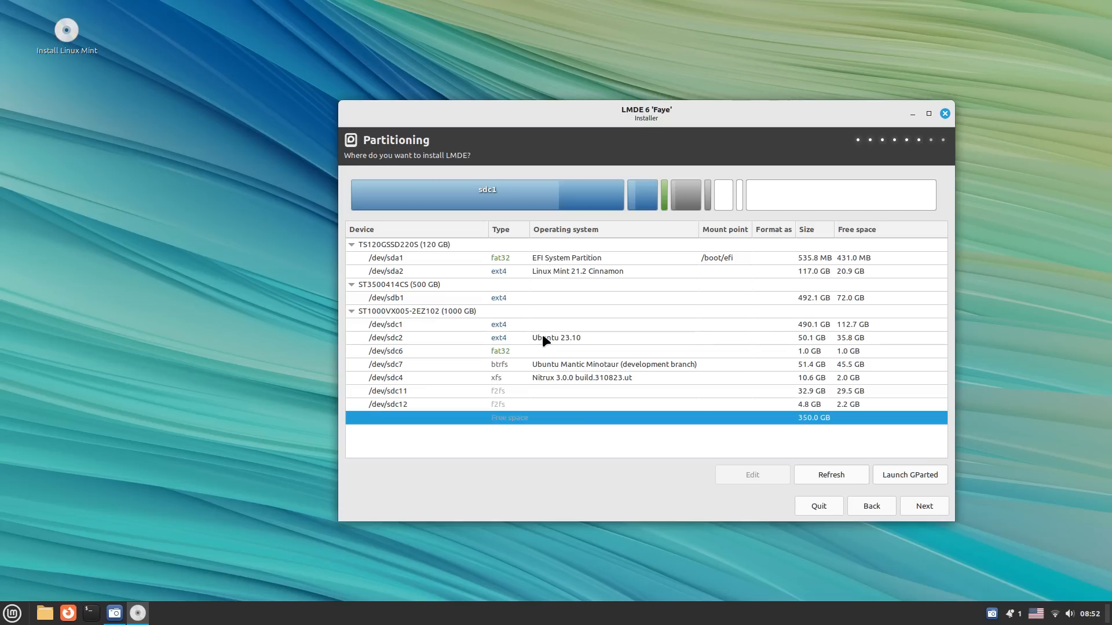
mouse_move(571, 374)
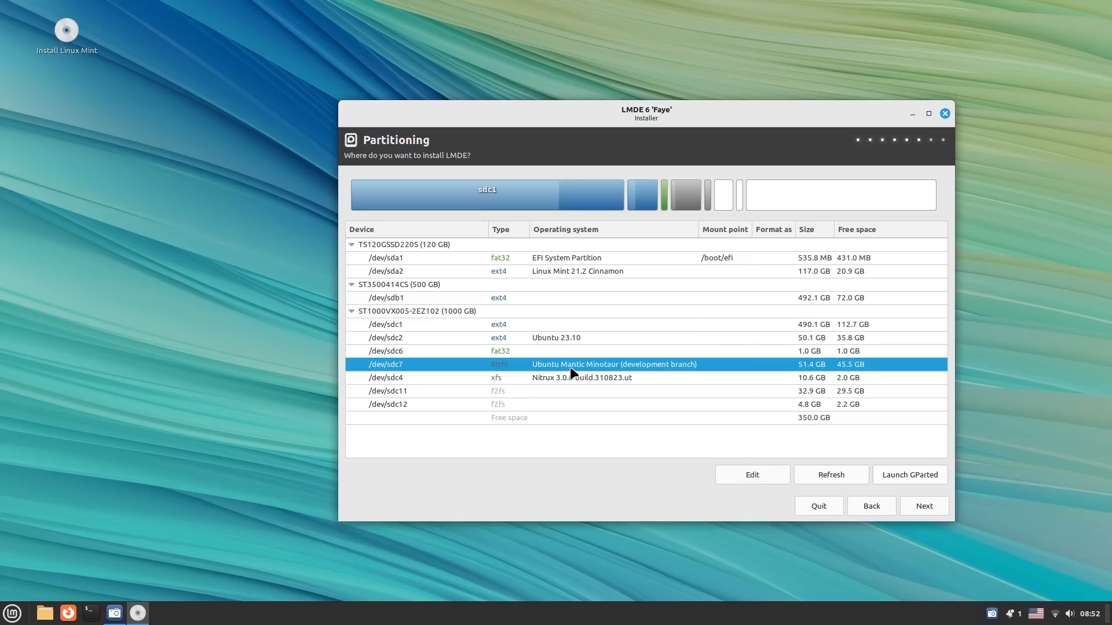
click(751, 474)
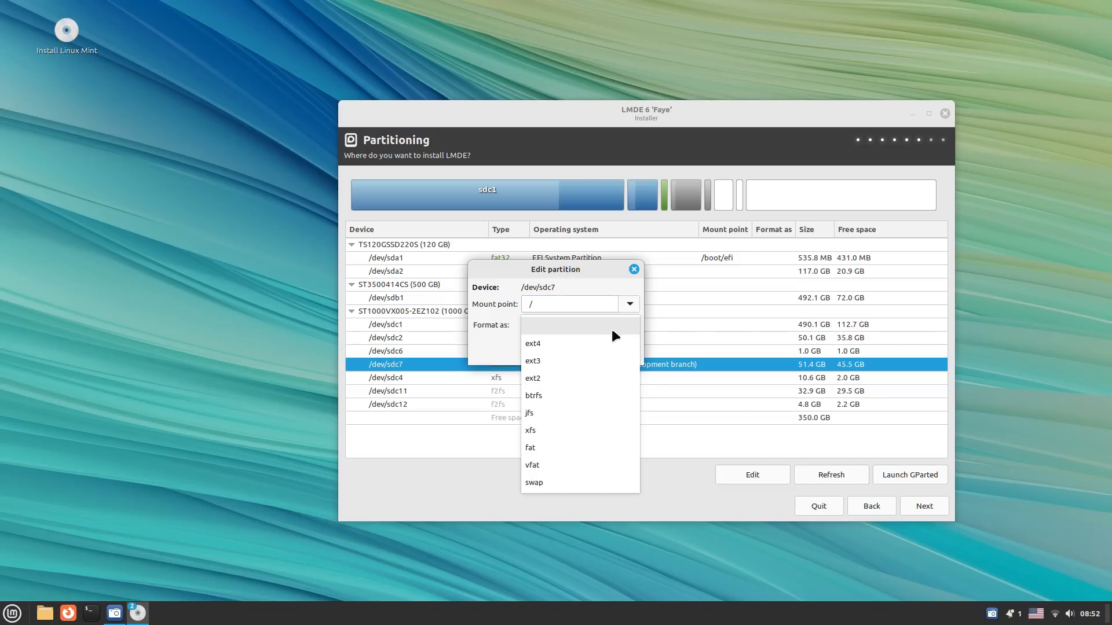
Step: Format /dev/sdc7 as ext4 mounted at /, then continue to the GRUB boot-menu options
click(531, 343)
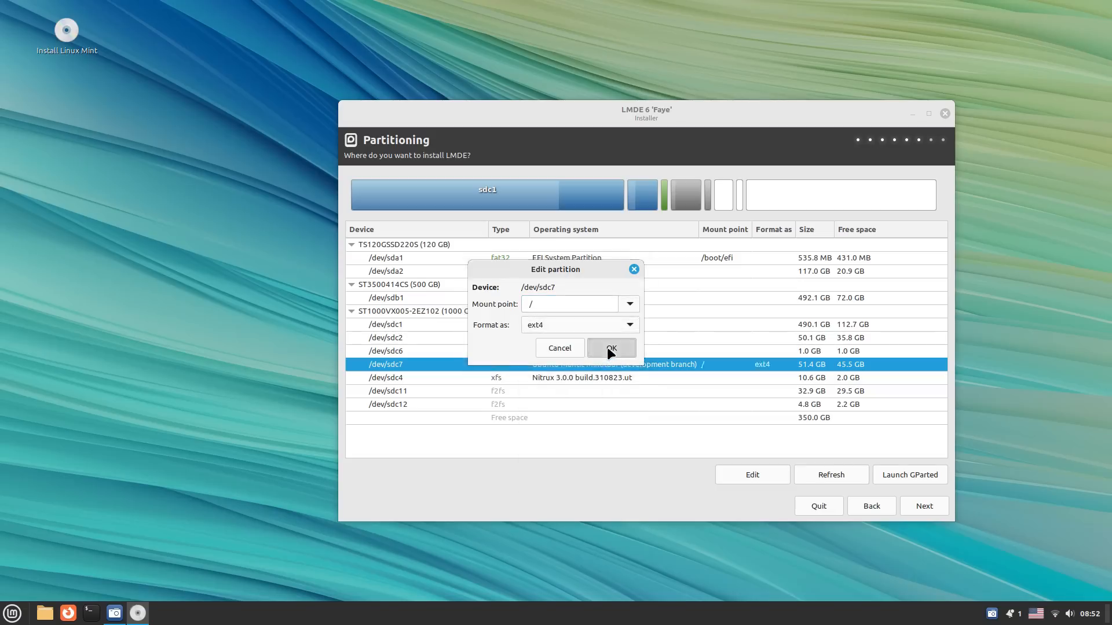
click(611, 348)
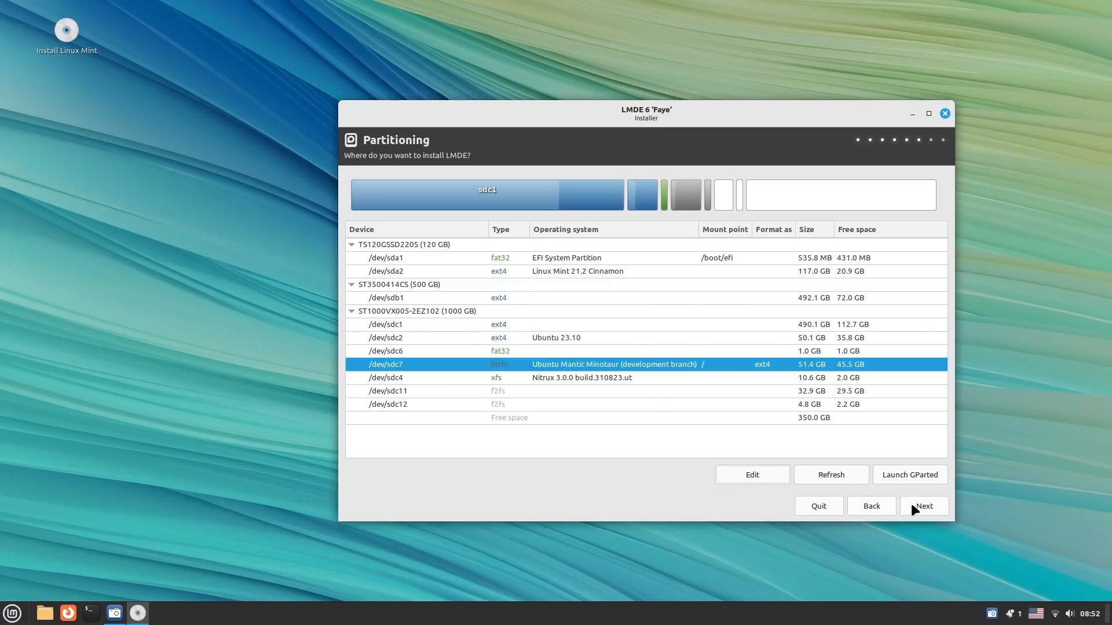
click(922, 506)
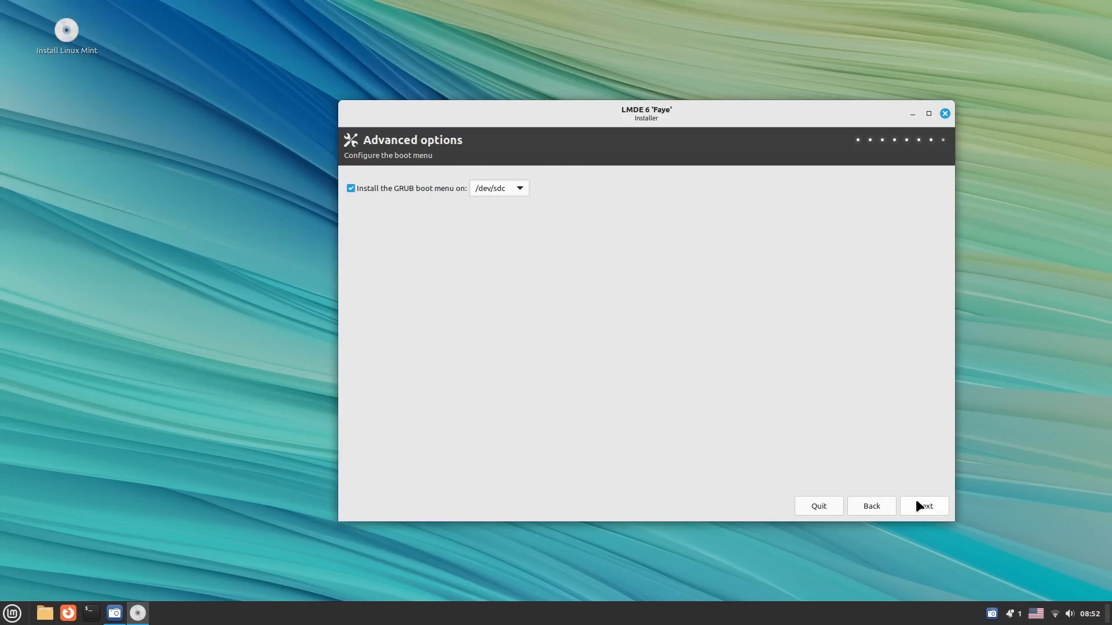
Step: Review the Summary page including Localization and start the LMDE installation
click(923, 506)
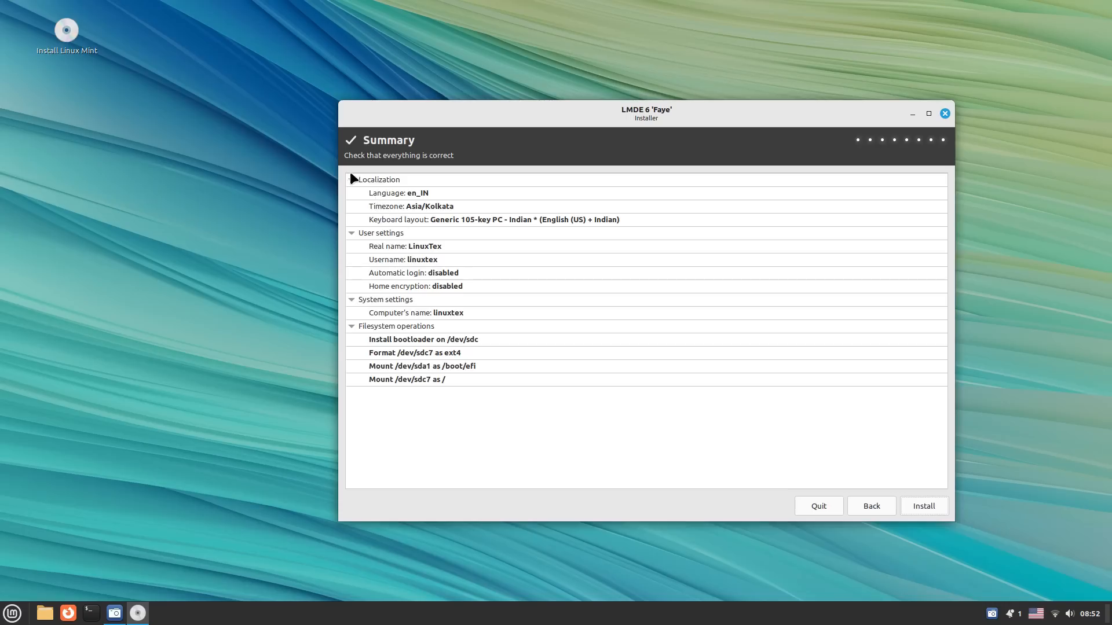
click(352, 180)
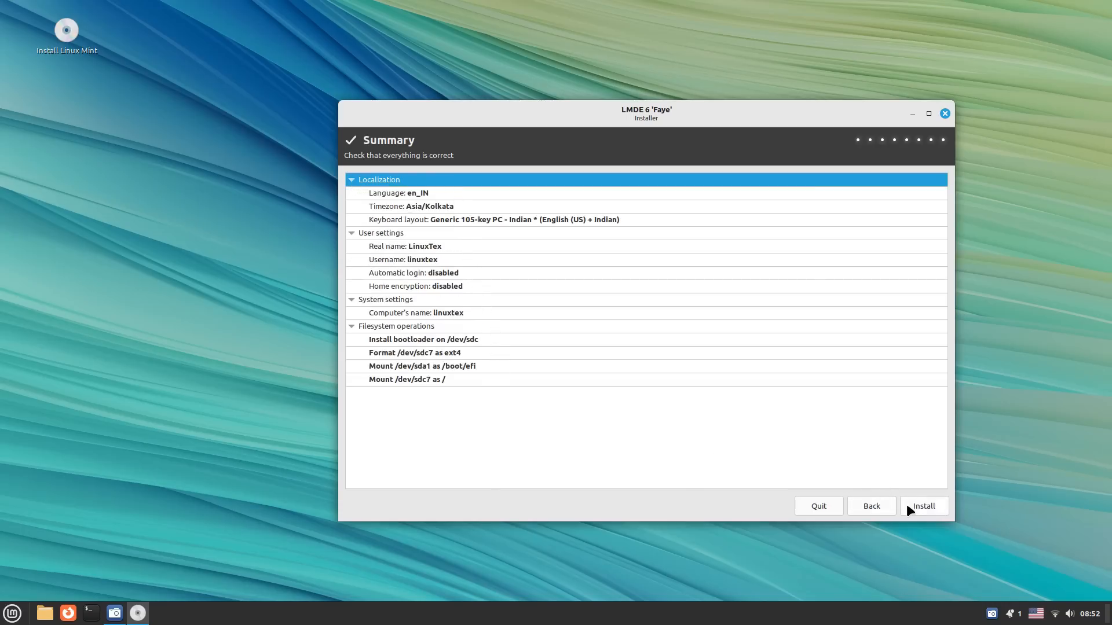
click(923, 506)
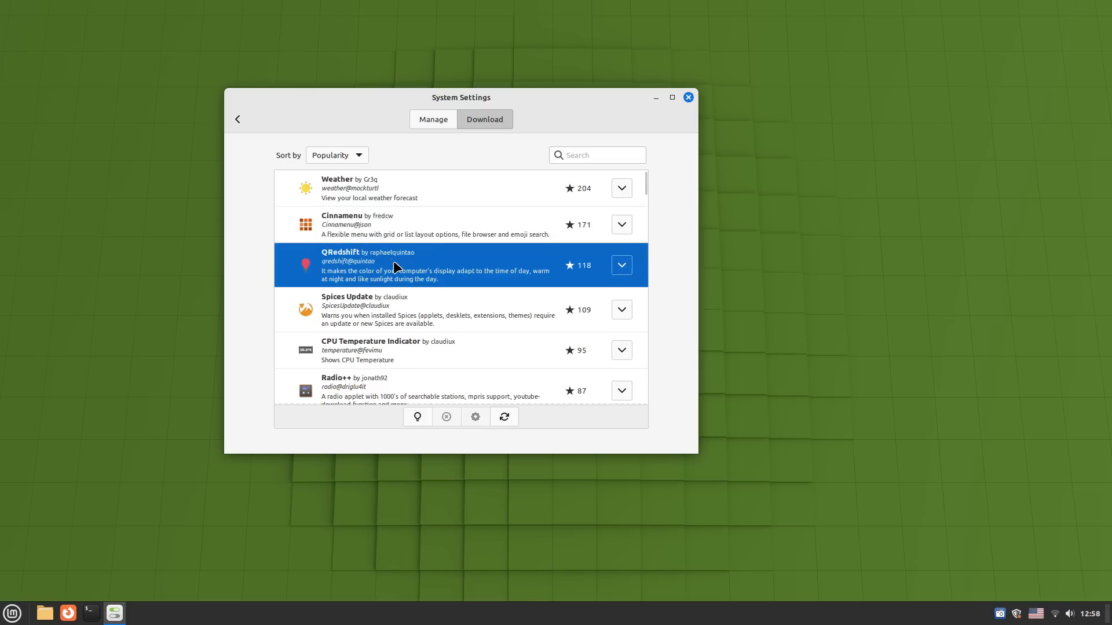
Step: Download the Radio++ applet from the catalogue and show the installed-applets Manage list
scroll(down, 3)
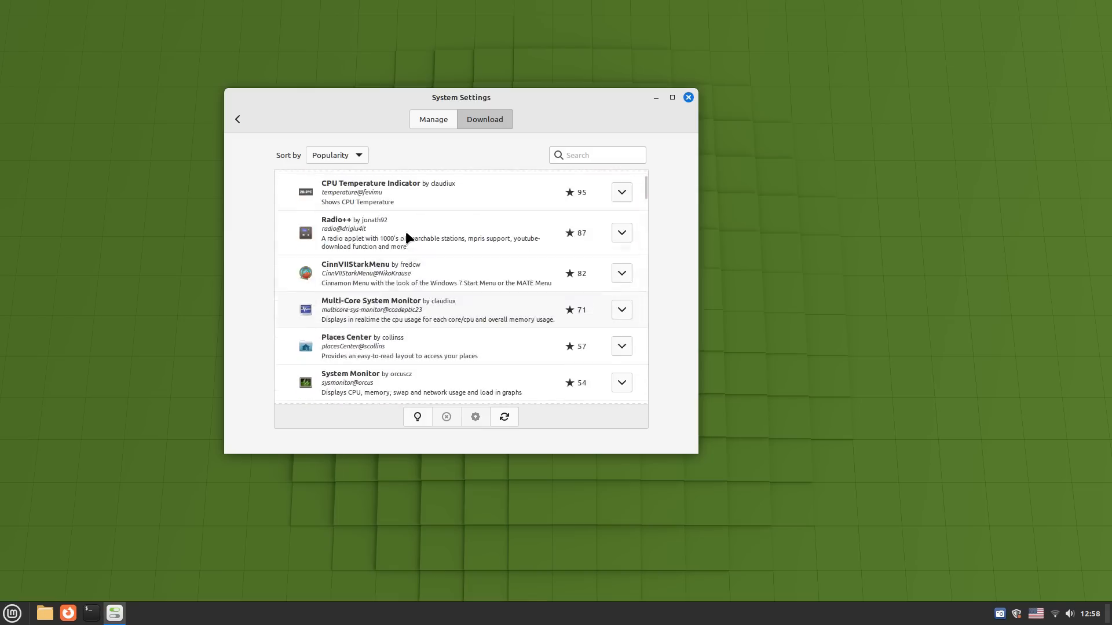
mouse_move(355, 254)
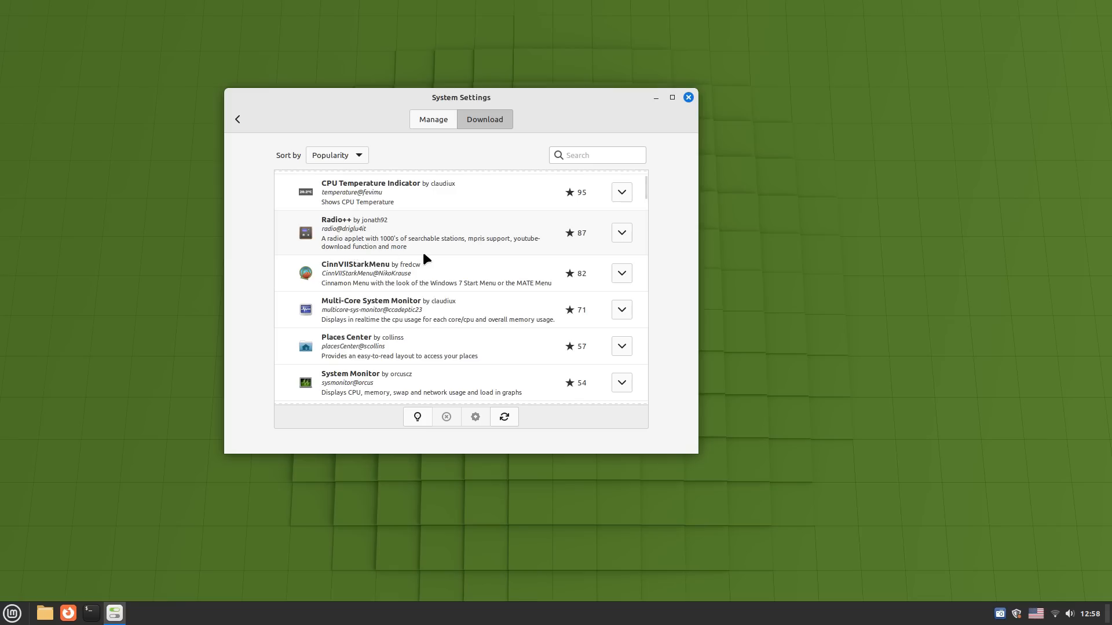
scroll(down, 3)
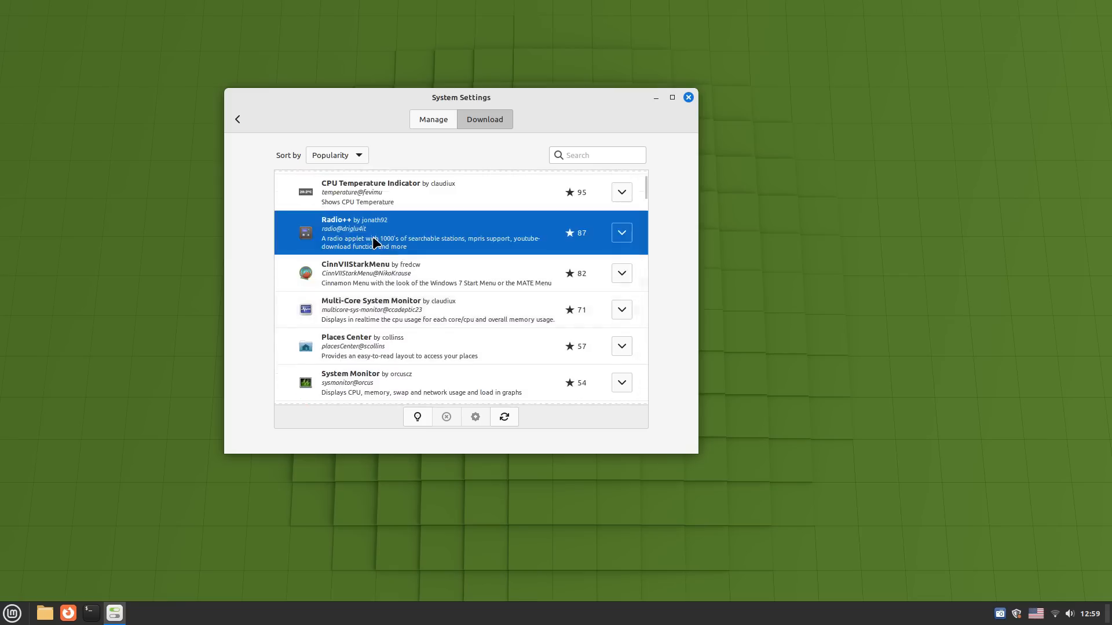
click(621, 233)
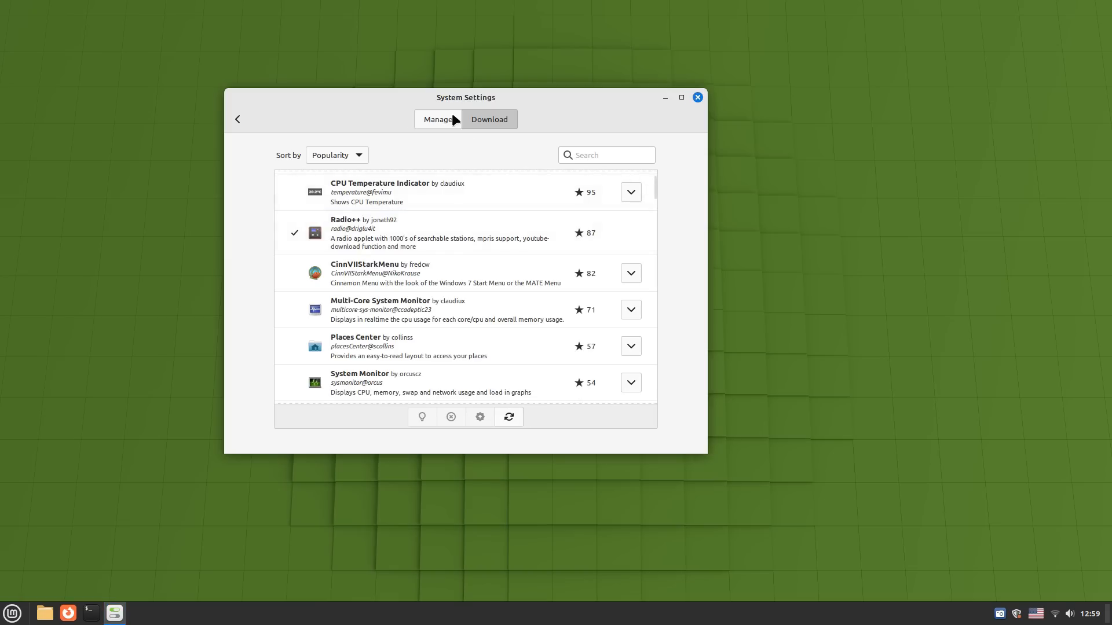
click(436, 120)
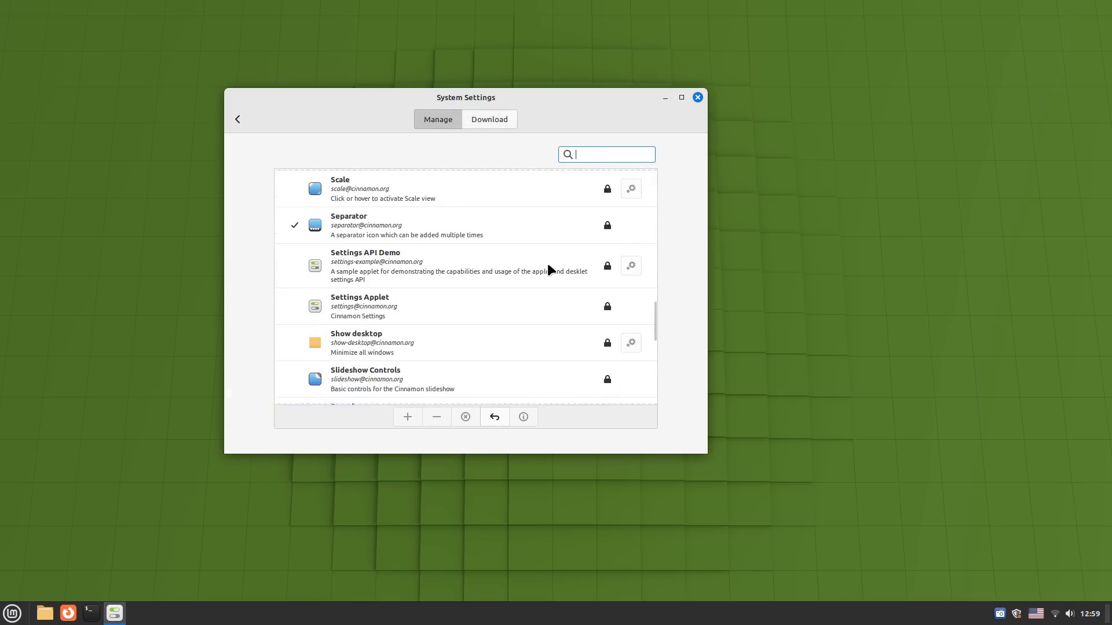
Step: Search 'rad' and add the Radio++ applet to the panel, dismissing its plugin dialog
scroll(down, 3)
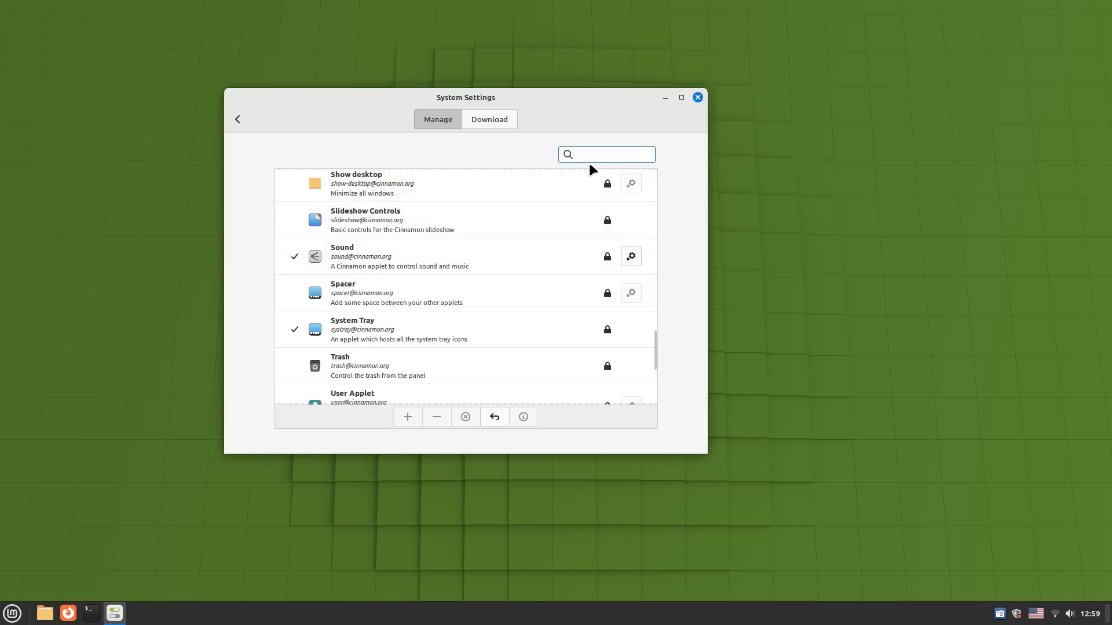
text(rad)
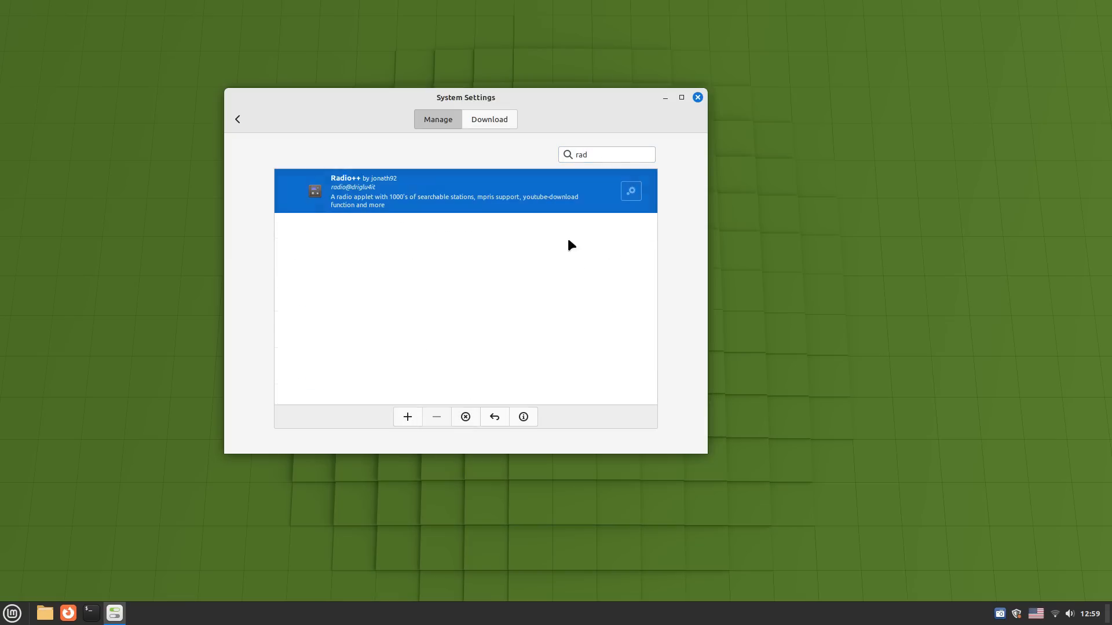
click(407, 417)
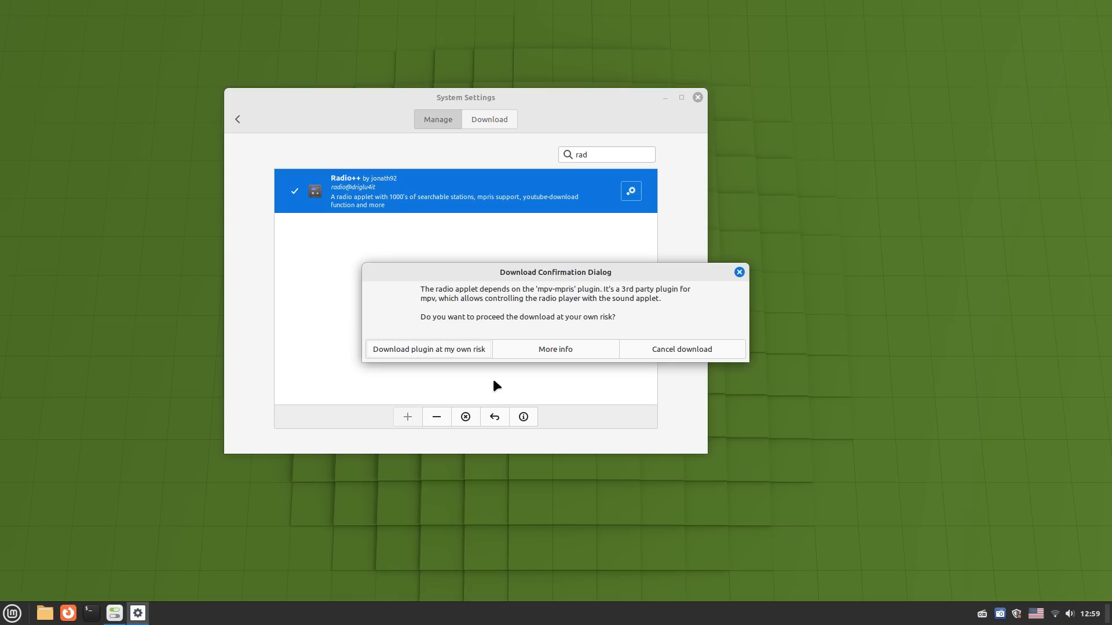
mouse_move(585, 305)
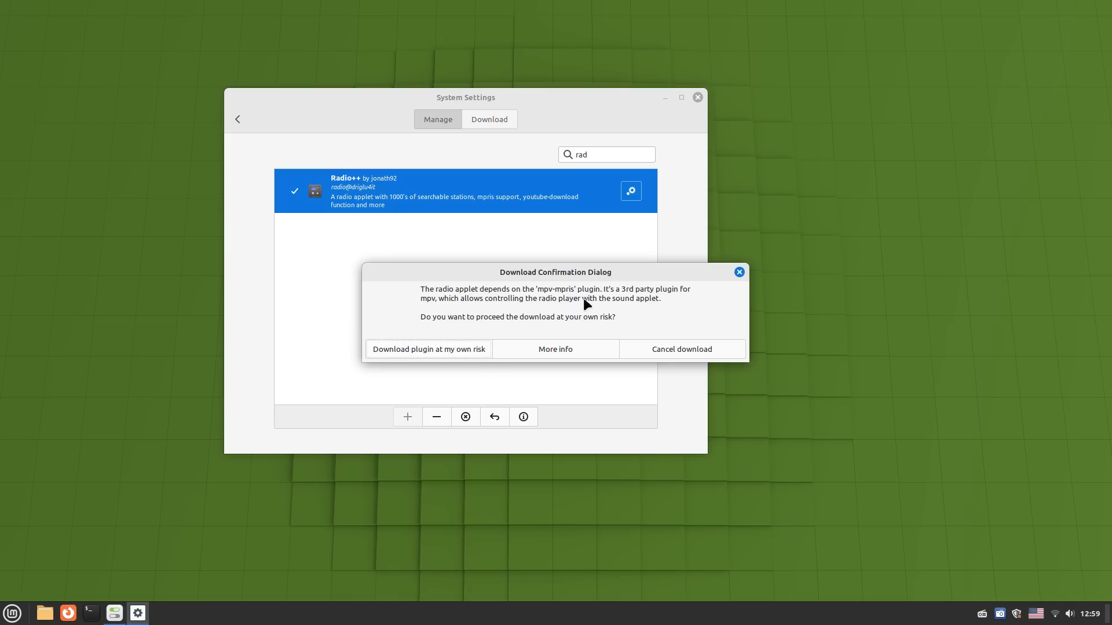
mouse_move(655, 311)
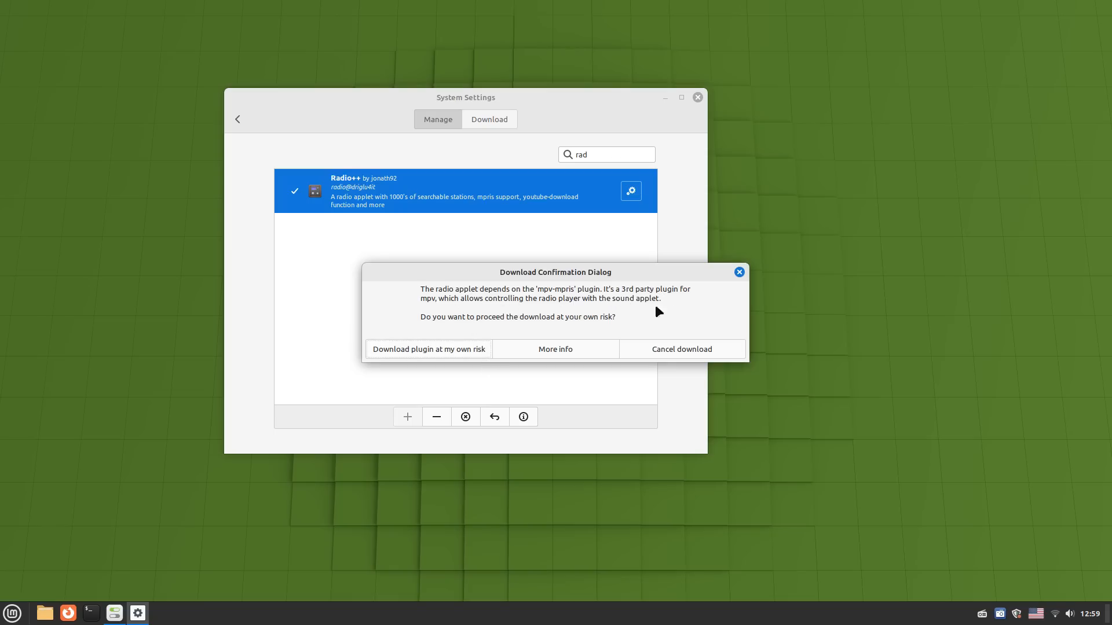
click(428, 348)
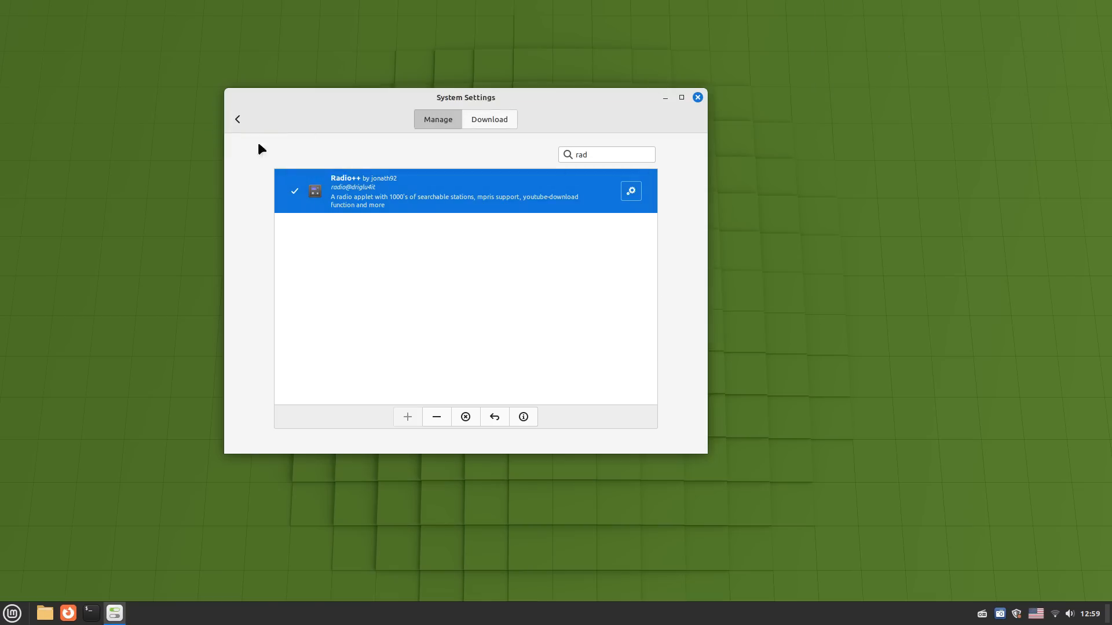
Step: In Date and Time settings, turn off the Use 24h clock option
click(237, 120)
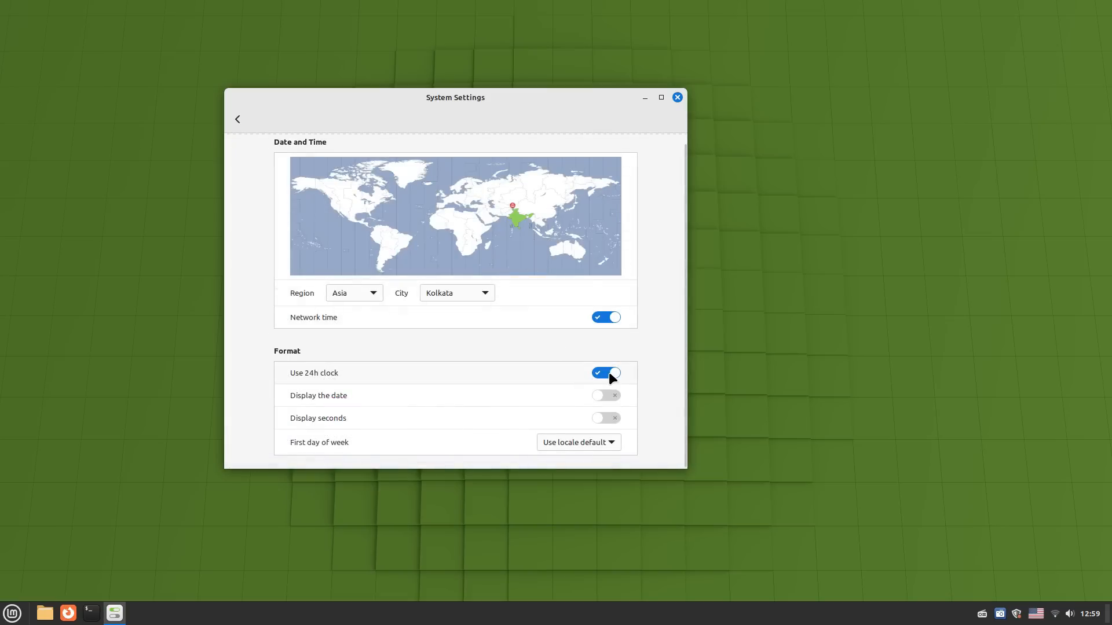
click(606, 372)
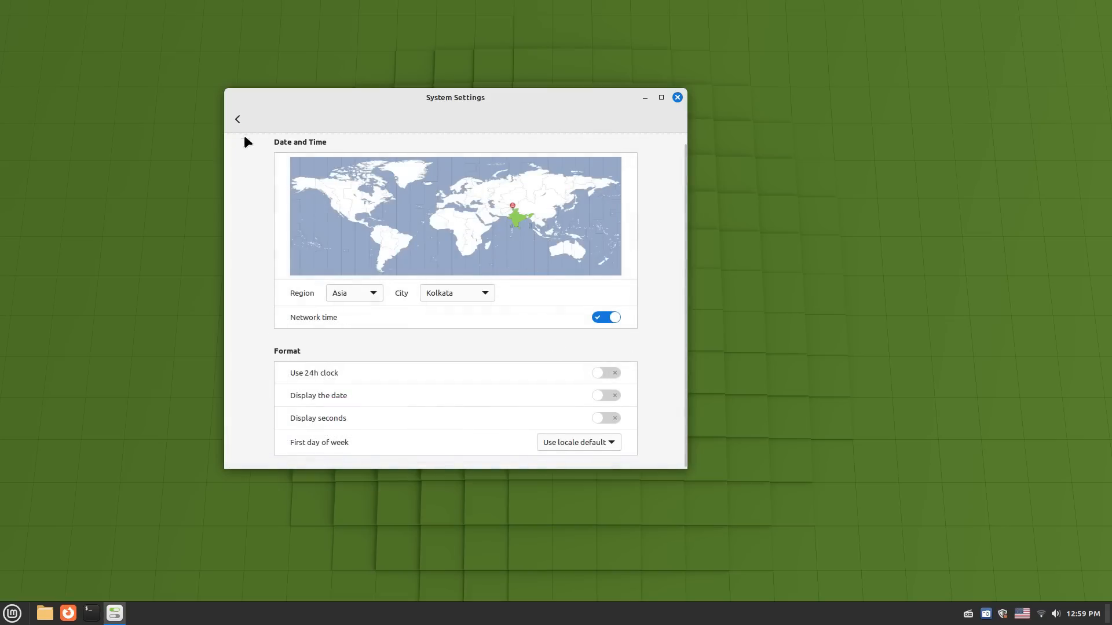